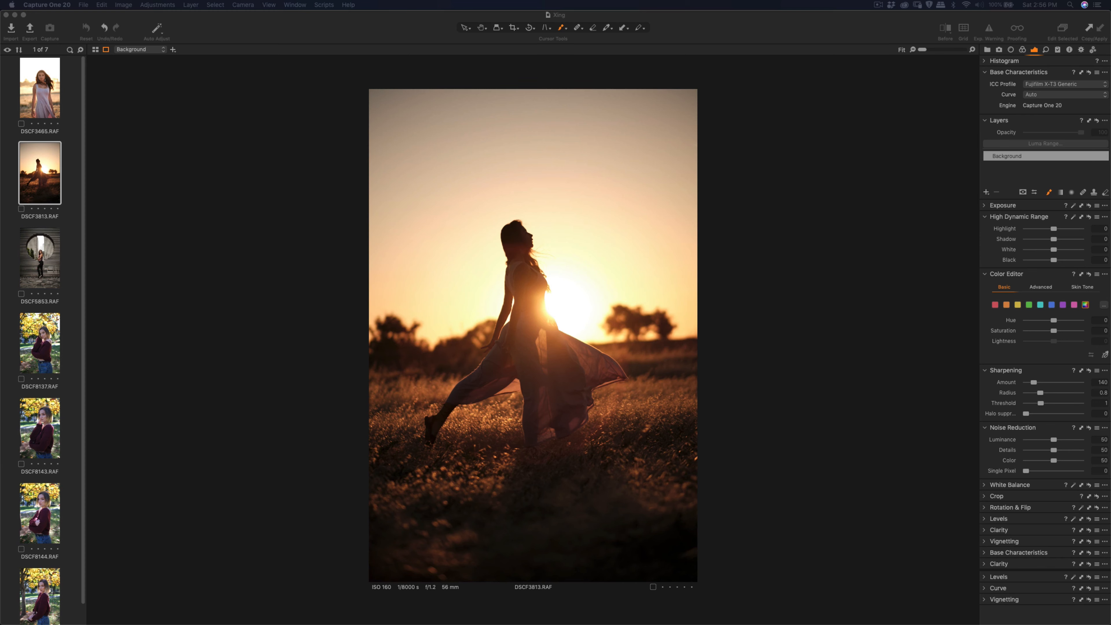
mouse_move(327, 376)
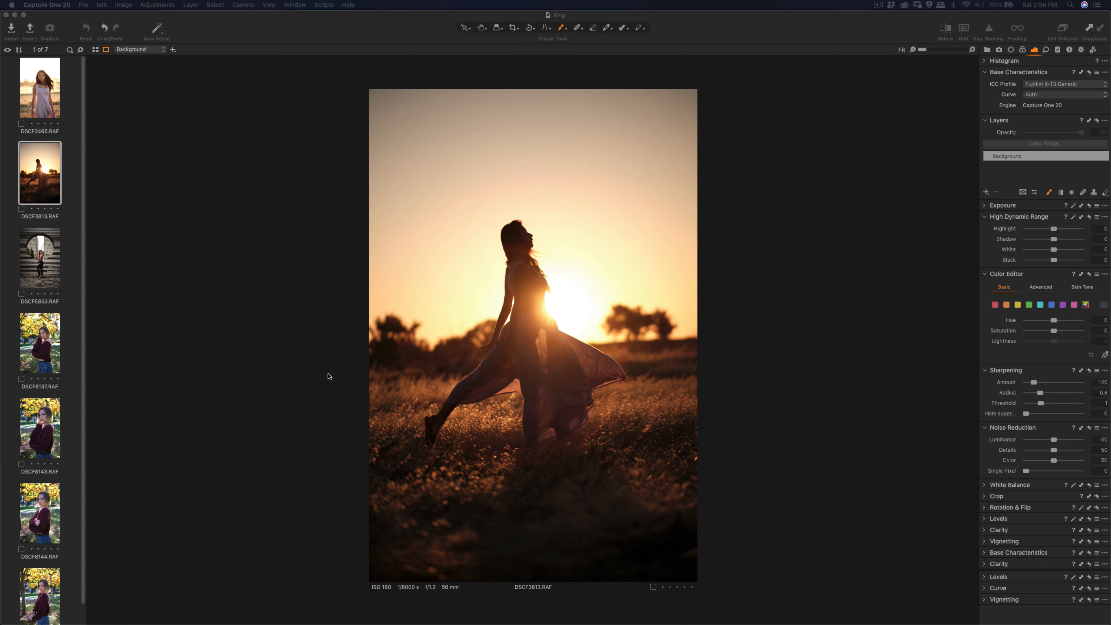
mouse_move(335, 377)
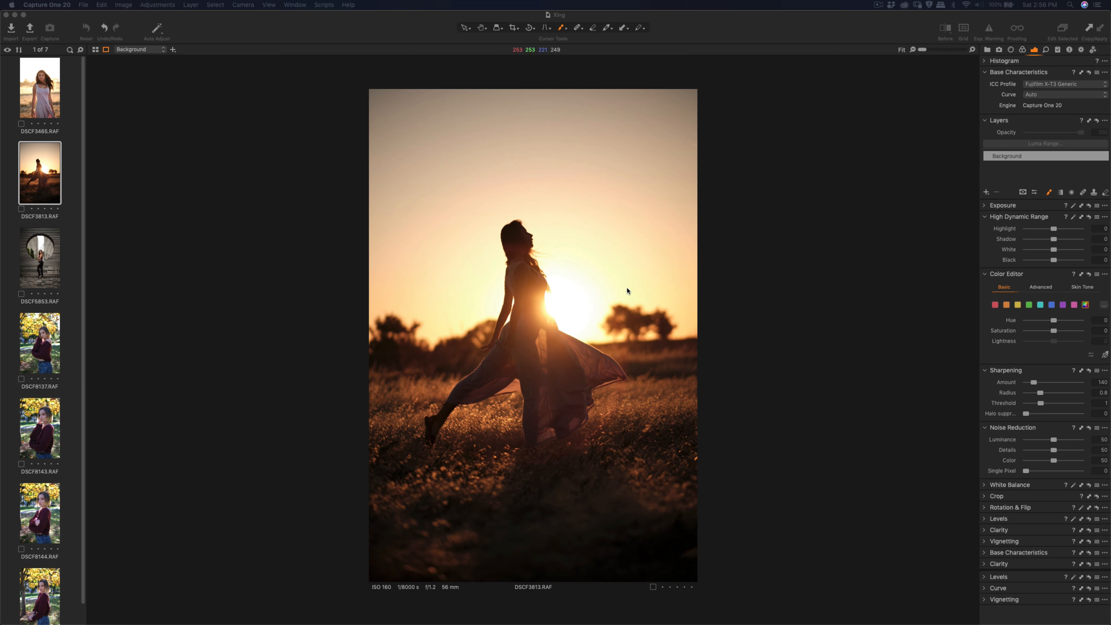
mouse_move(966, 214)
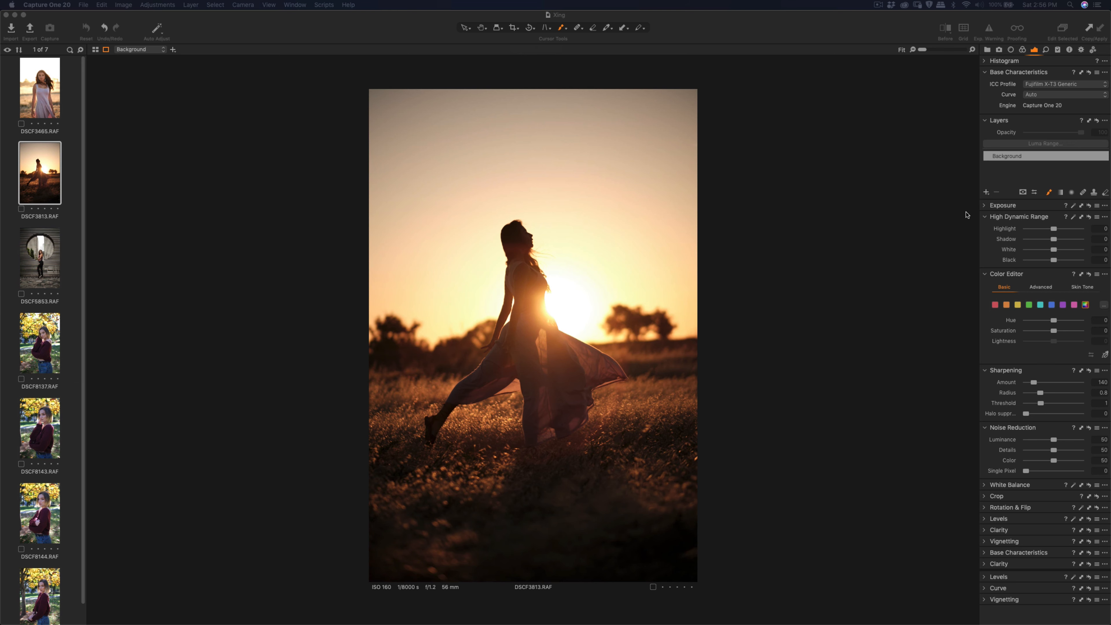
mouse_move(934, 183)
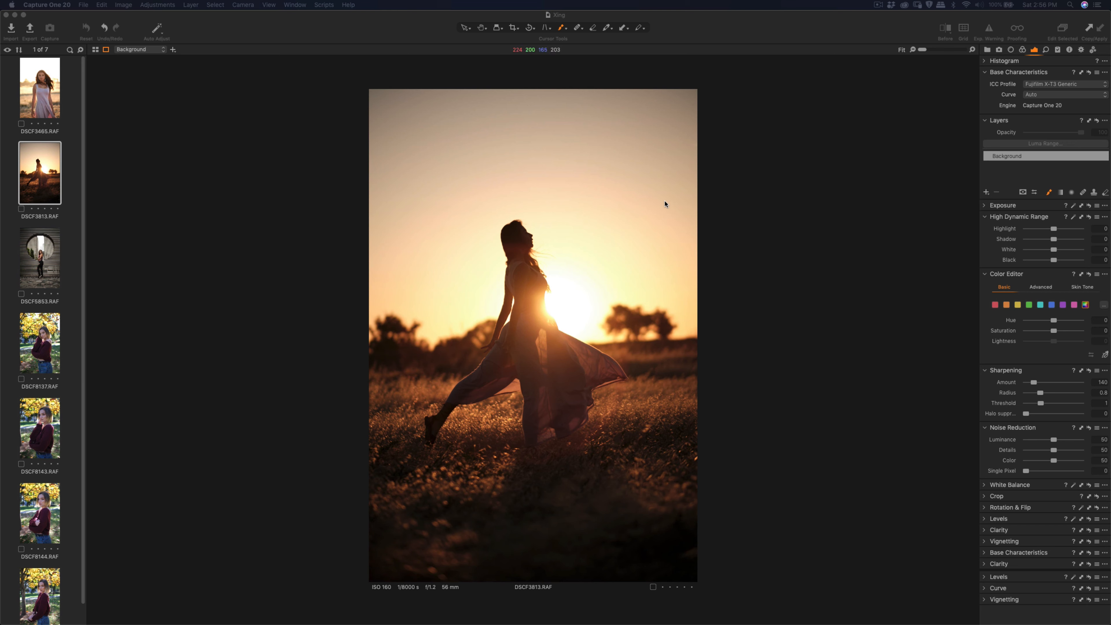
mouse_move(530, 311)
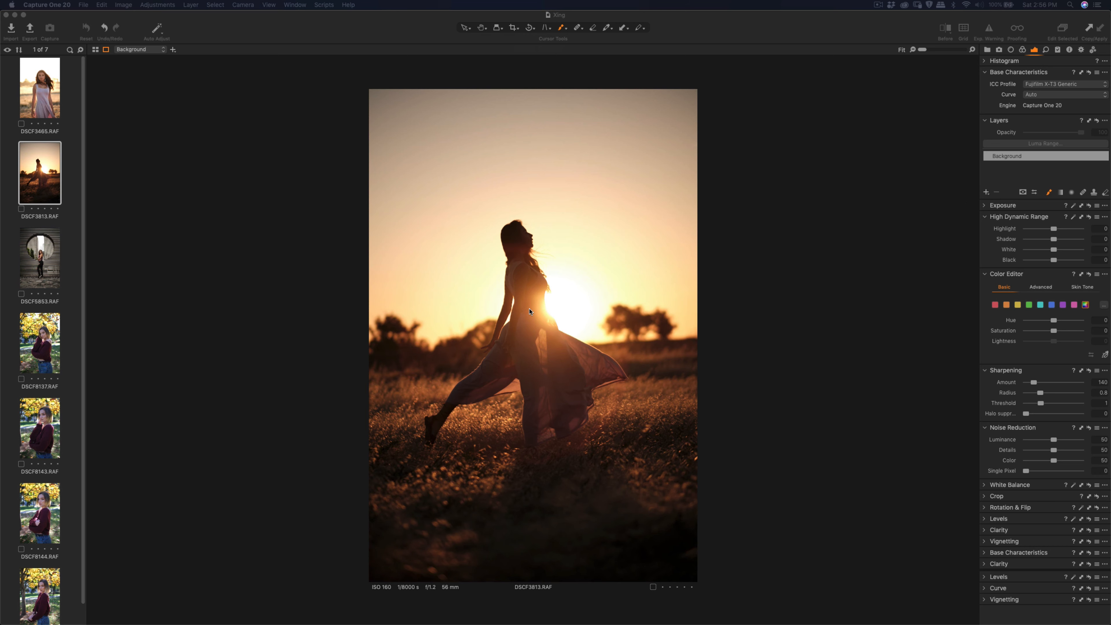
mouse_move(92, 448)
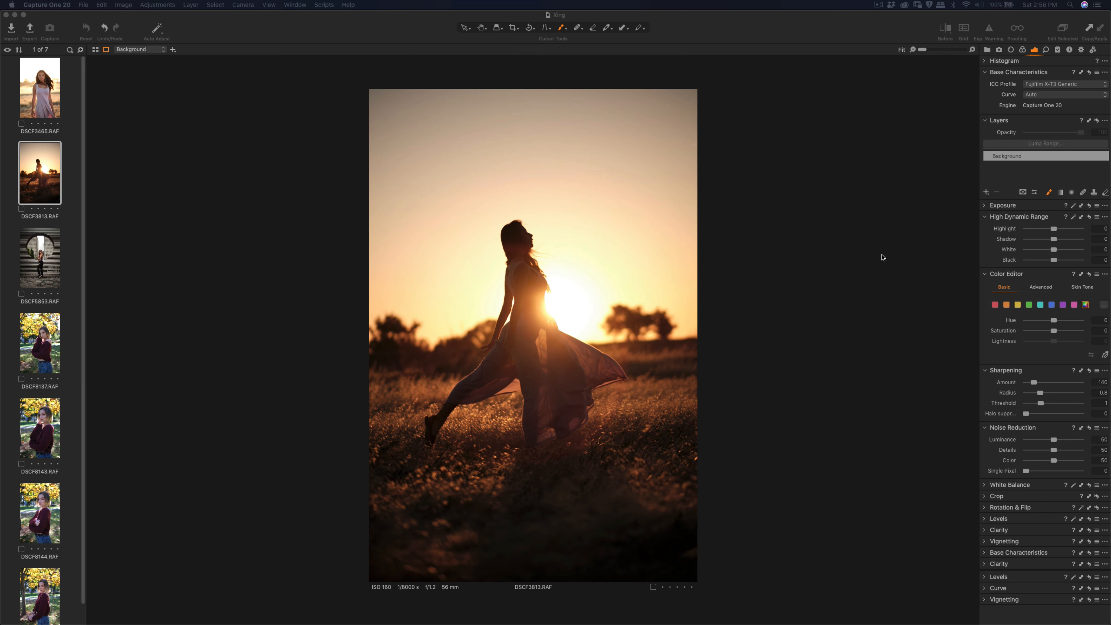
mouse_move(902, 256)
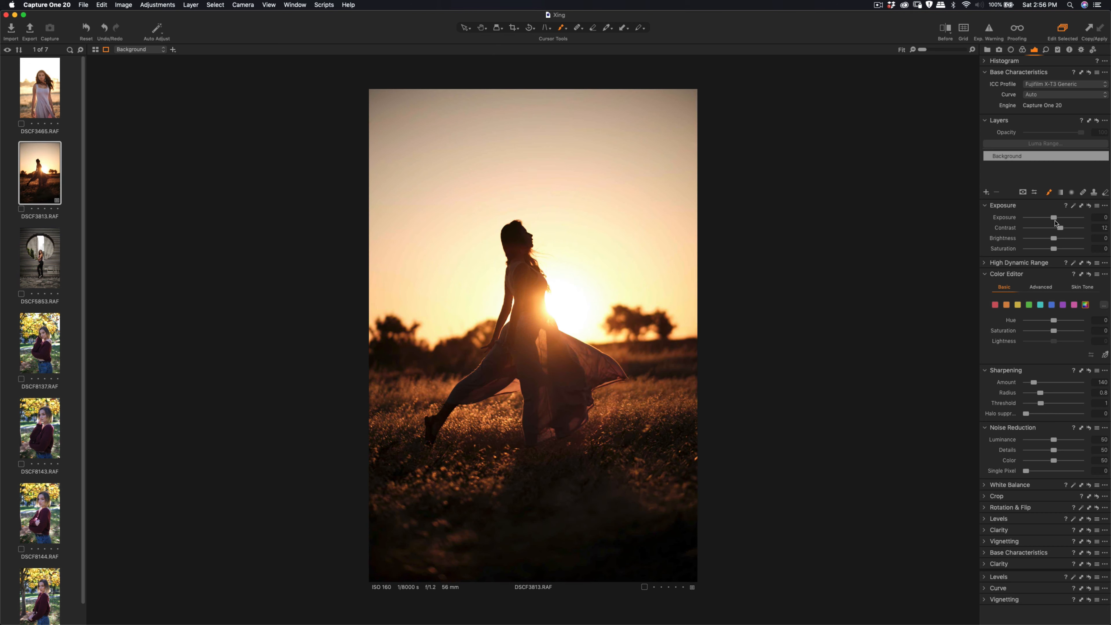
Nudge Brightness up to 7 then settle it back at 3 on the sunset photo.
left_click_drag(1053, 238, 1056, 238)
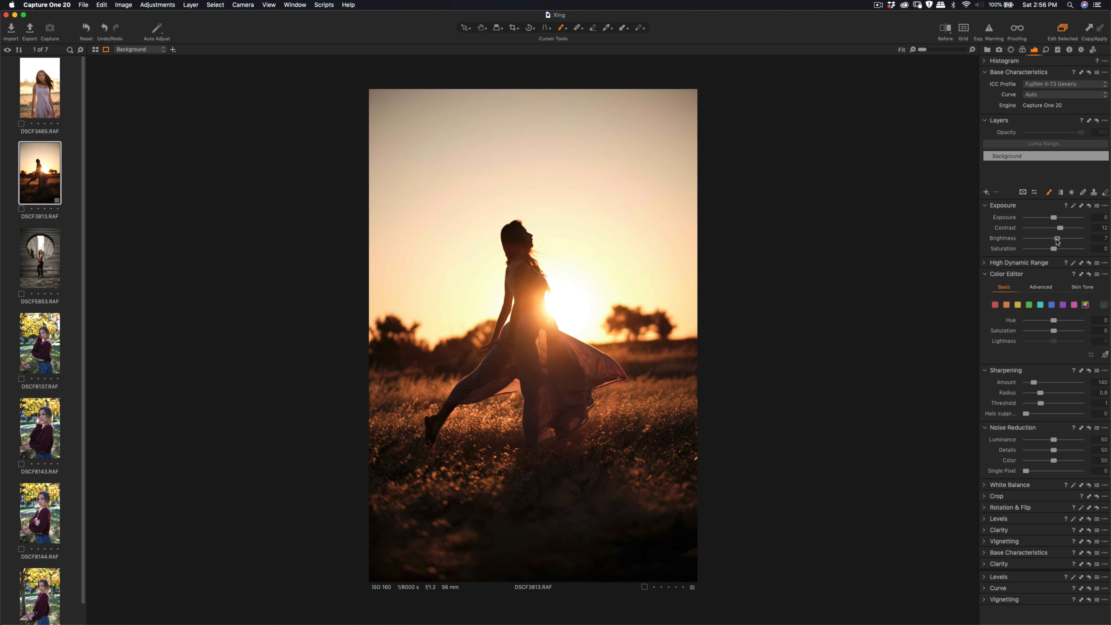
left_click_drag(1057, 238, 1052, 238)
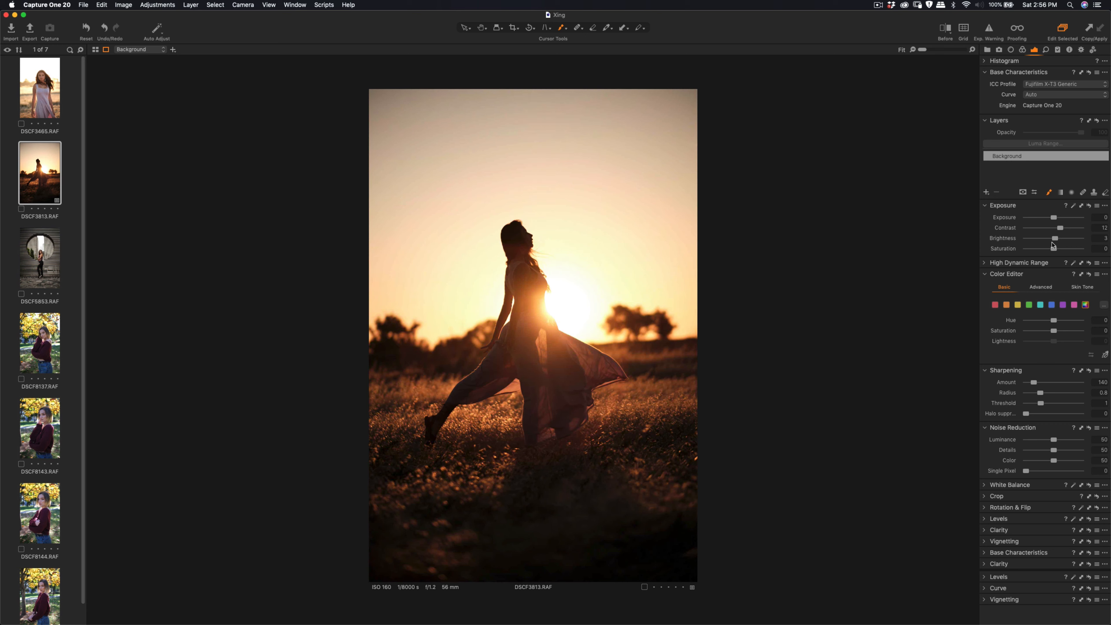
left_click(986, 191)
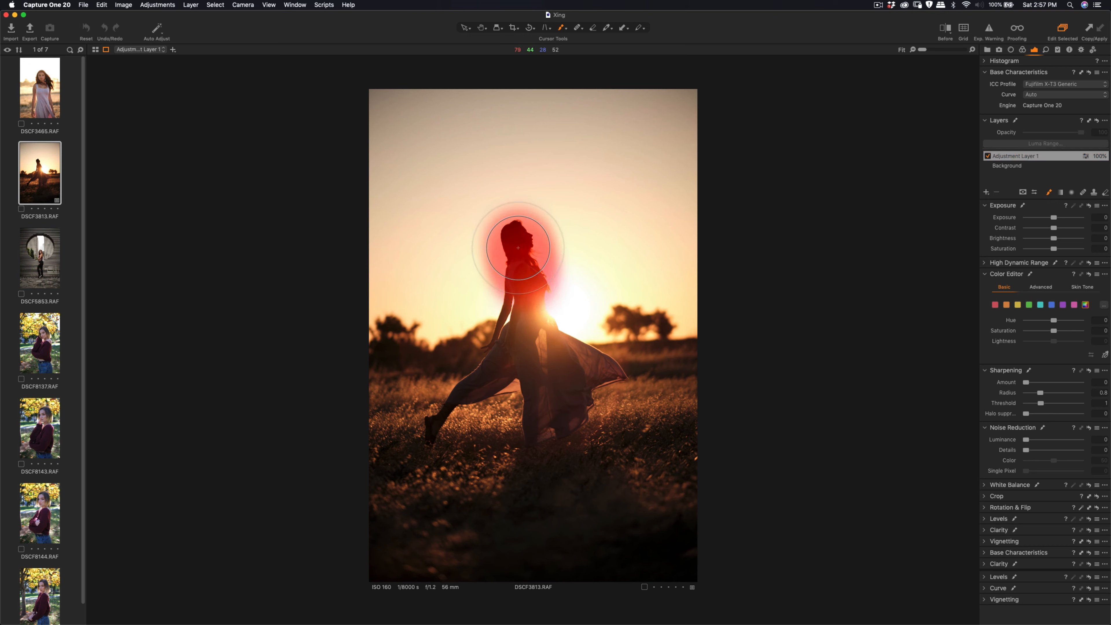
Paint a mask over the woman's silhouette and sharpen it: Amount 268, Radius 0.6, Threshold 0.4.
left_click_drag(517, 247, 482, 394)
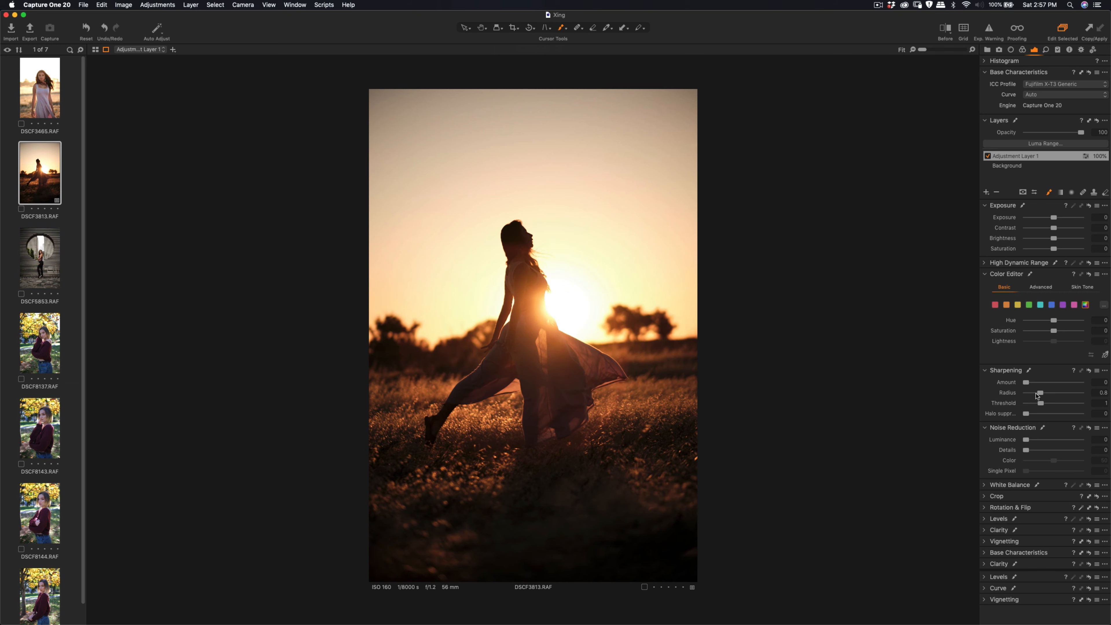
left_click_drag(1031, 382, 1038, 383)
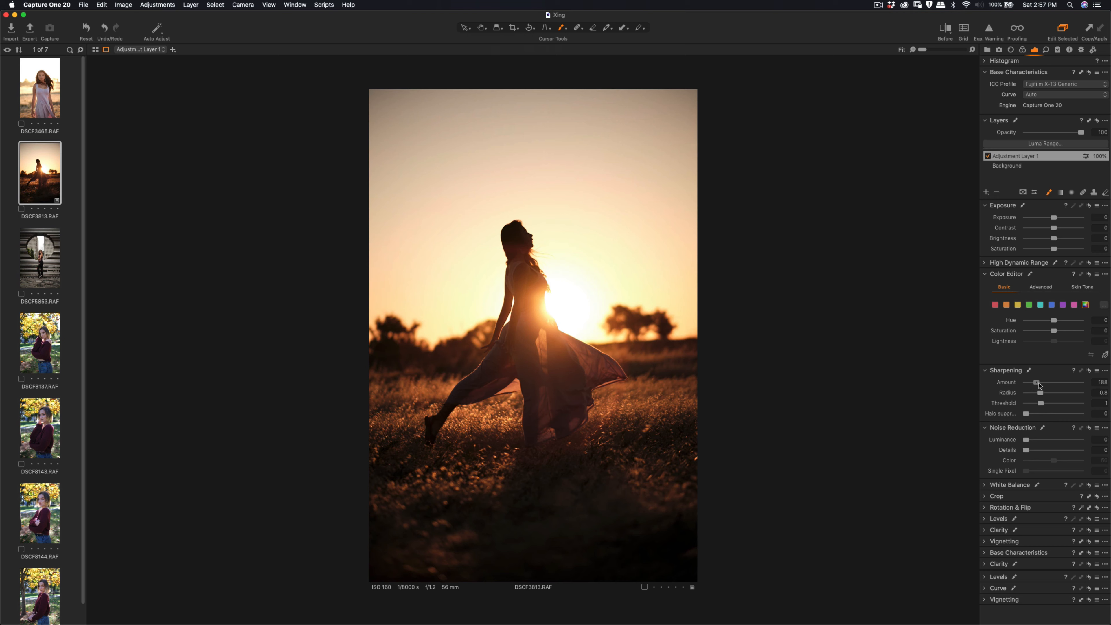
left_click_drag(1037, 382, 1041, 383)
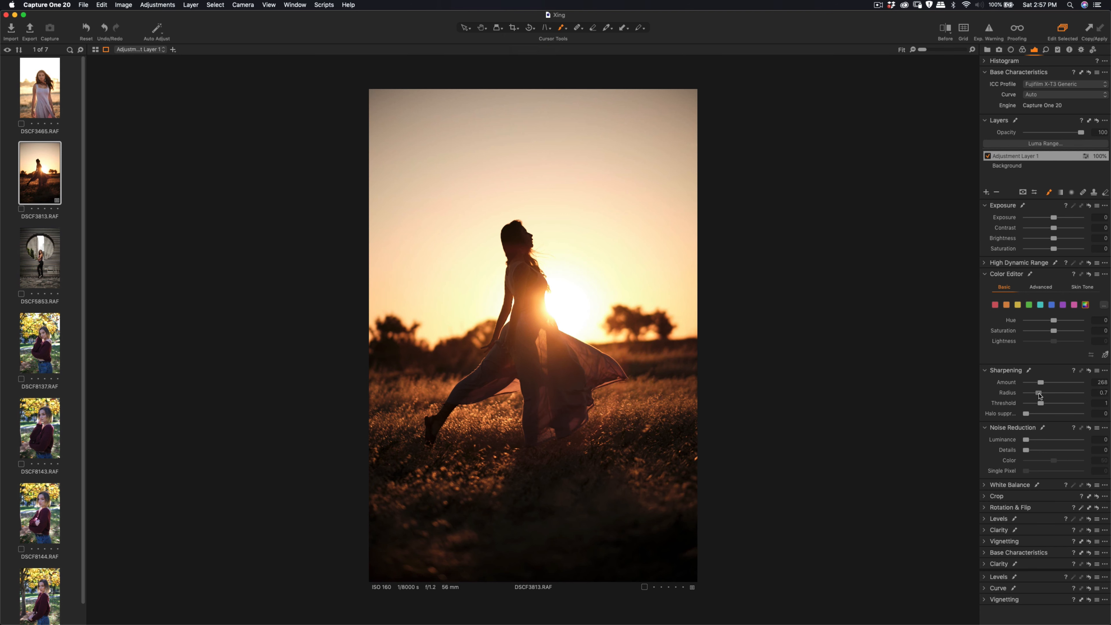
left_click_drag(1041, 394, 1038, 394)
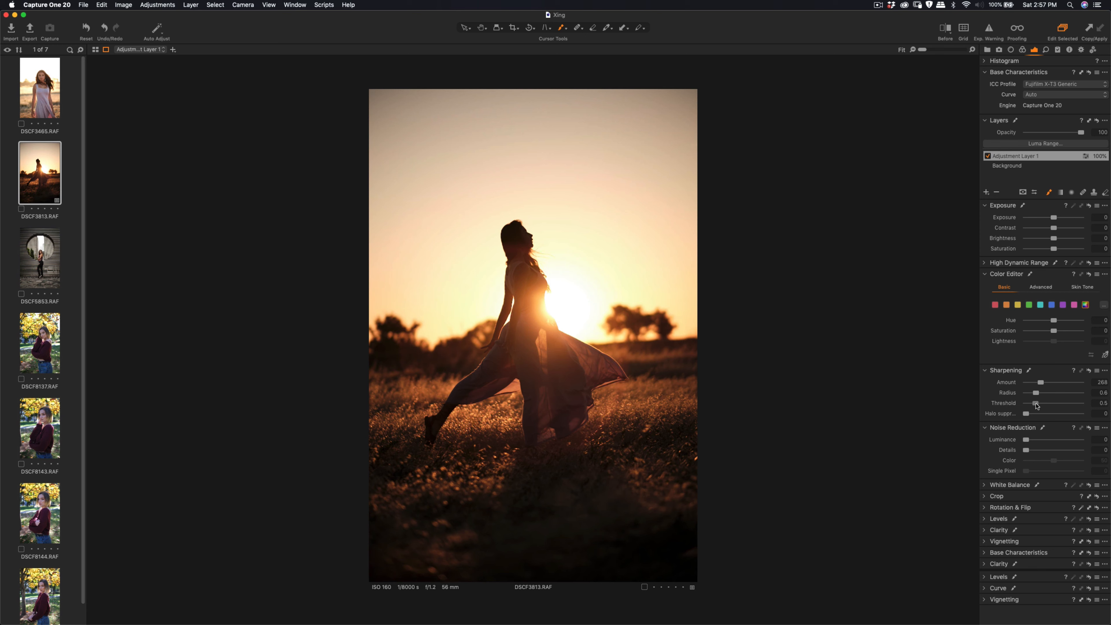
left_click_drag(1045, 404, 1034, 407)
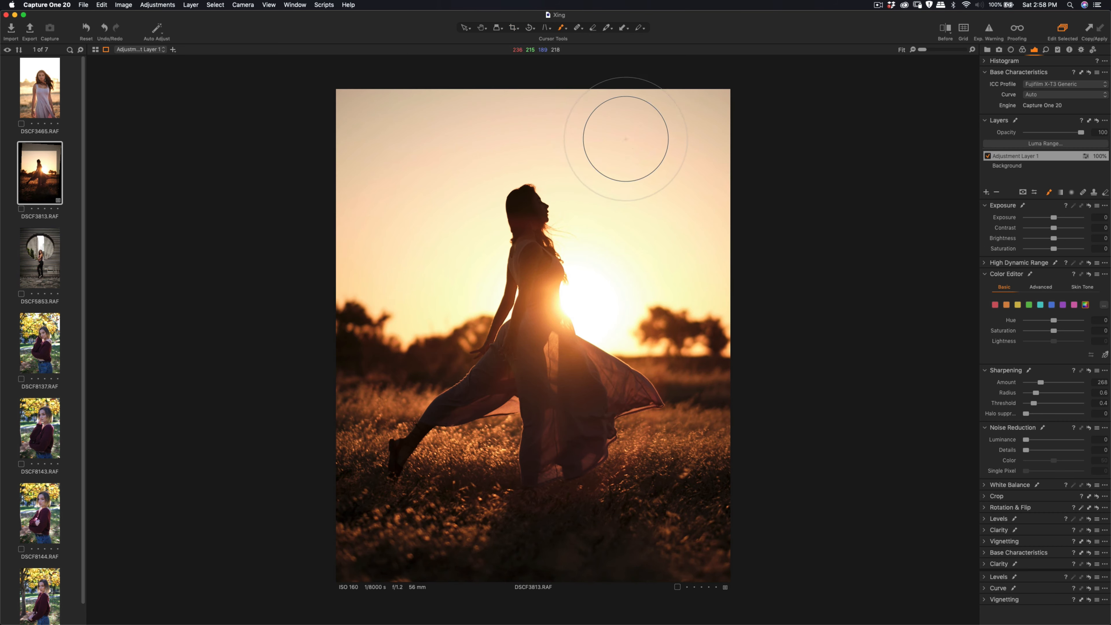
mouse_move(626, 61)
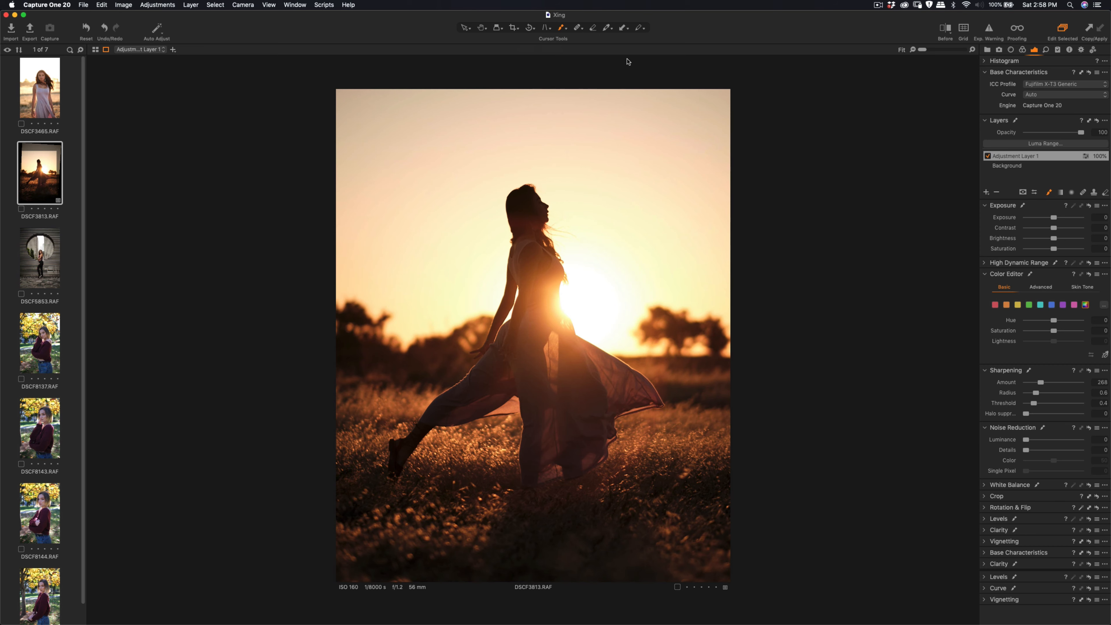
Rotate the sunset photo slightly within a tighter crop around the dancing woman.
left_click(512, 28)
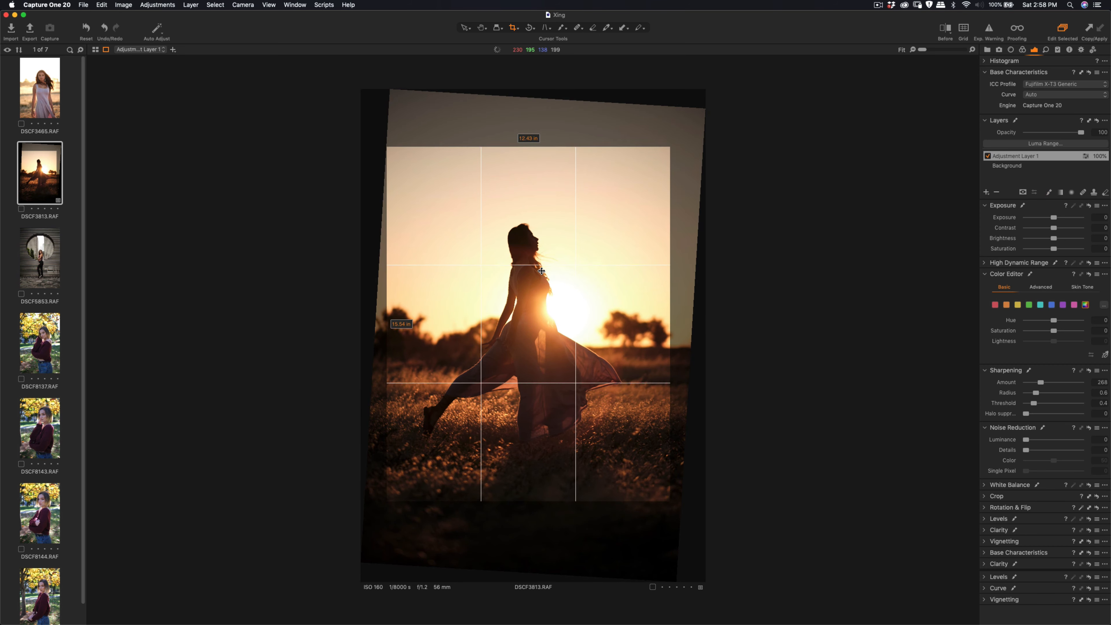
left_click_drag(540, 271, 540, 283)
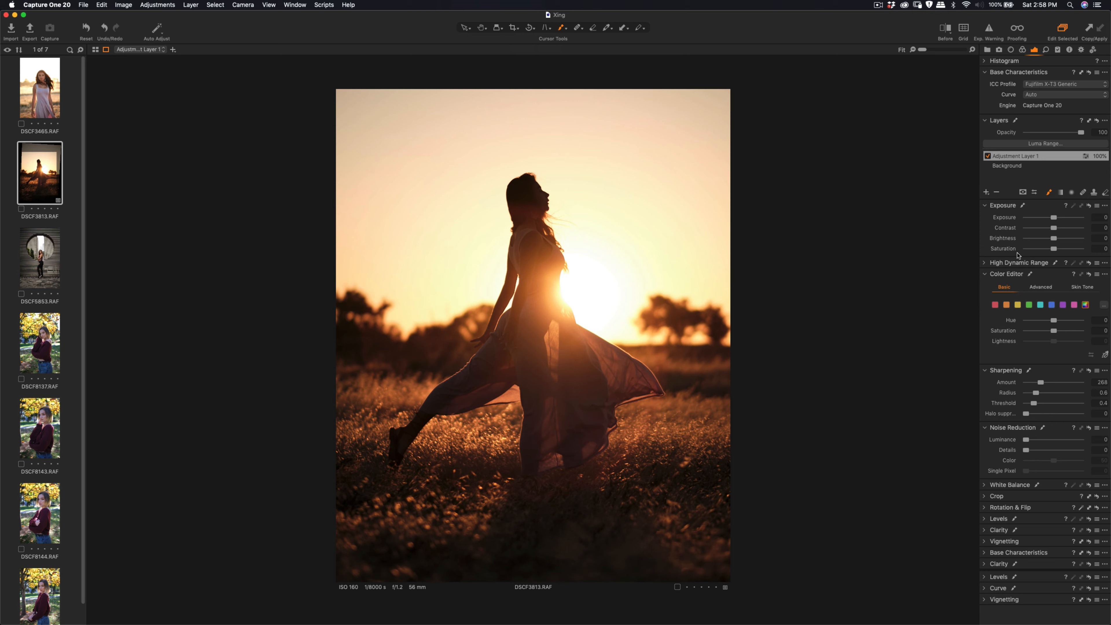
On the Background layer, raise the sunset photo's Contrast to 20.
left_click(1007, 166)
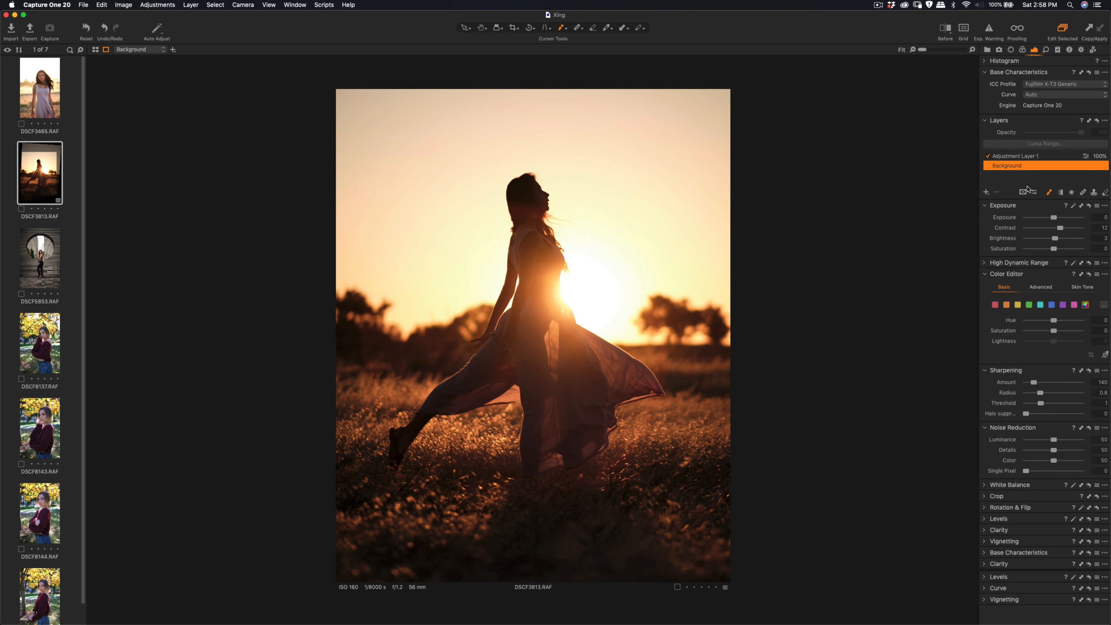
left_click_drag(1060, 228, 1063, 228)
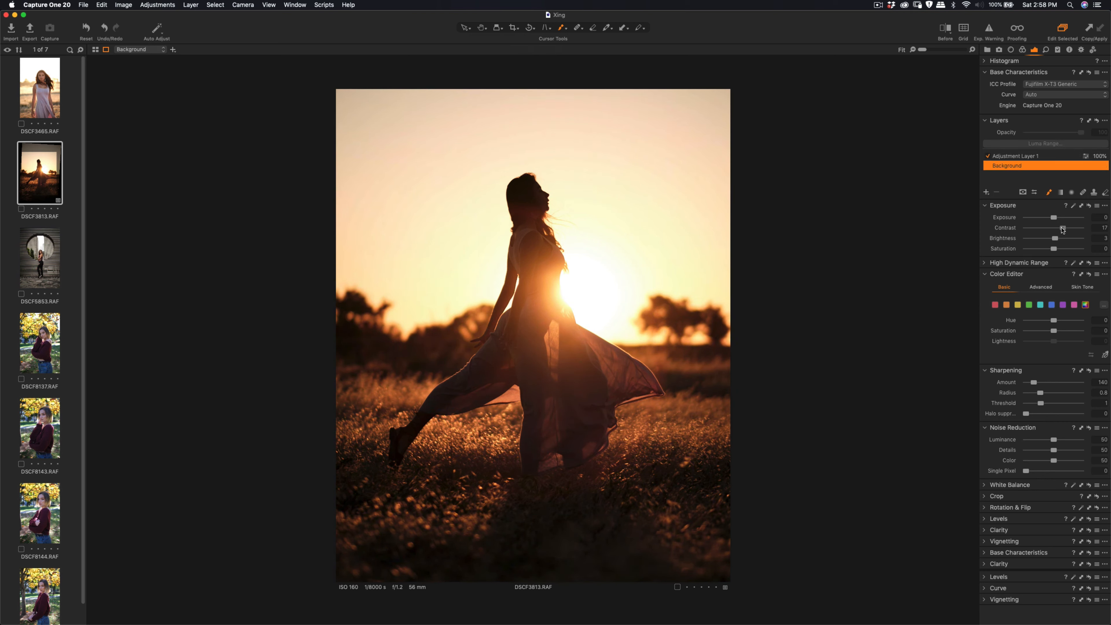
left_click_drag(1057, 228, 1064, 228)
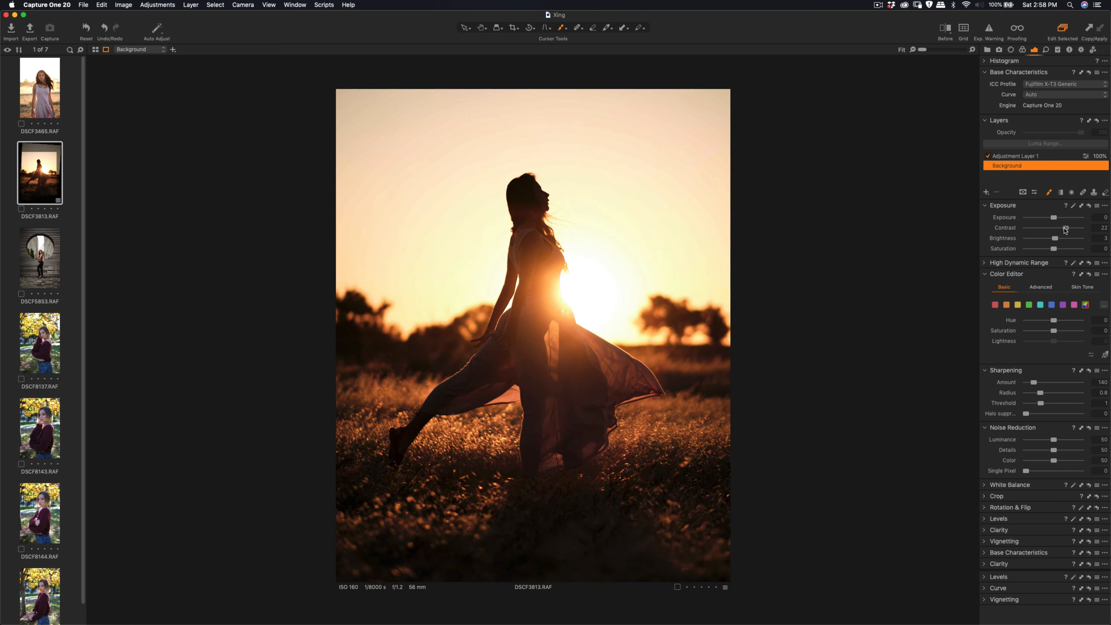
left_click_drag(1053, 228, 1052, 227)
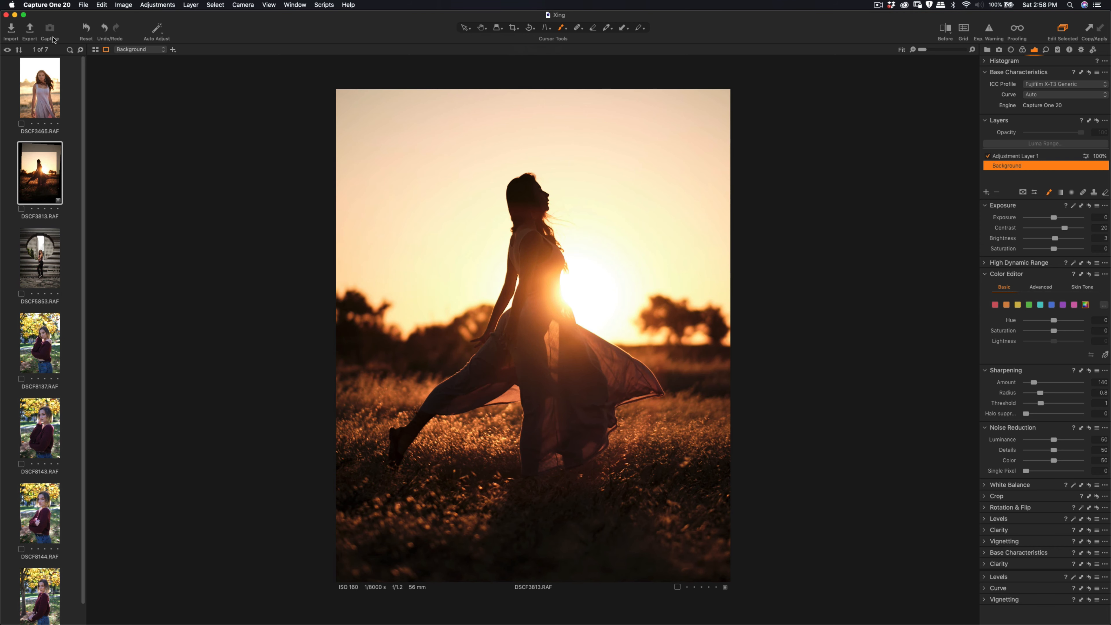
Export the edited sunset photo as a full-quality sRGB JPEG variant.
left_click(29, 28)
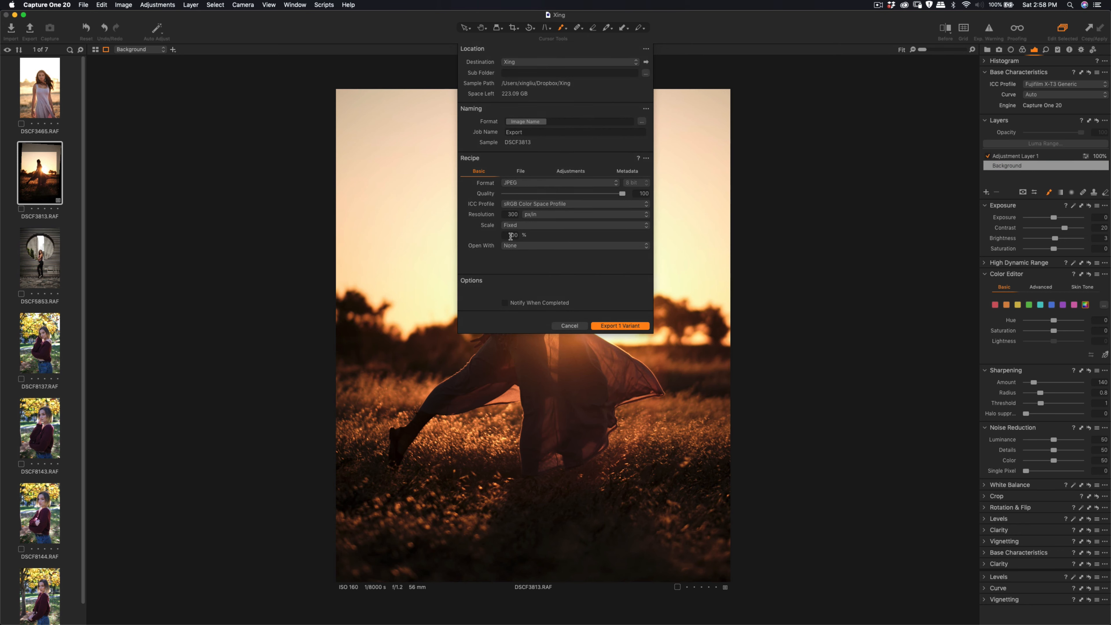
left_click(618, 326)
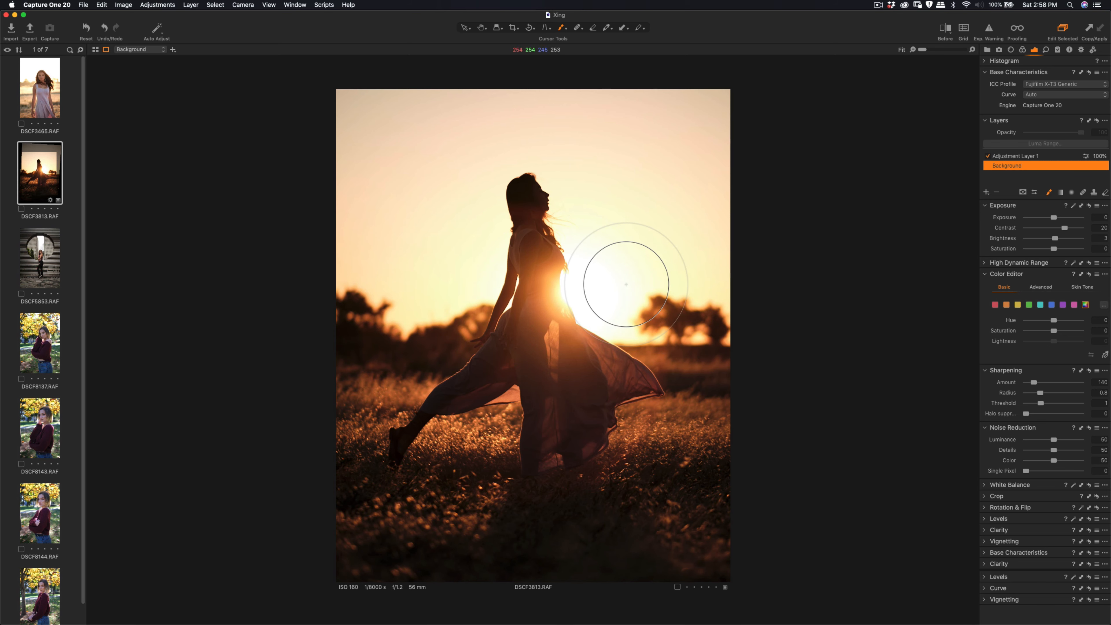
Switch to photo DSCF5853, the circular-cutout tunnel portrait, for editing.
left_click(40, 257)
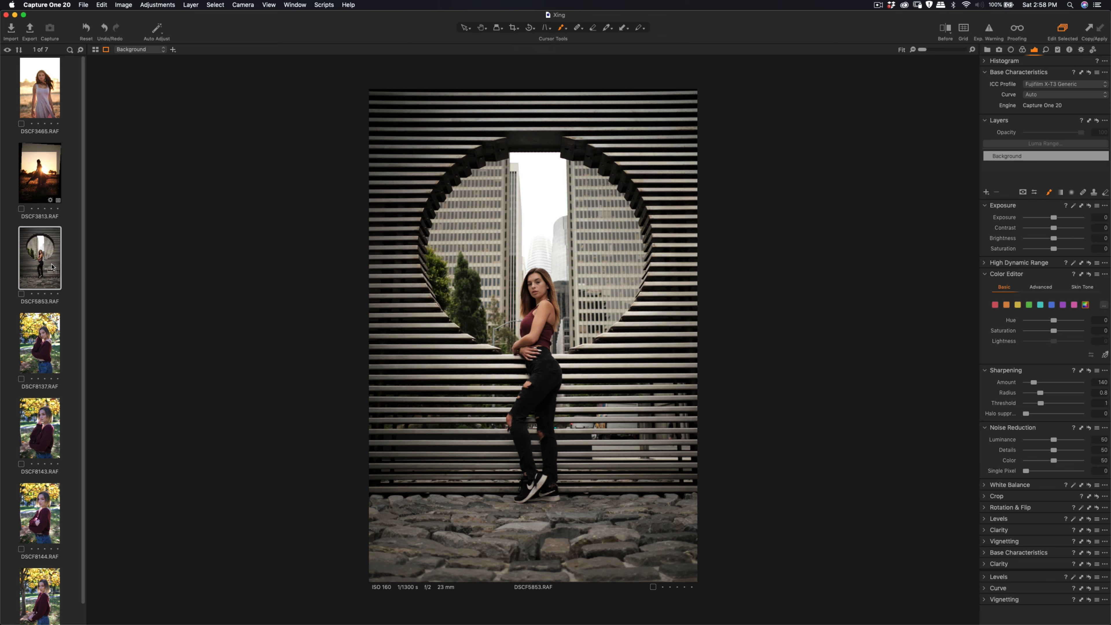
mouse_move(407, 597)
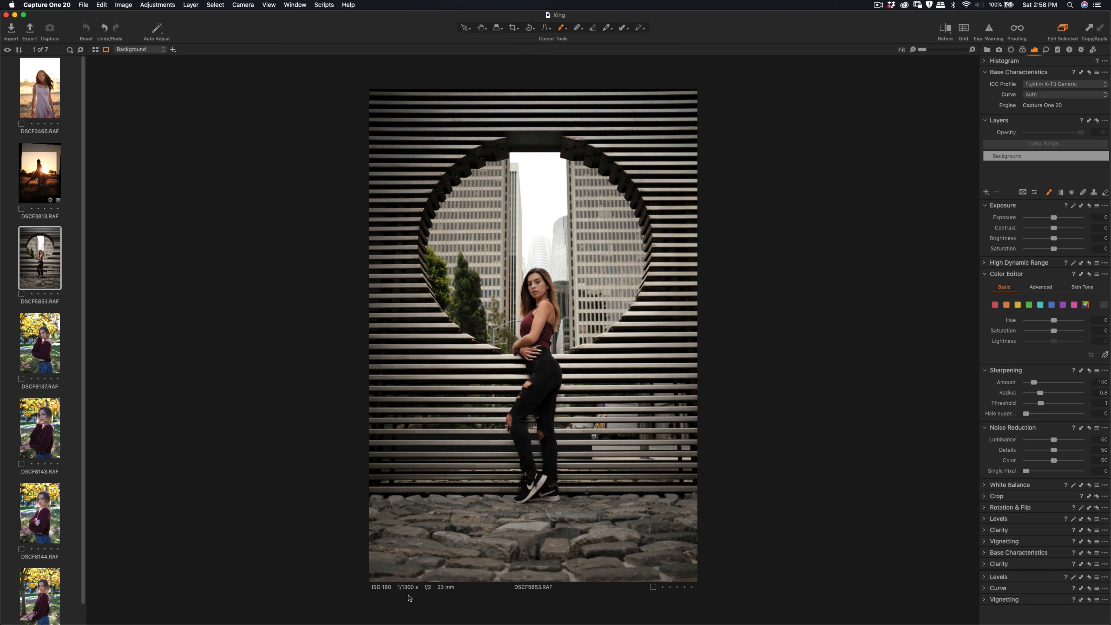
mouse_move(723, 309)
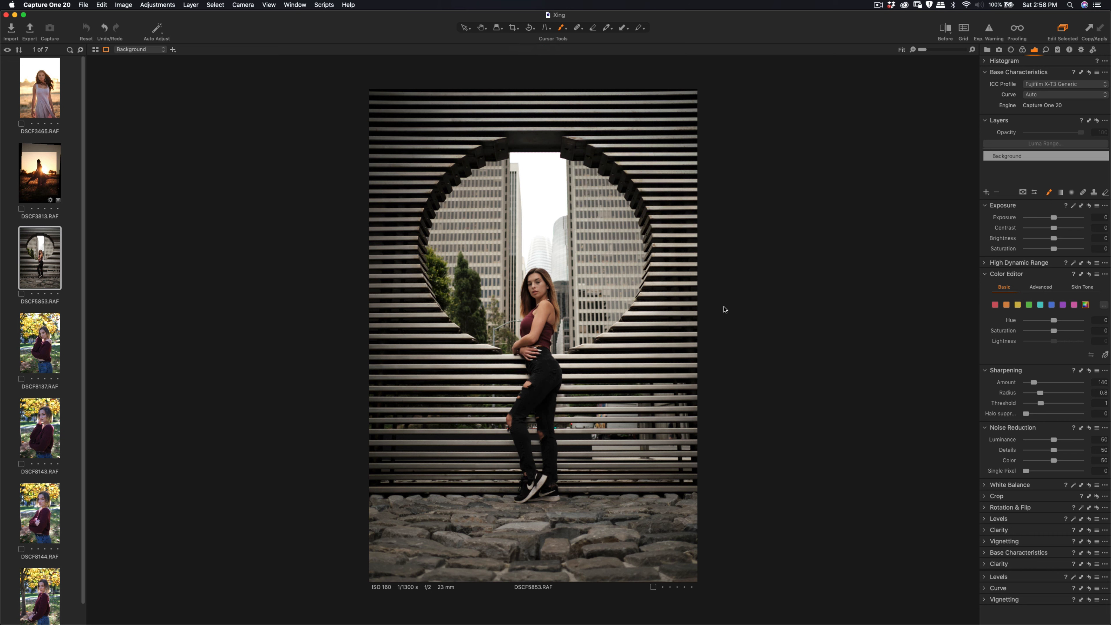
mouse_move(1023, 142)
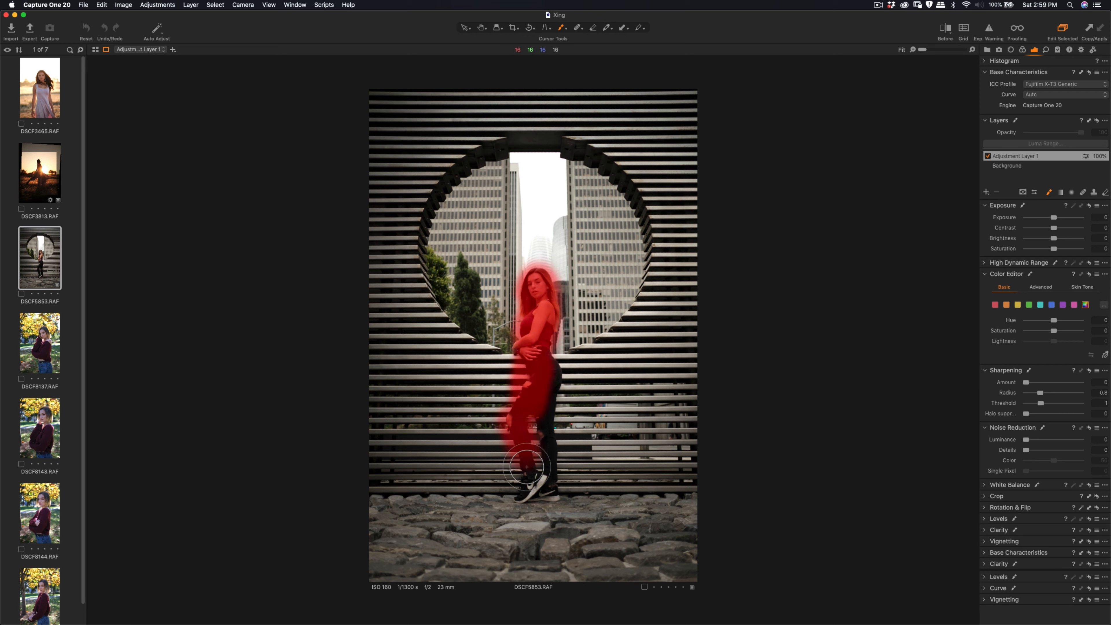
Paint a mask over the model, strengthen its sharpening, then return to the Background layer.
left_click_drag(524, 467, 542, 350)
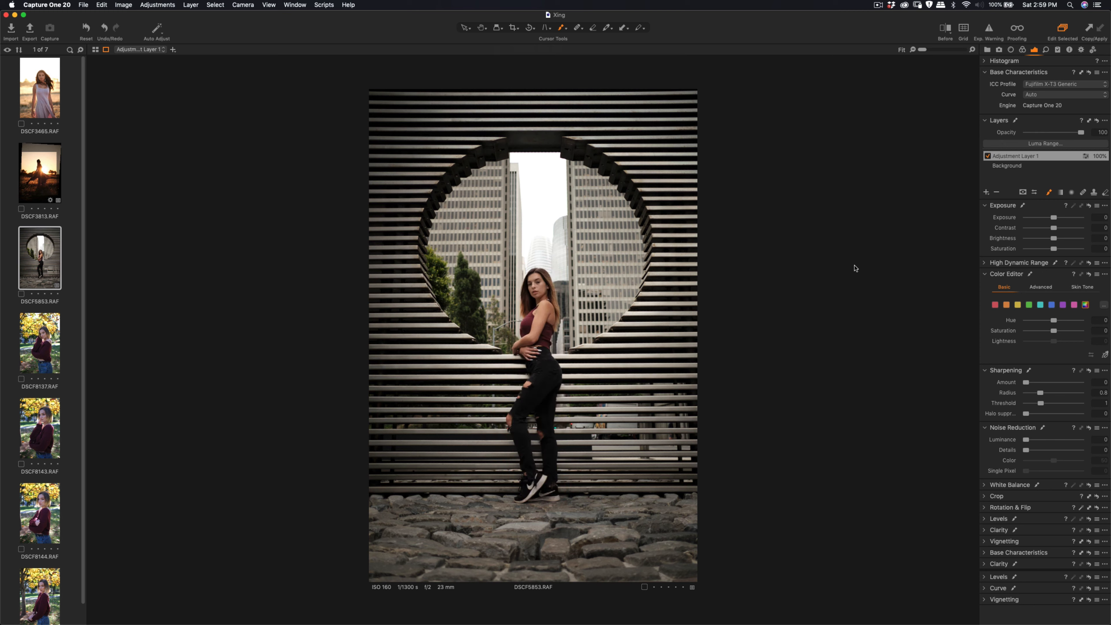
mouse_move(1032, 389)
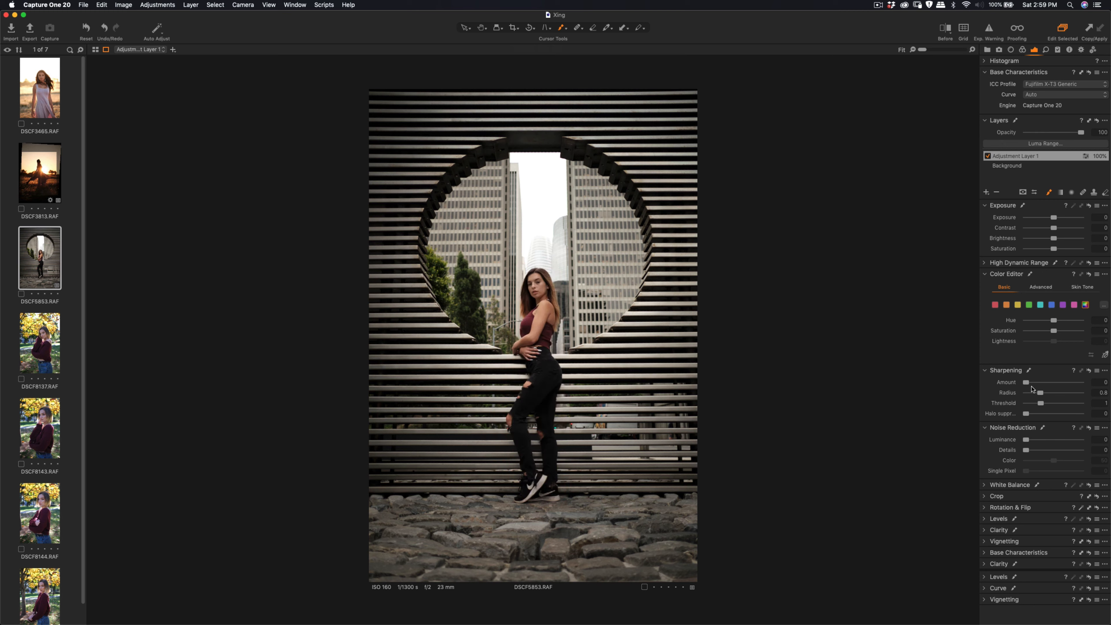
left_click_drag(1026, 382, 1039, 382)
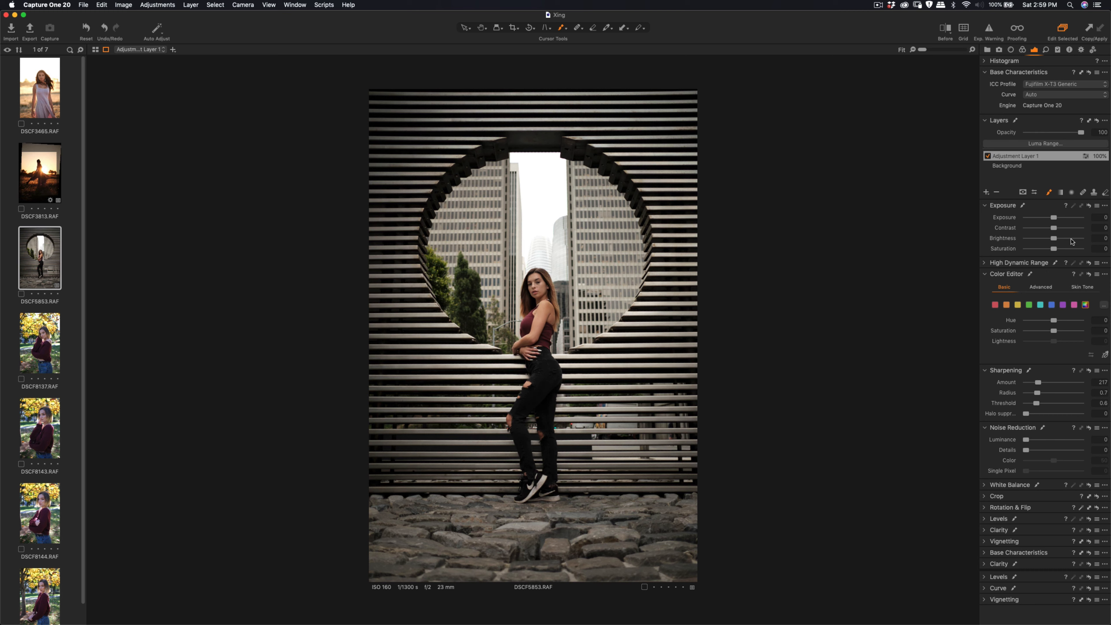
left_click(1006, 165)
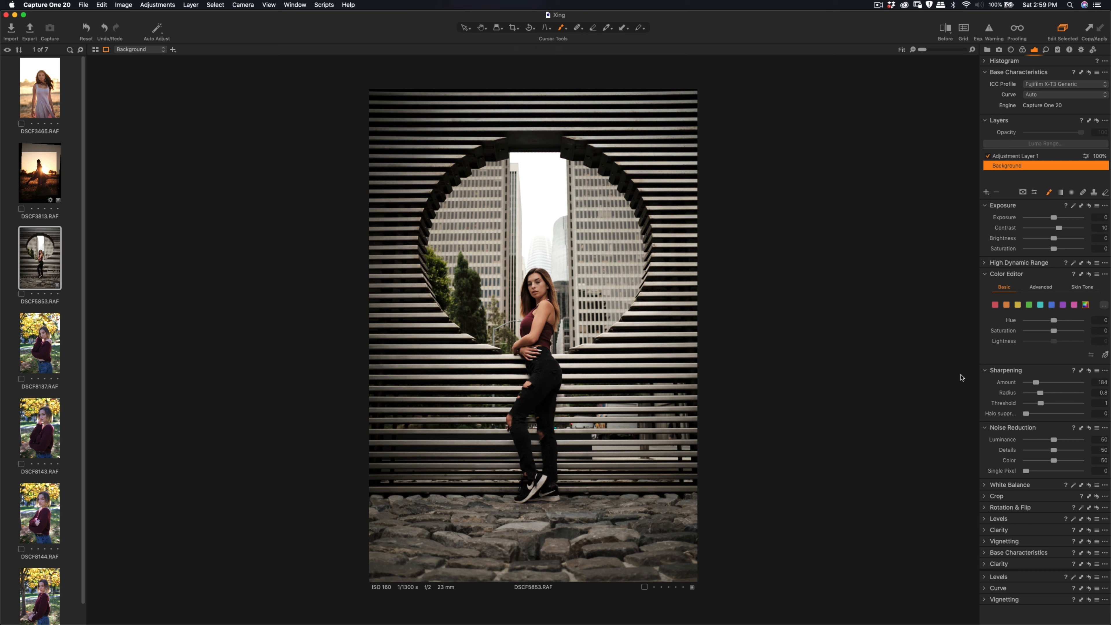
left_click(944, 27)
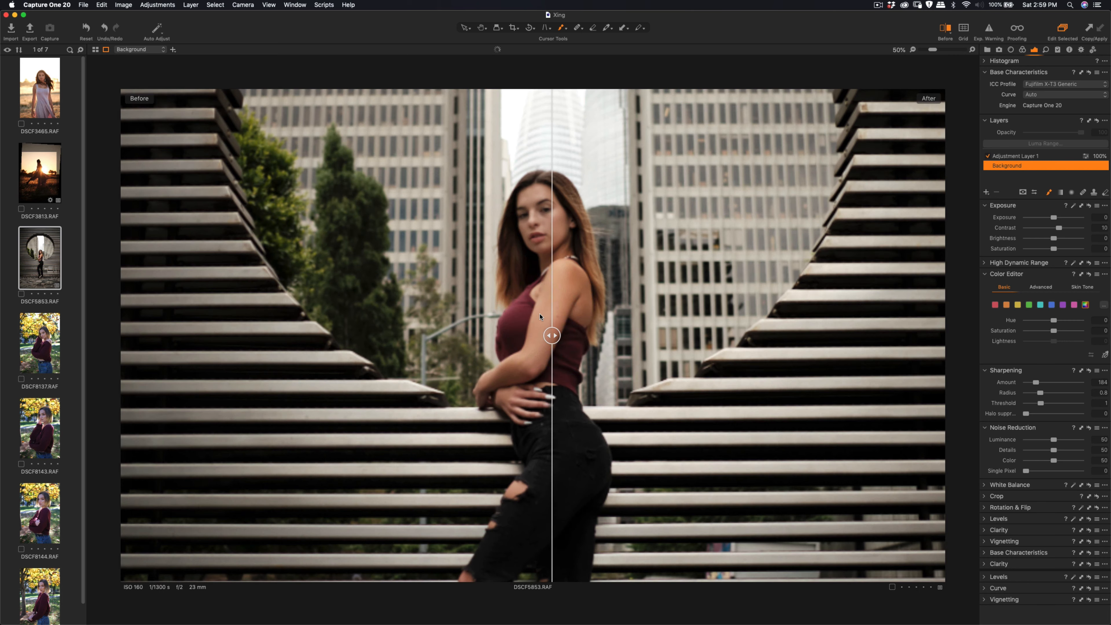
left_click_drag(552, 335, 473, 335)
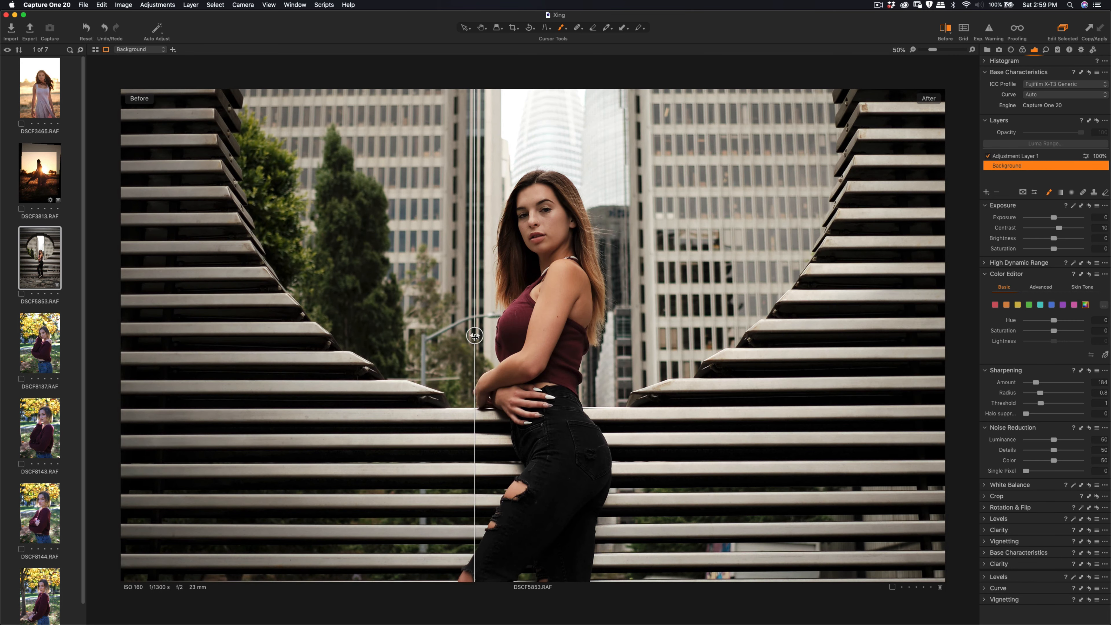
left_click_drag(474, 335, 422, 335)
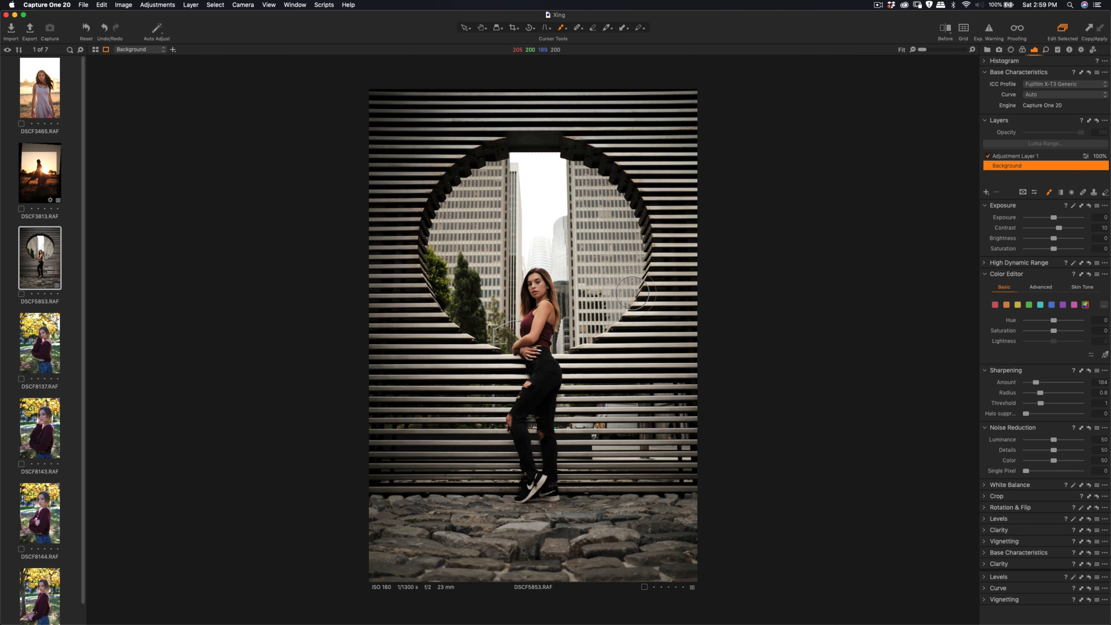
mouse_move(489, 94)
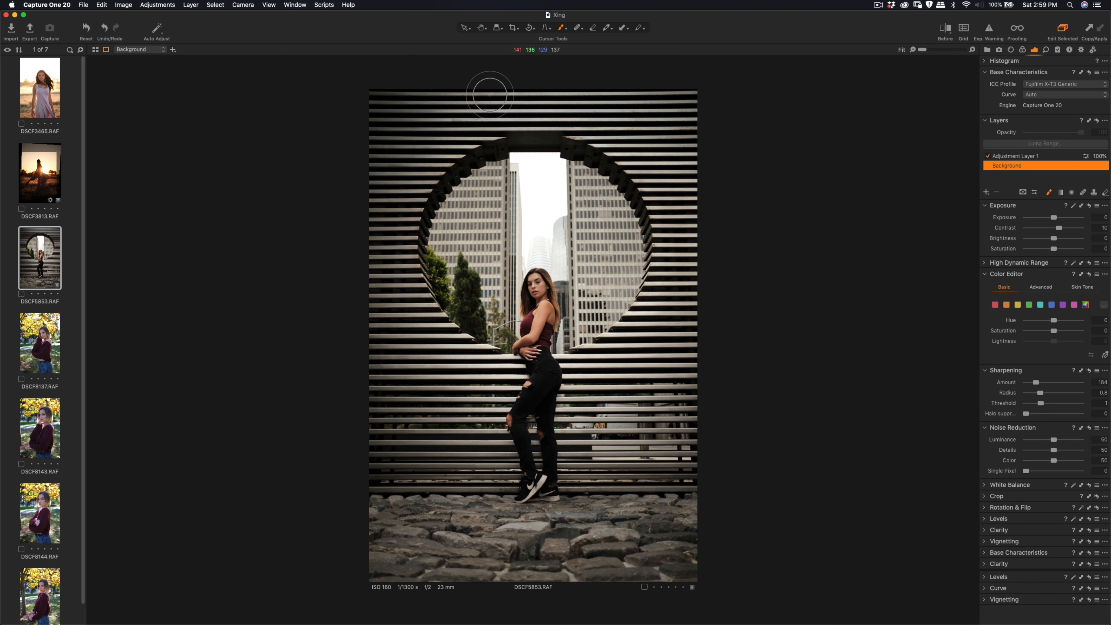
mouse_move(548, 485)
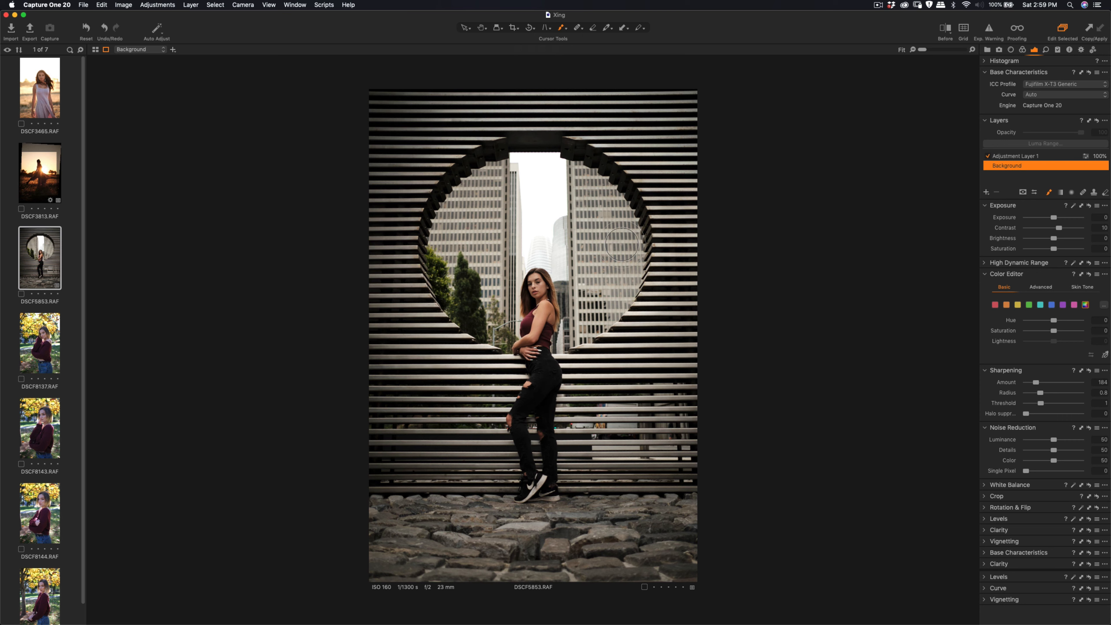
Browse from the first autumn park portrait to the crossed-arms shot DSCF8144.
left_click(40, 343)
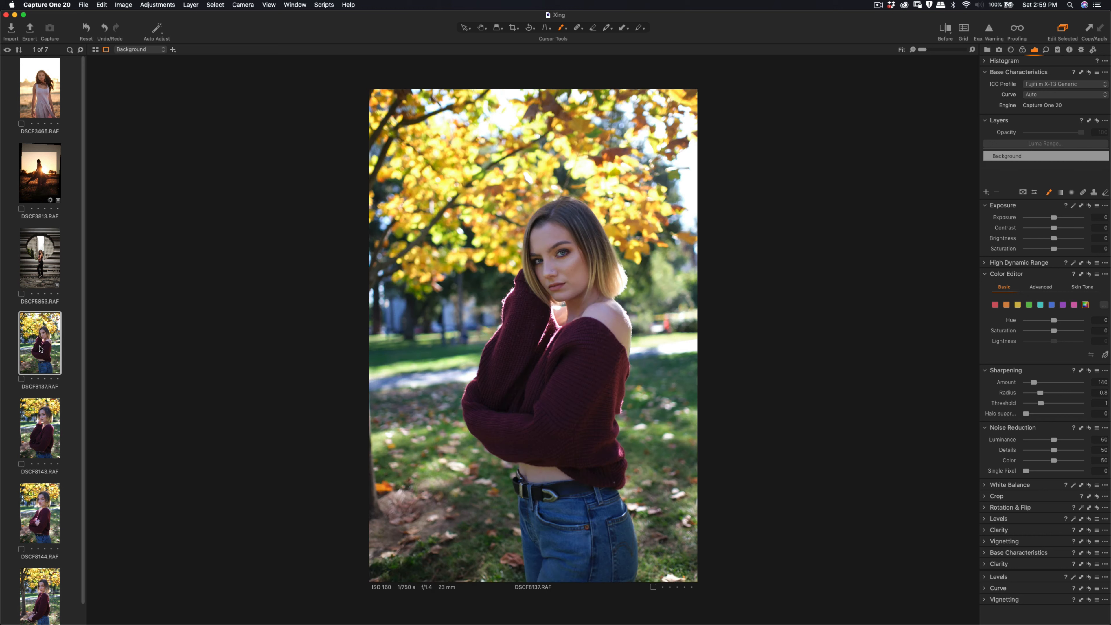
mouse_move(107, 329)
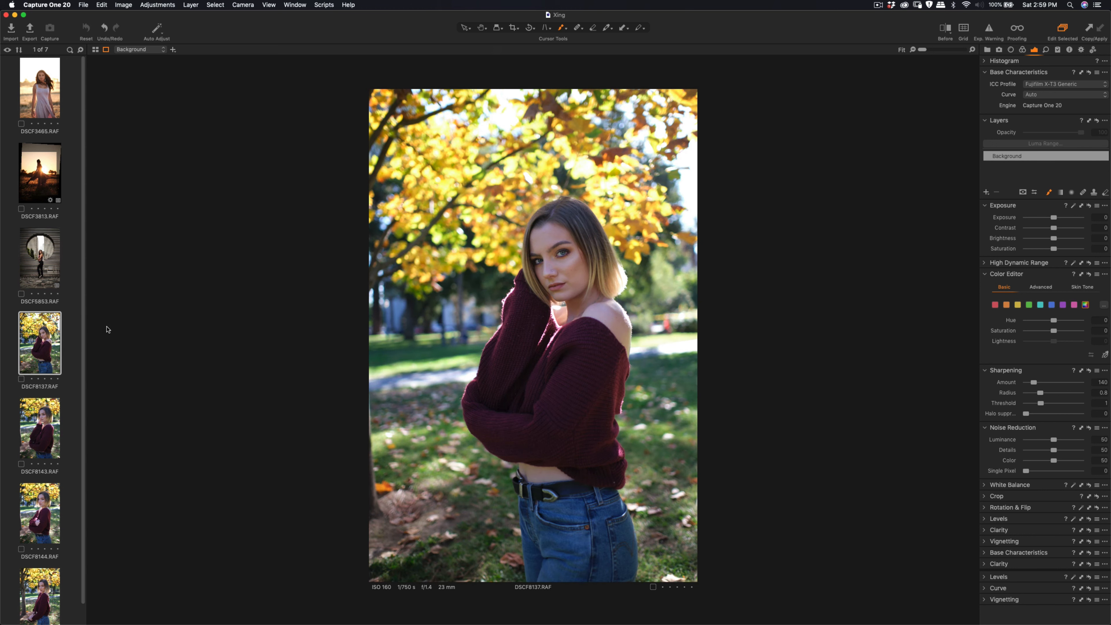
mouse_move(435, 596)
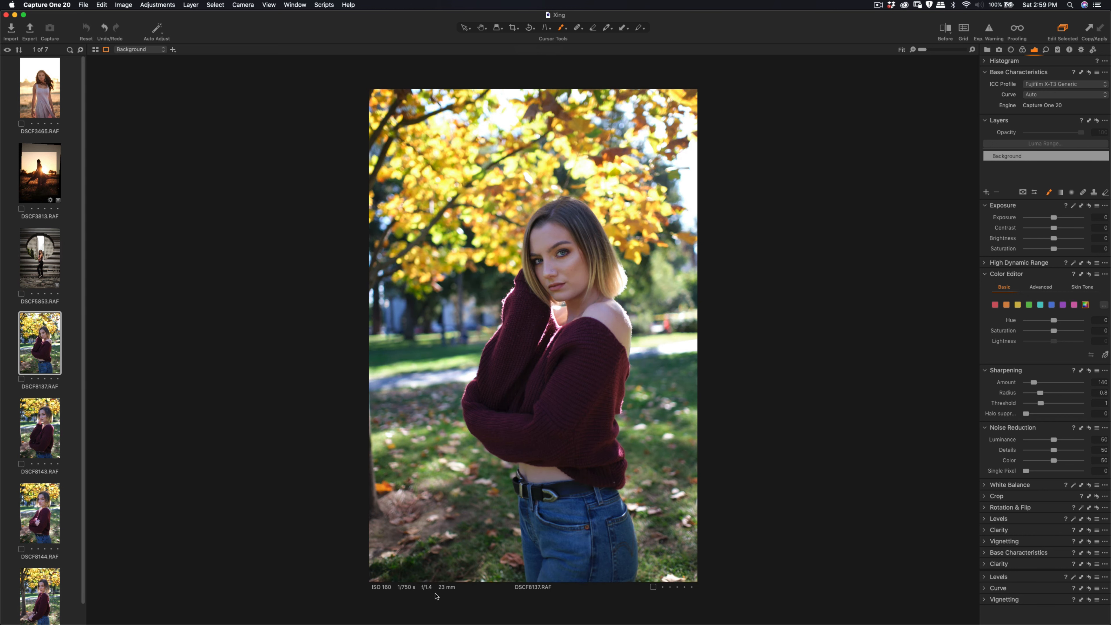
mouse_move(451, 590)
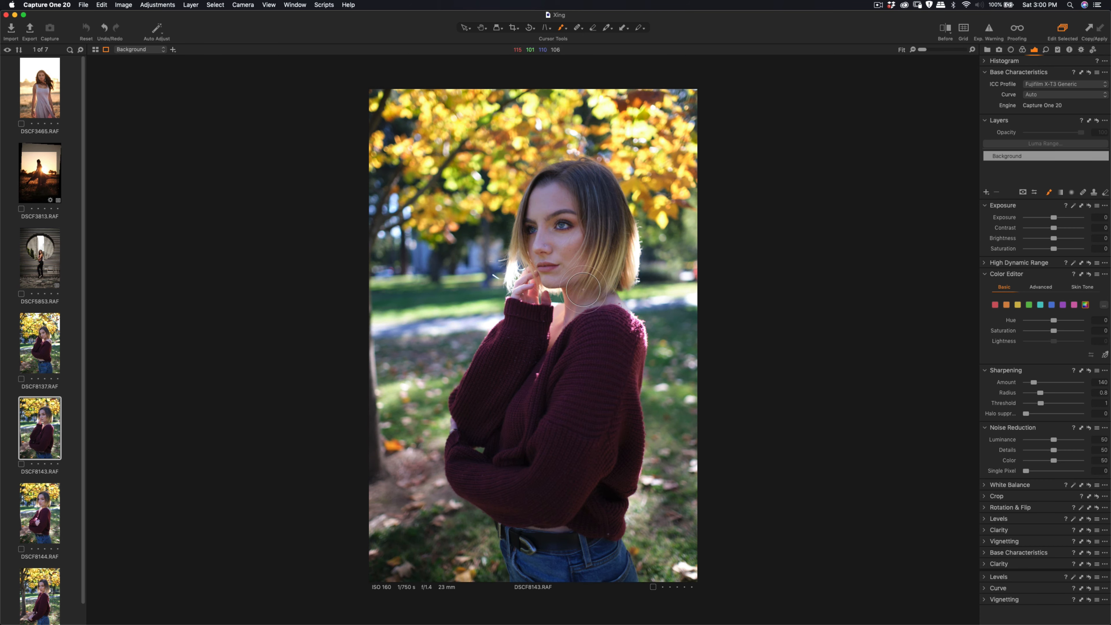
mouse_move(526, 300)
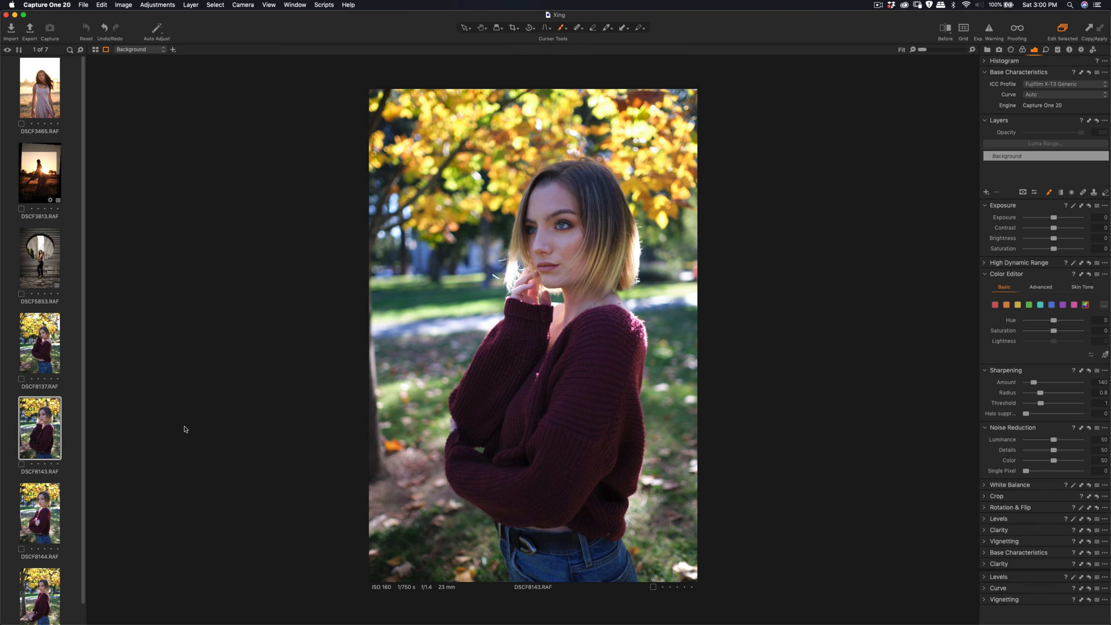
left_click(39, 513)
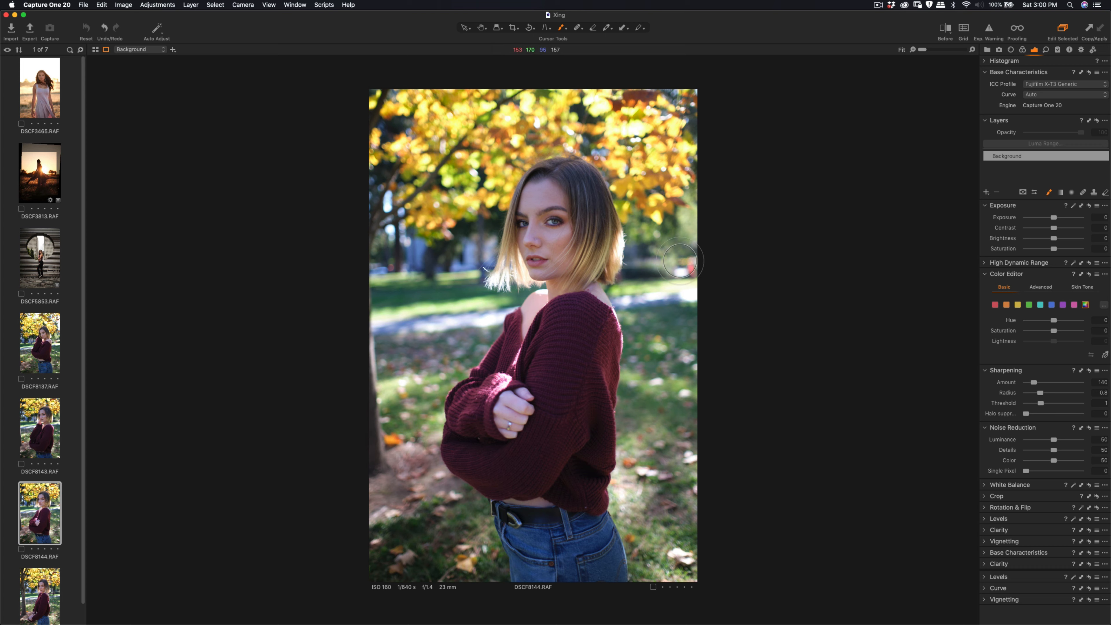
Raise Contrast to 6 and pull Highlight down to -3 on the crossed-arms portrait.
left_click_drag(1055, 227, 1058, 228)
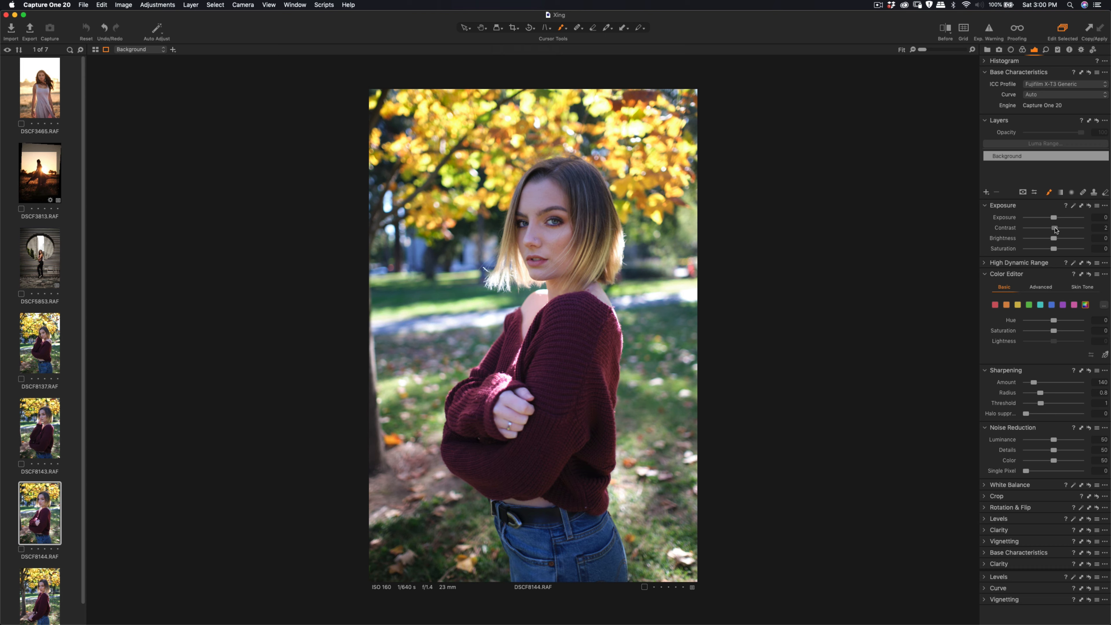
left_click_drag(1053, 228, 1060, 228)
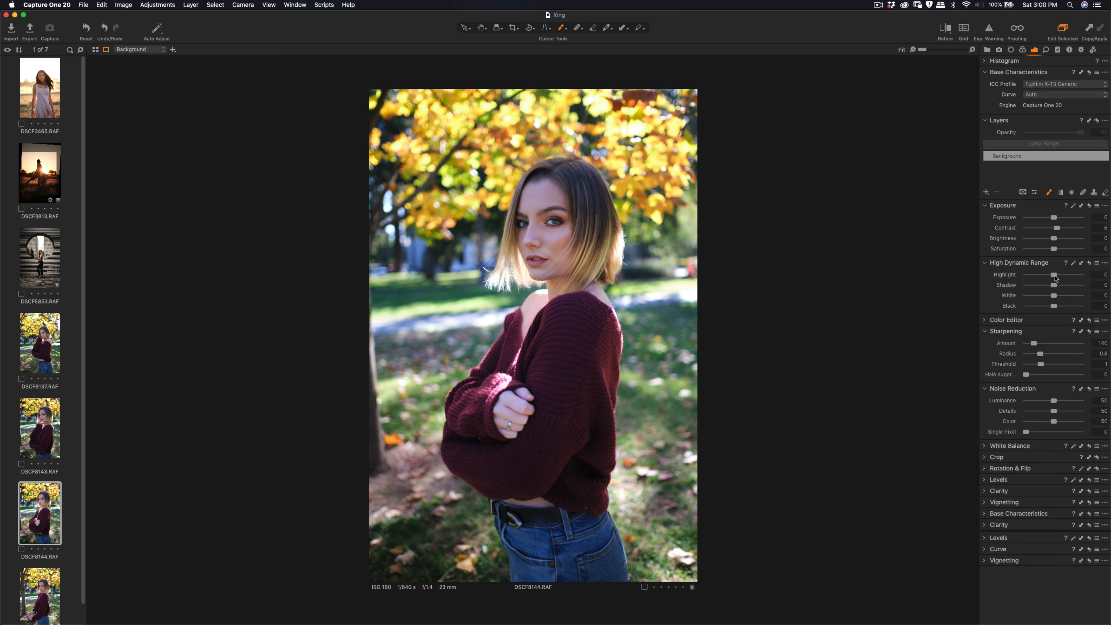
left_click_drag(1055, 274, 1052, 274)
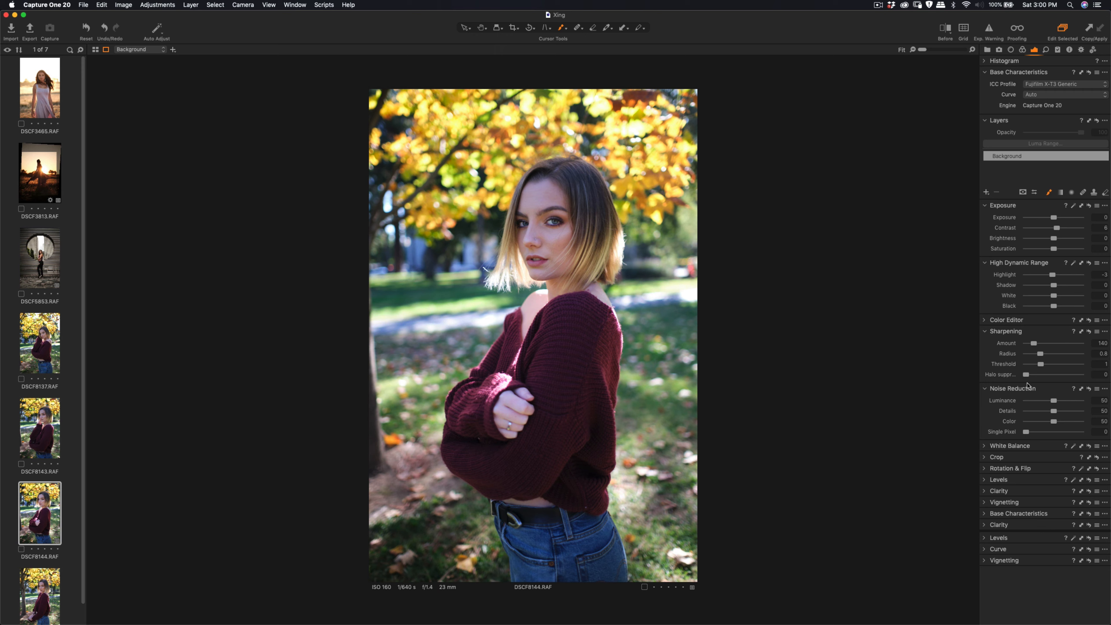
left_click(984, 319)
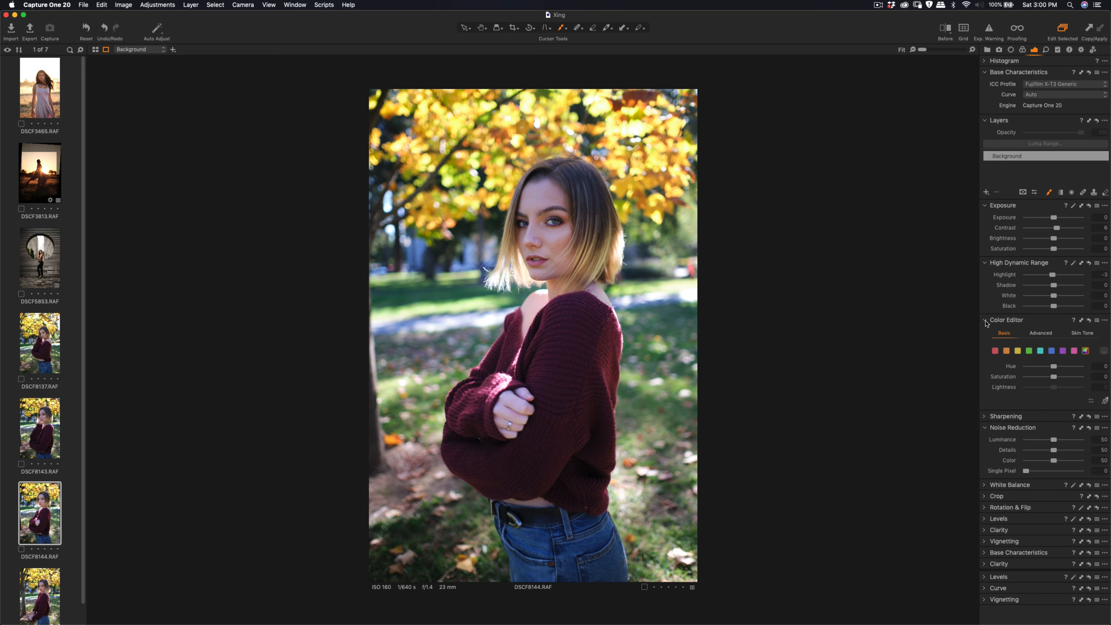
mouse_move(990, 324)
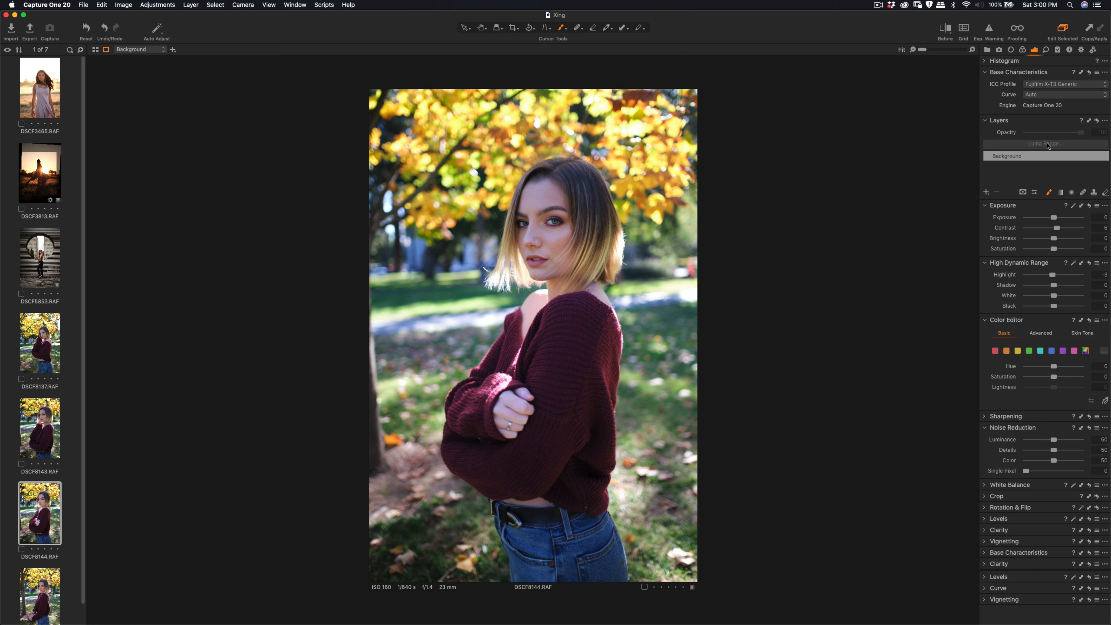
mouse_move(1051, 89)
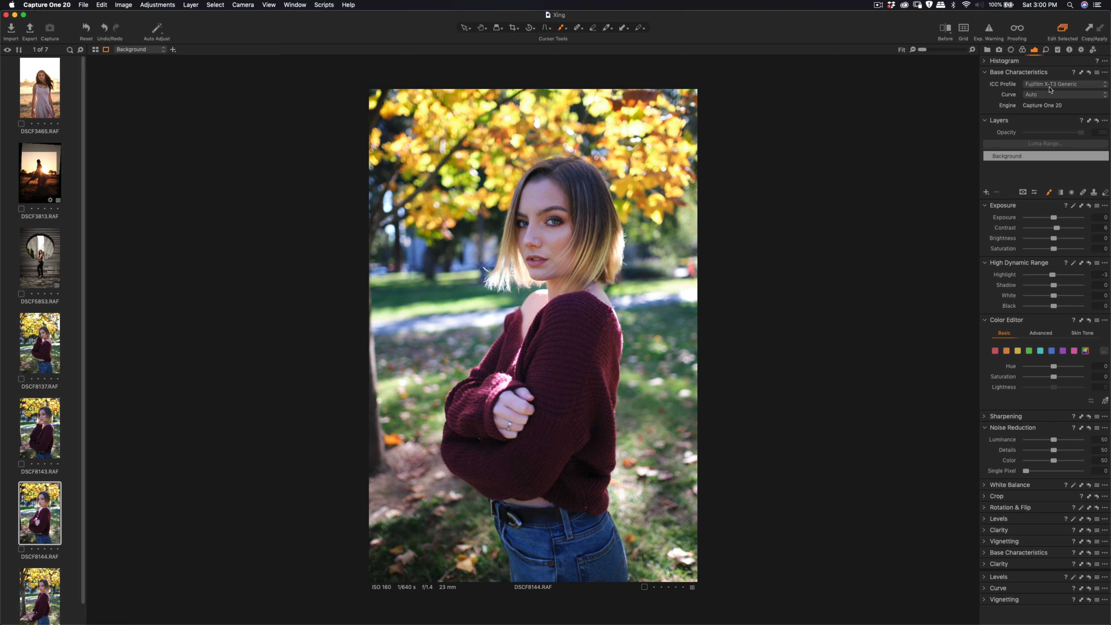
left_click(1055, 94)
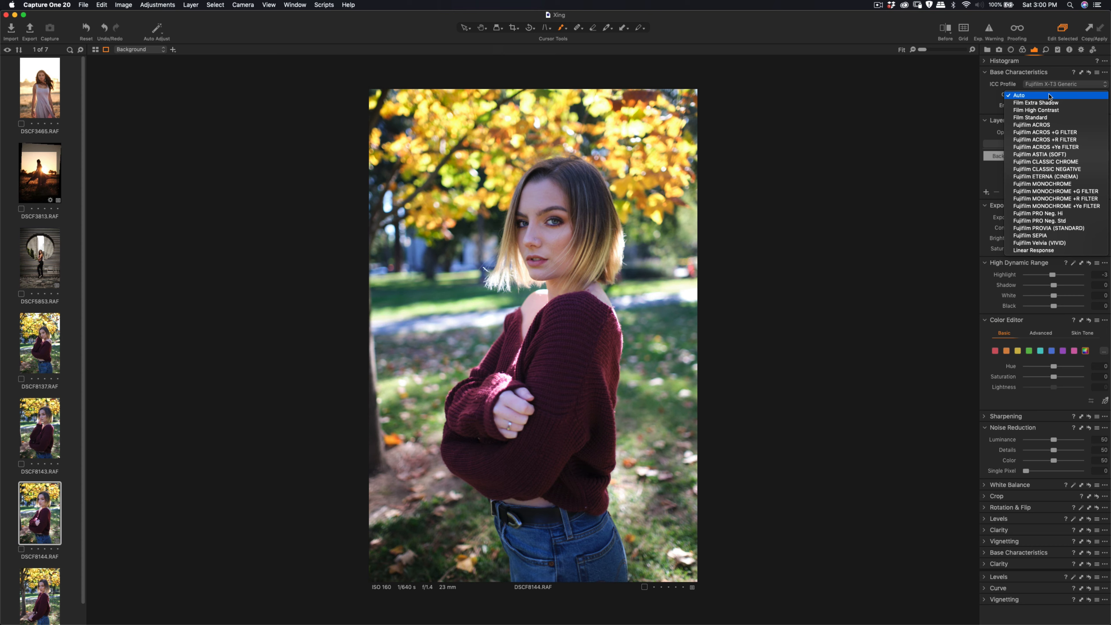
left_click(1019, 95)
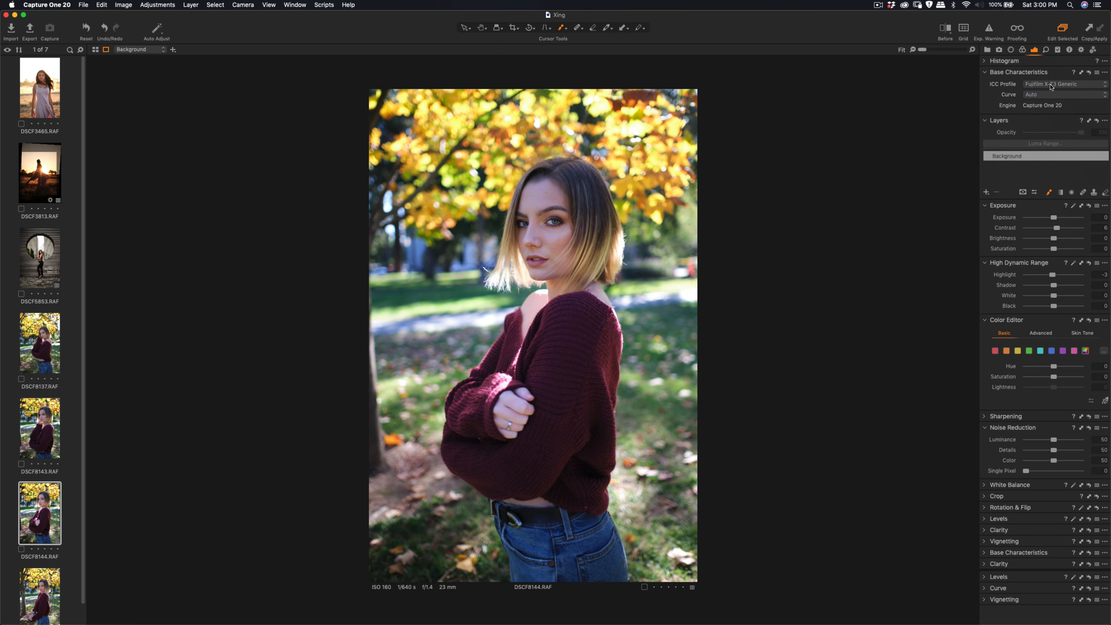
left_click(1061, 83)
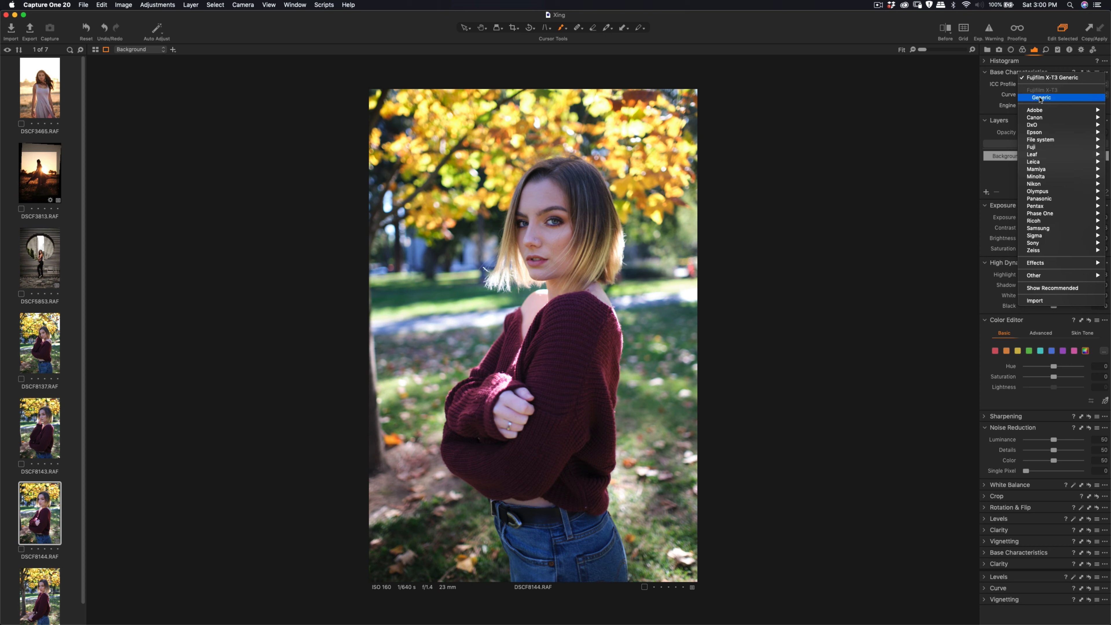
left_click(1061, 83)
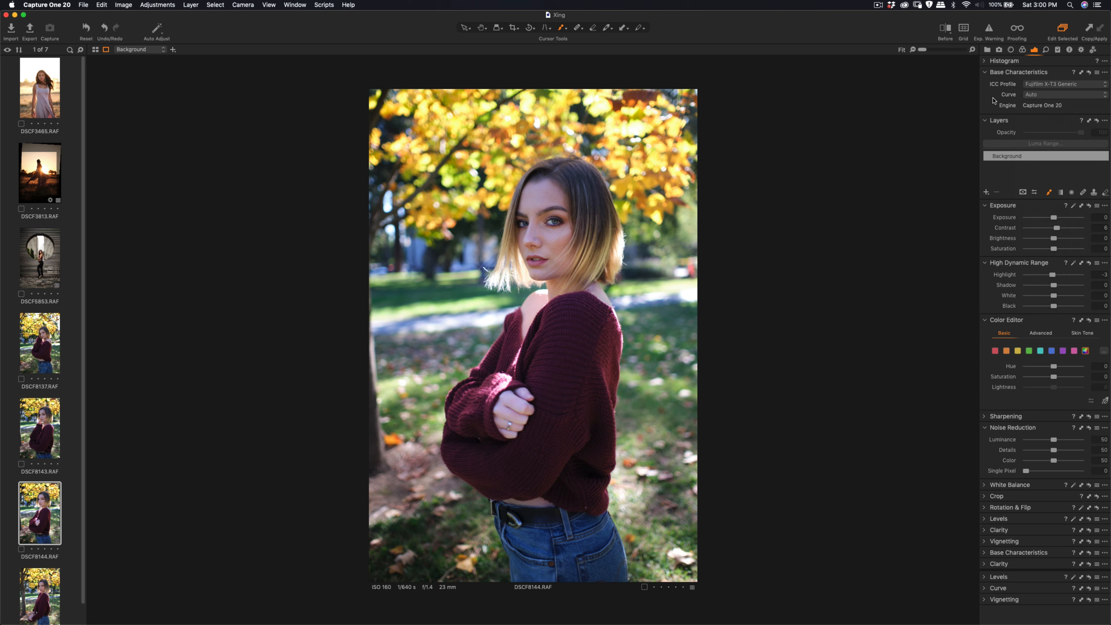
mouse_move(1060, 116)
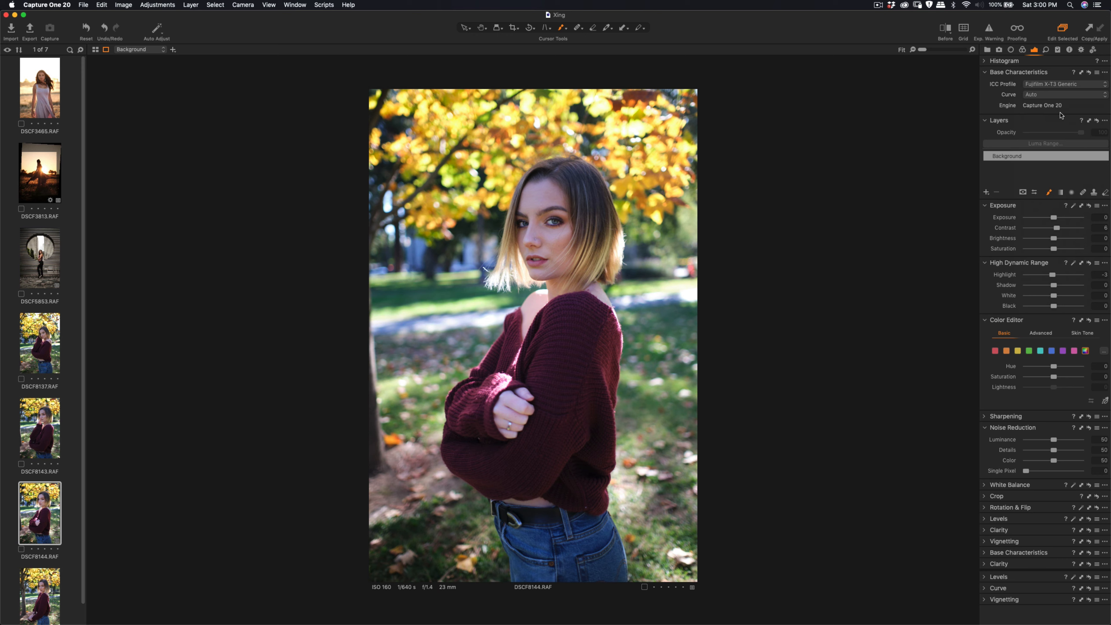
mouse_move(1032, 317)
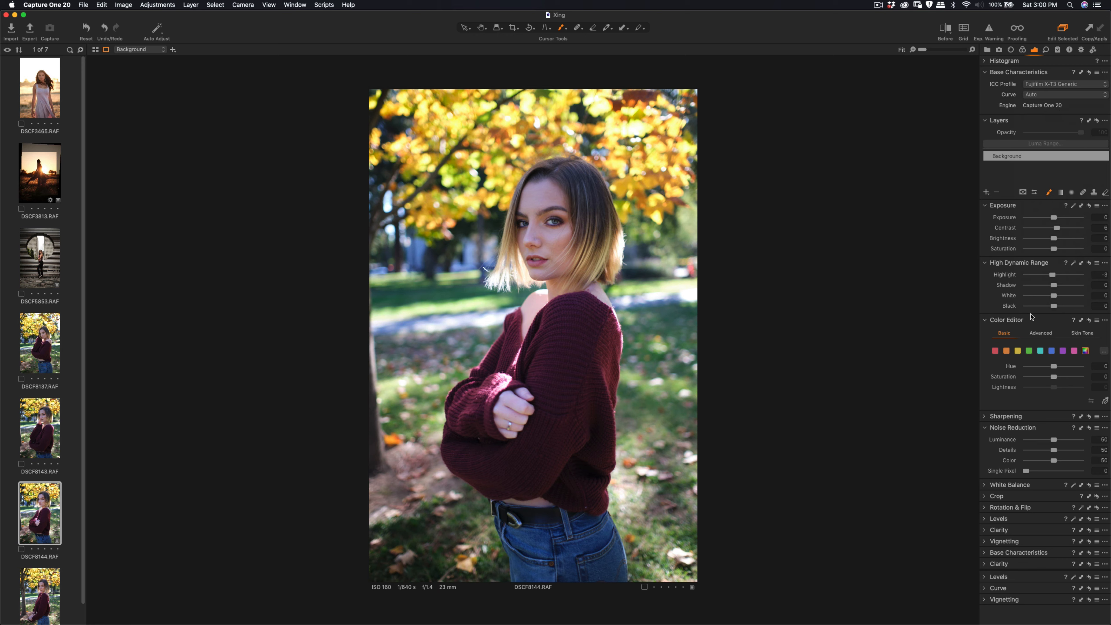
Try white balance presets on DSCF8144 — Daylight, Cool White Fluorescent, Tungsten, Day White Fluorescent — back to Daylight.
left_click(1009, 439)
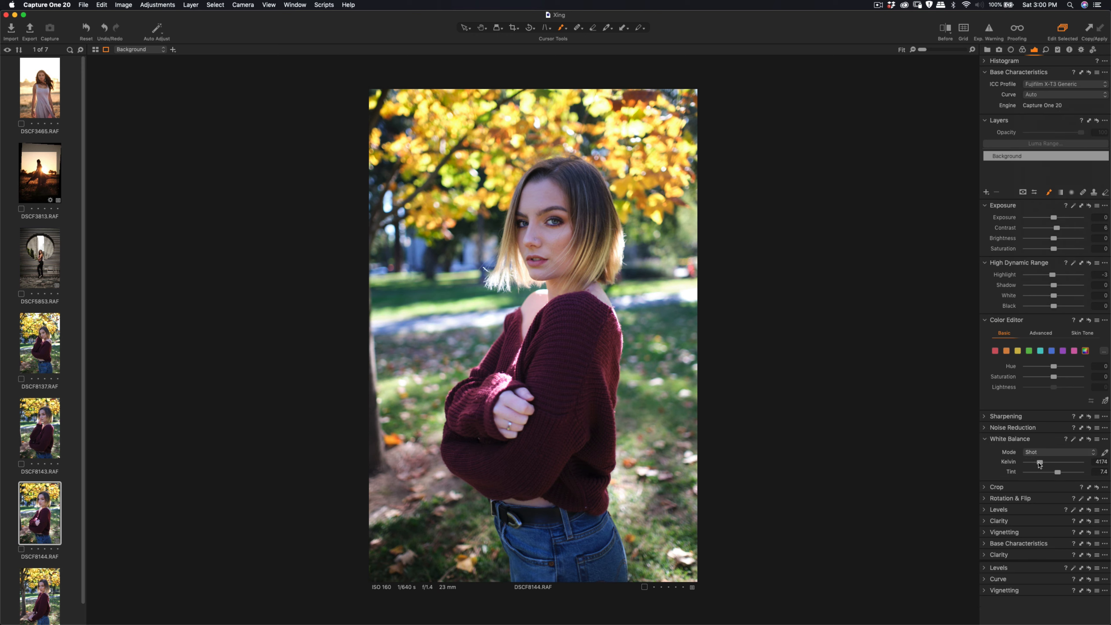
left_click(1055, 452)
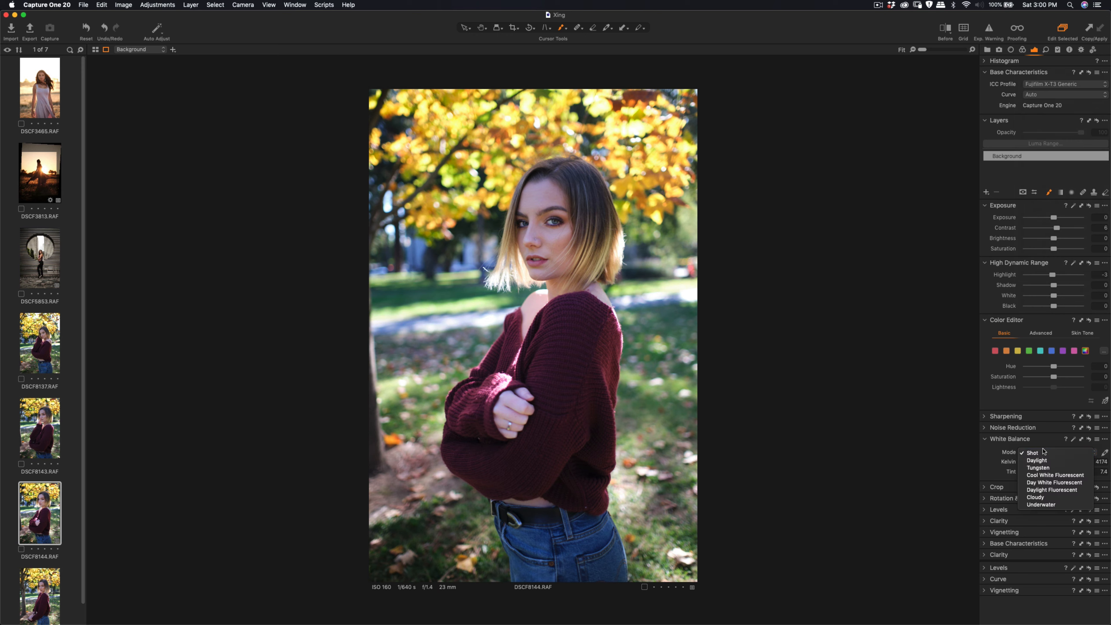
left_click(1036, 460)
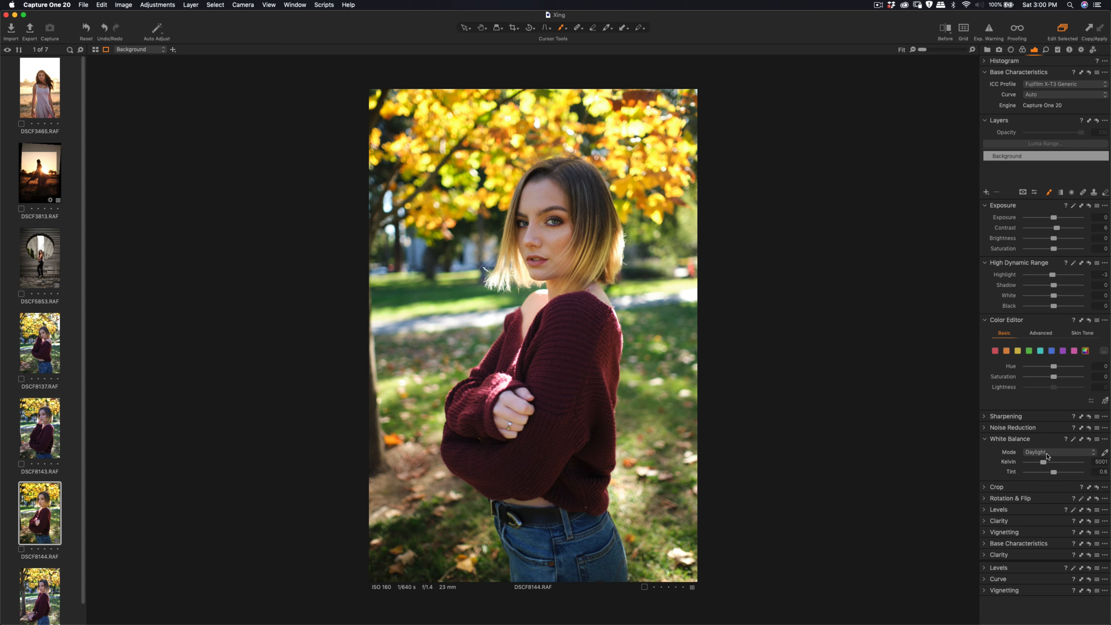
left_click(1056, 452)
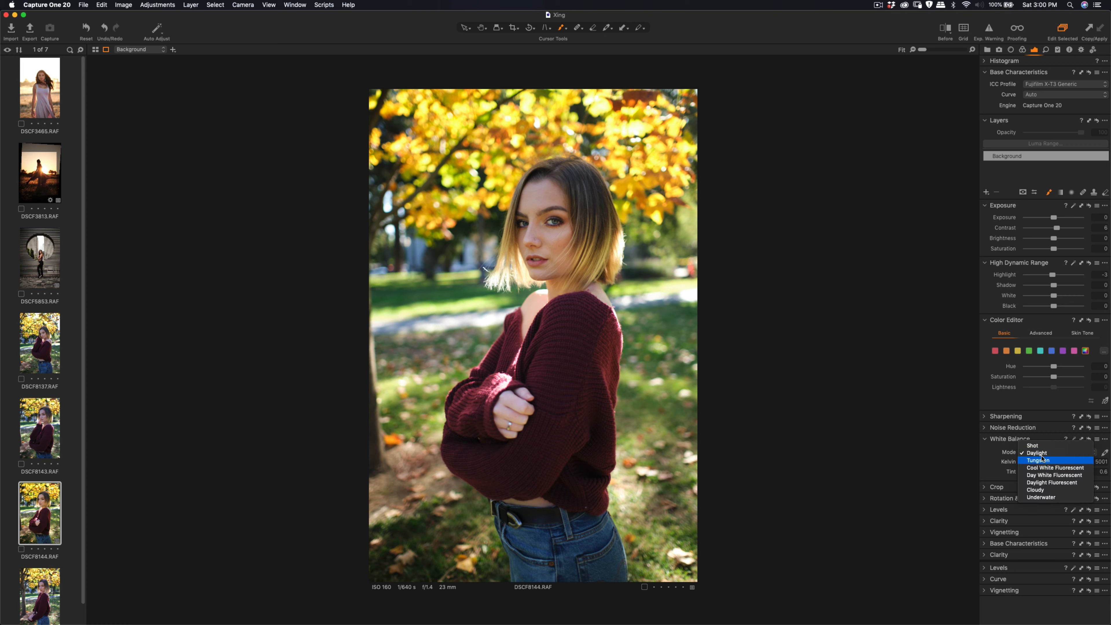
left_click(1032, 445)
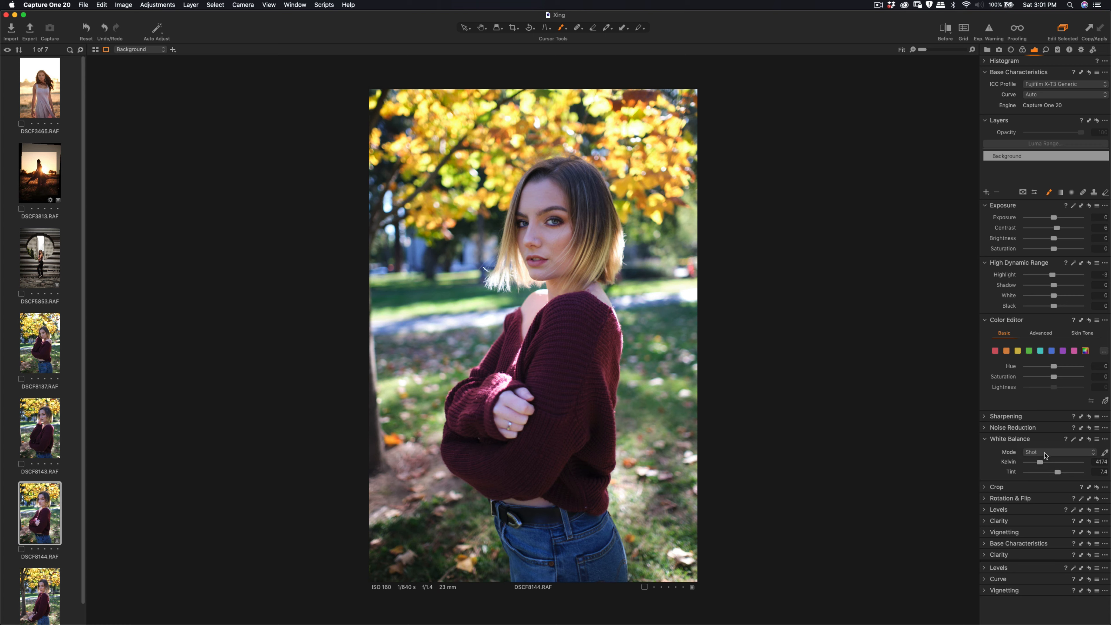
left_click(1059, 452)
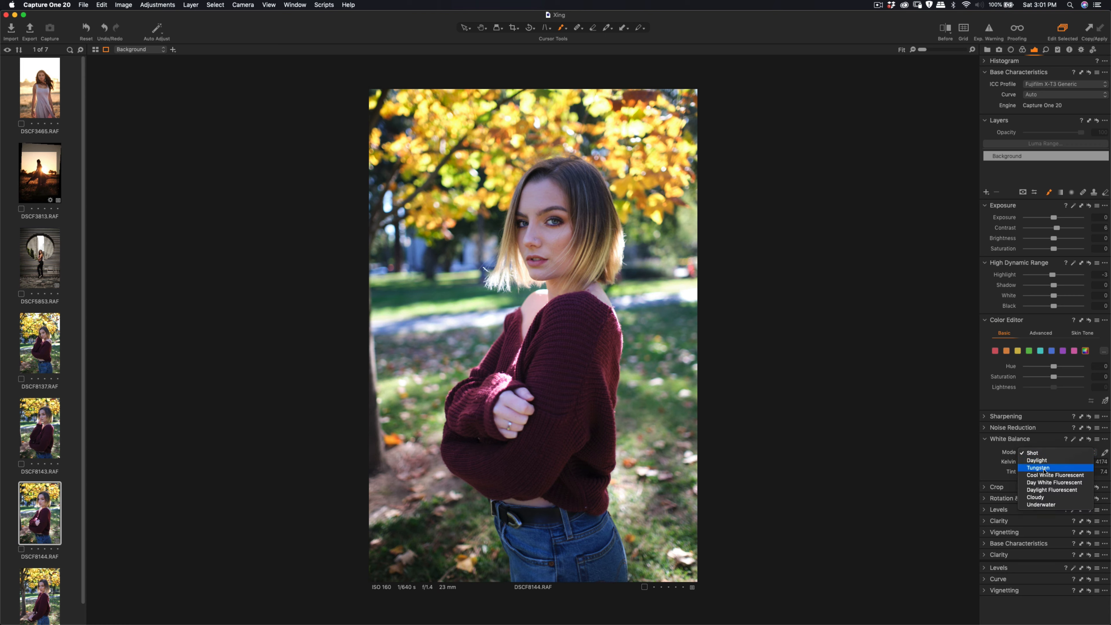
mouse_move(1054, 474)
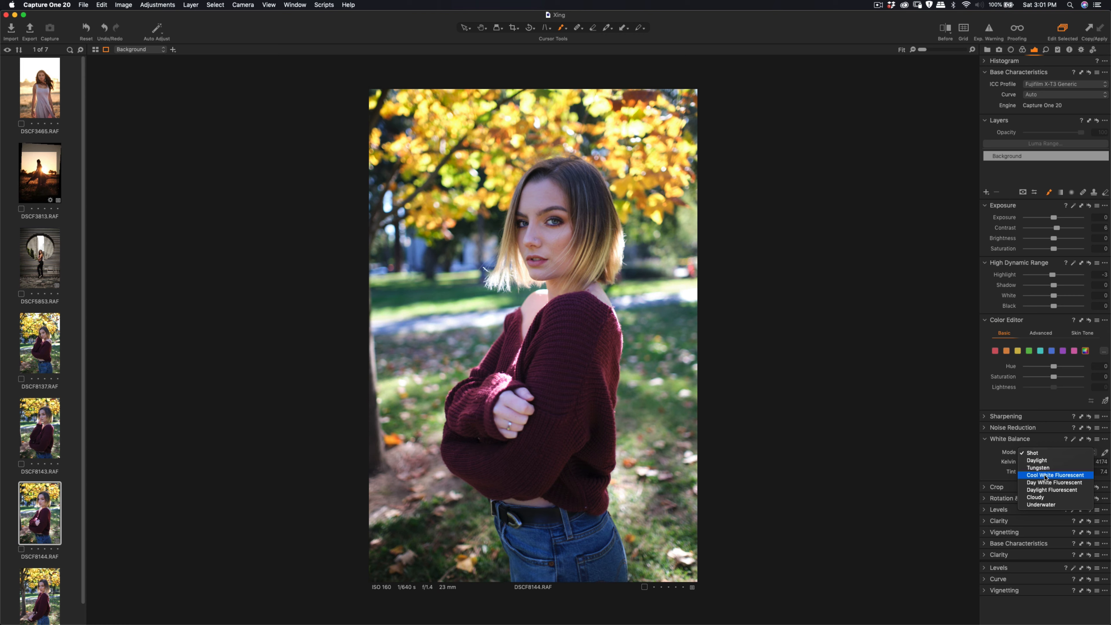
left_click(1056, 474)
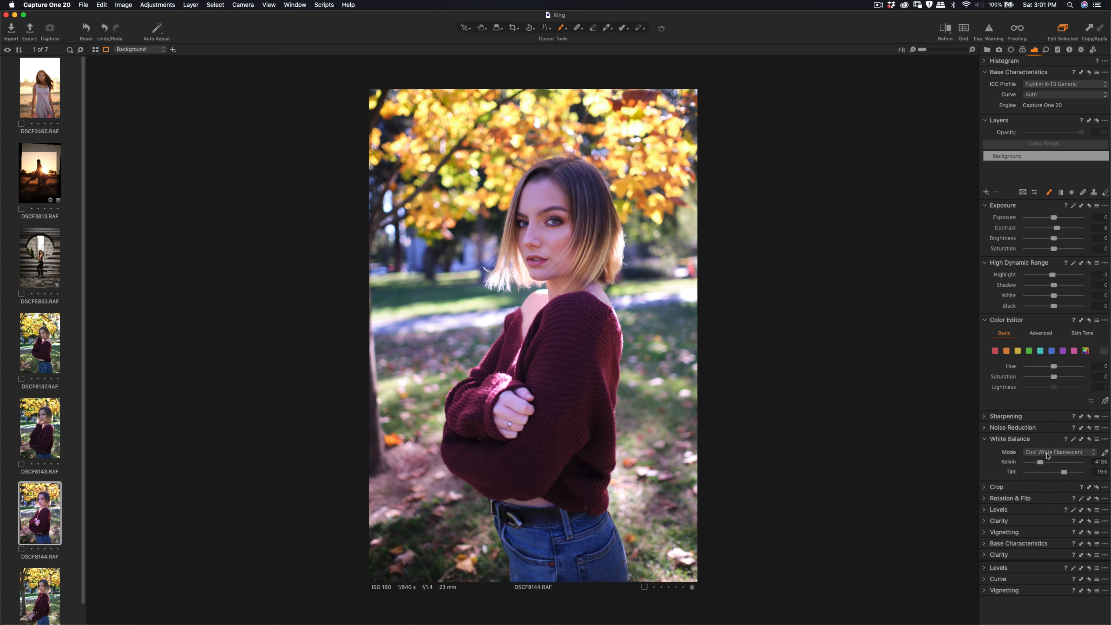
left_click(1060, 452)
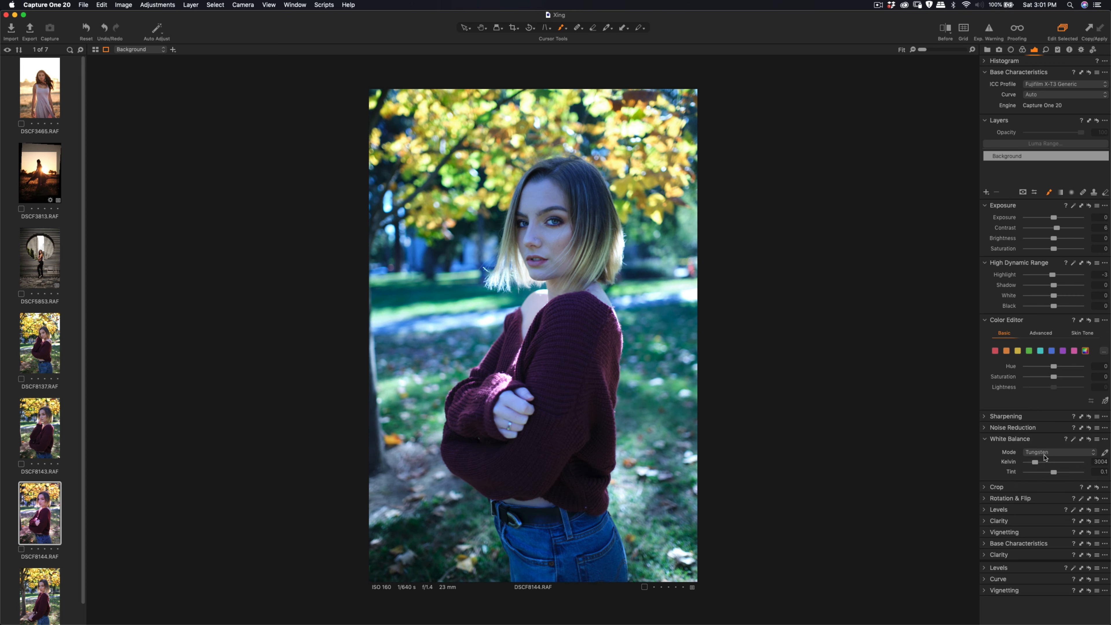
left_click(1059, 451)
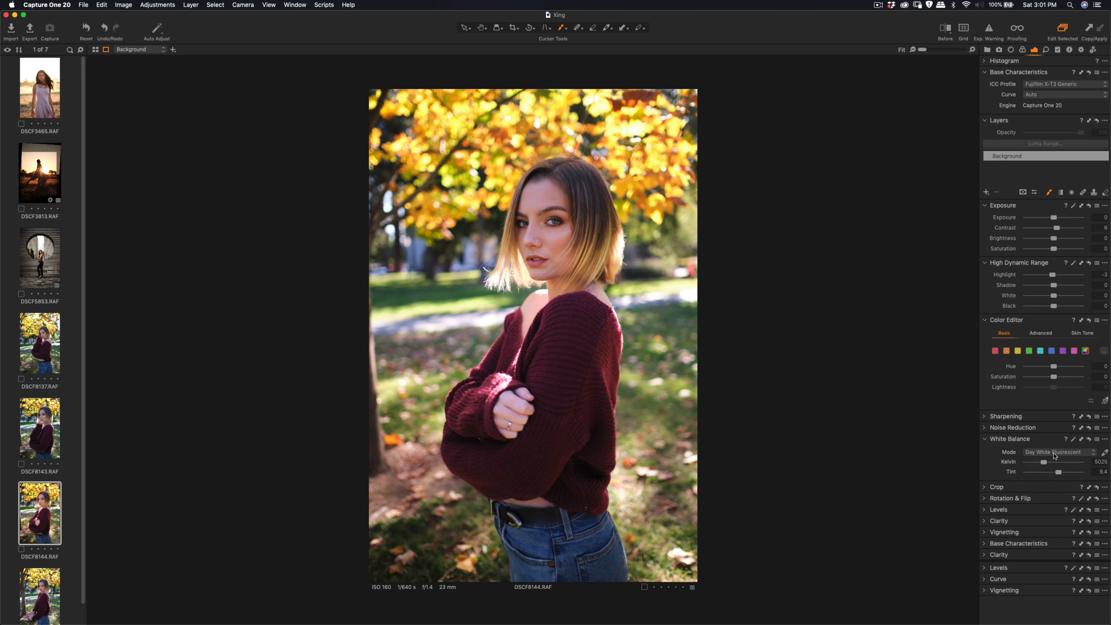
left_click(1056, 452)
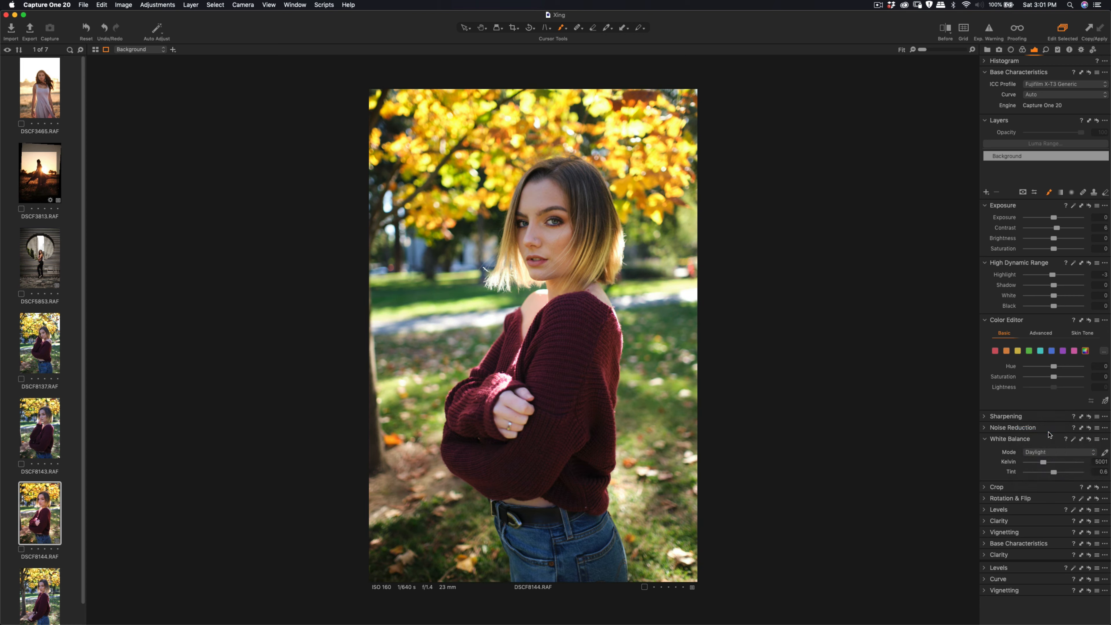
mouse_move(1055, 456)
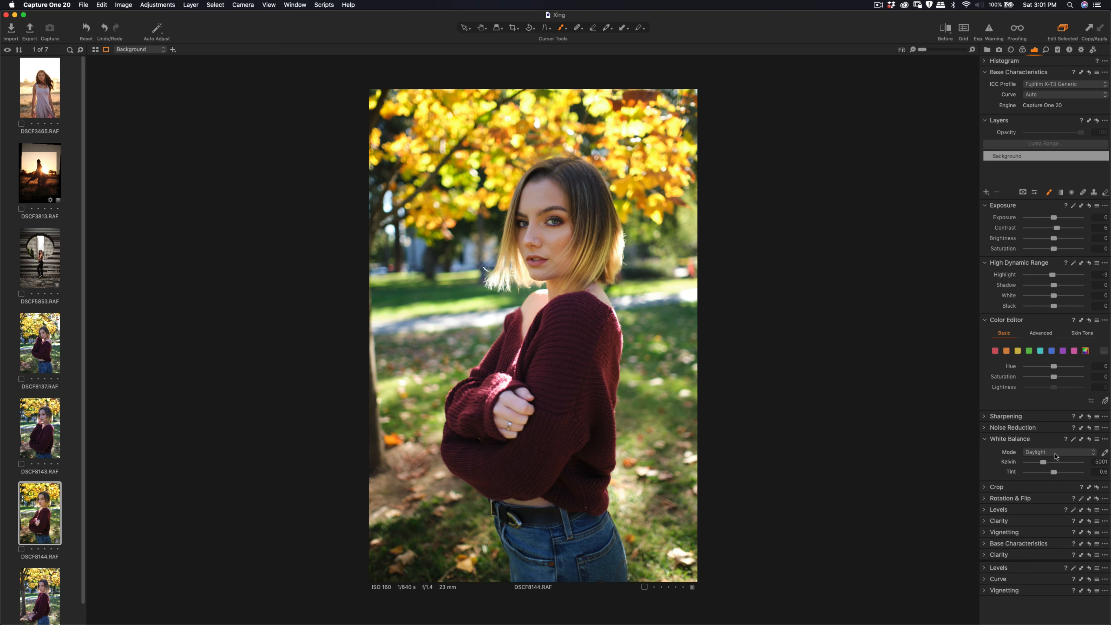
Compare Daylight Fluorescent, Cloudy, Underwater and Day White Fluorescent presets, ending on Daylight Fluorescent.
left_click(1055, 452)
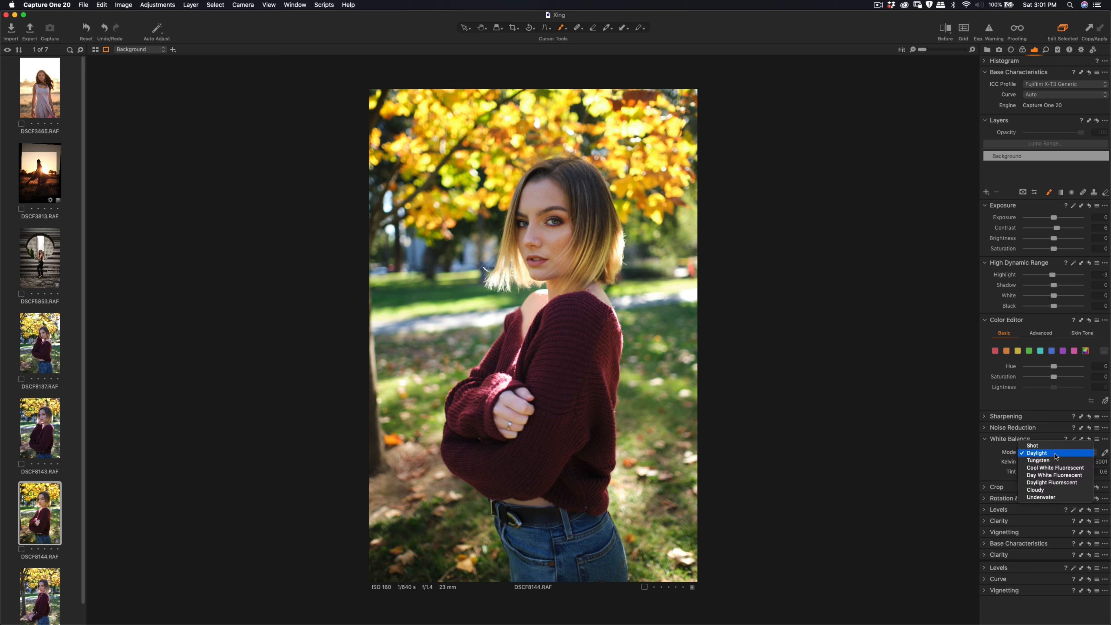
mouse_move(1054, 475)
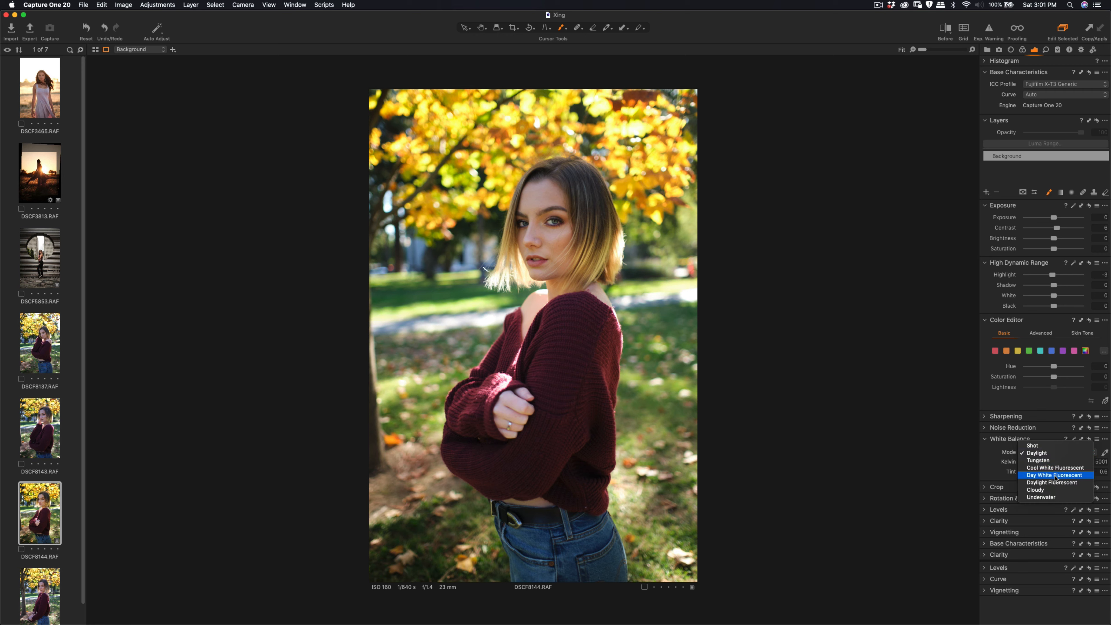
mouse_move(1055, 482)
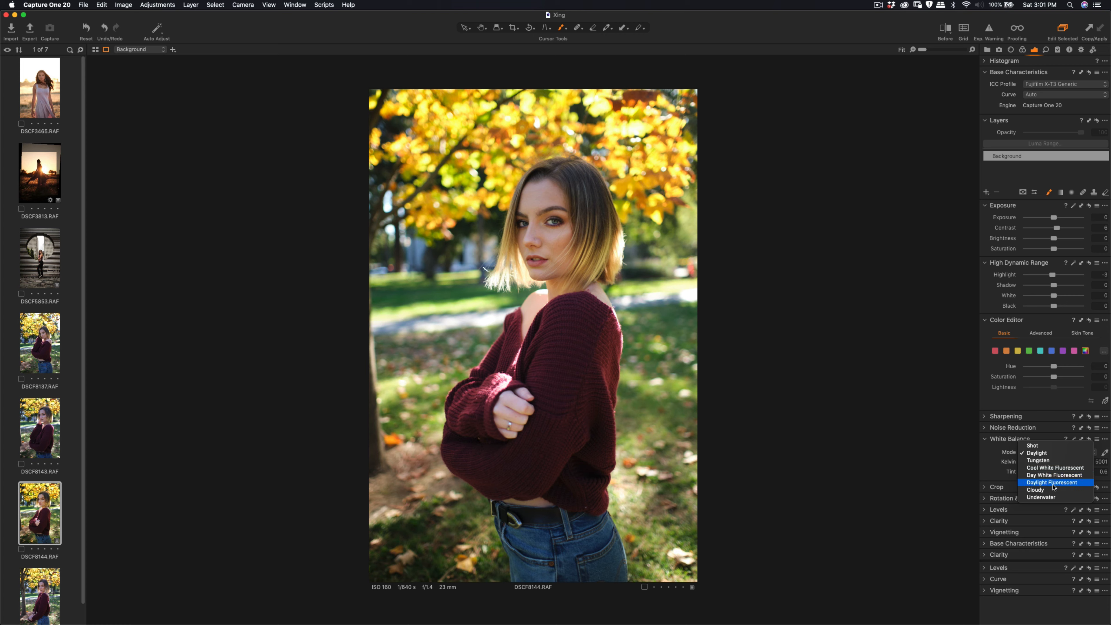
left_click(1055, 482)
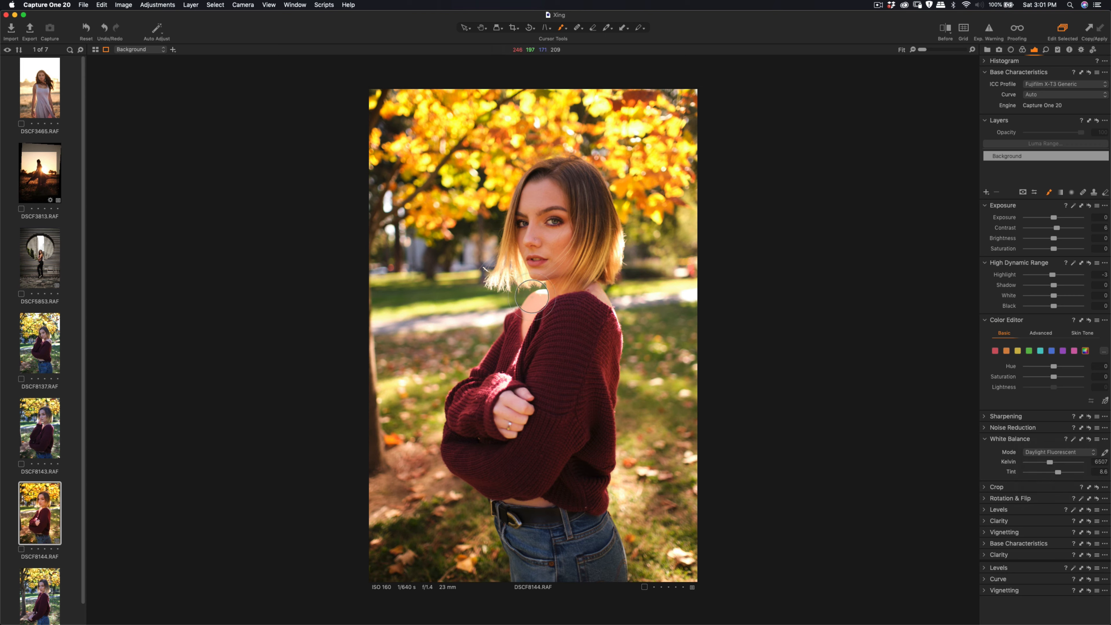
left_click(1055, 452)
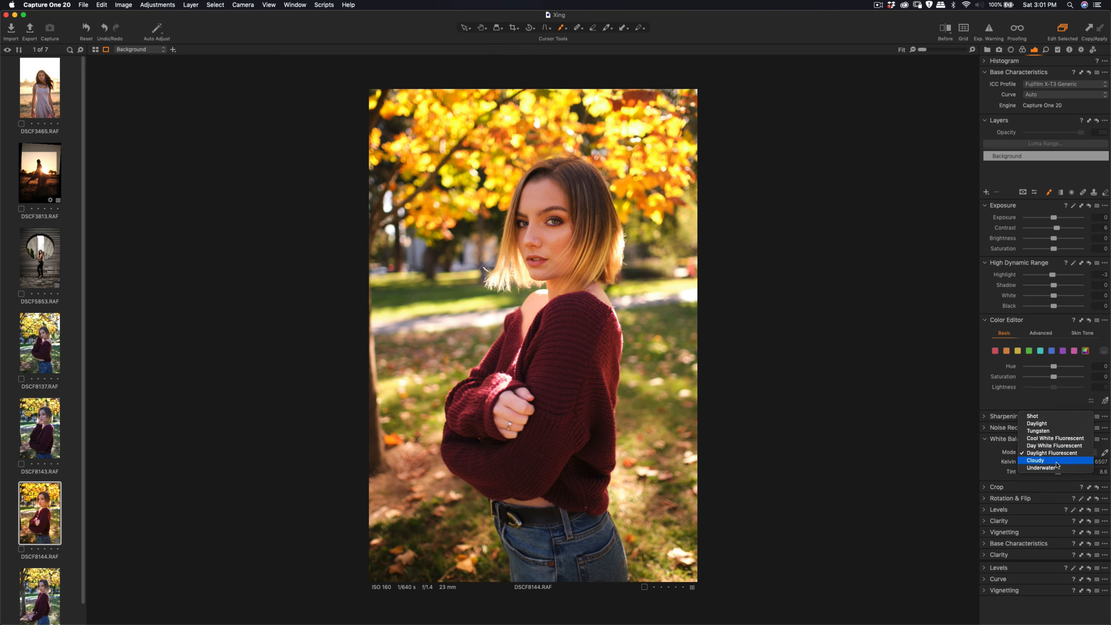
left_click(1035, 460)
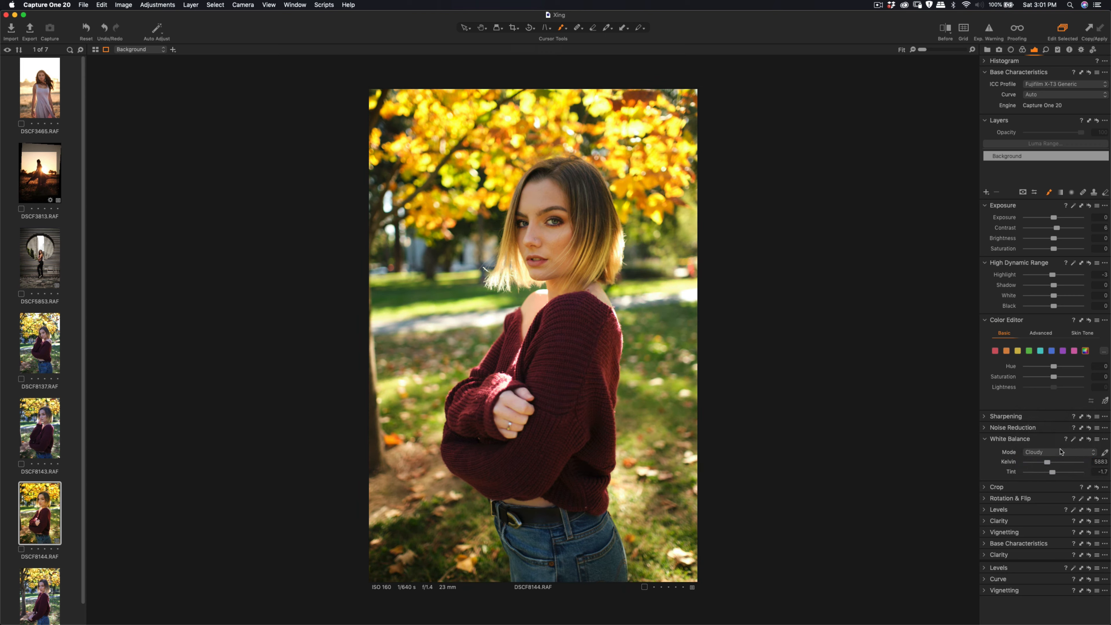
left_click(1059, 451)
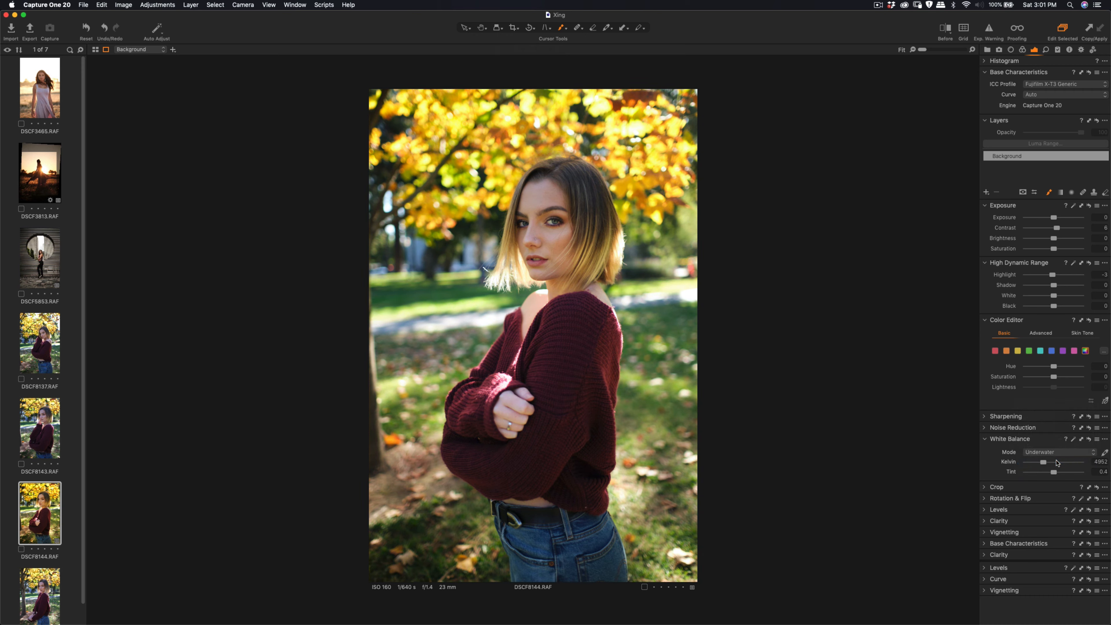
left_click(1056, 452)
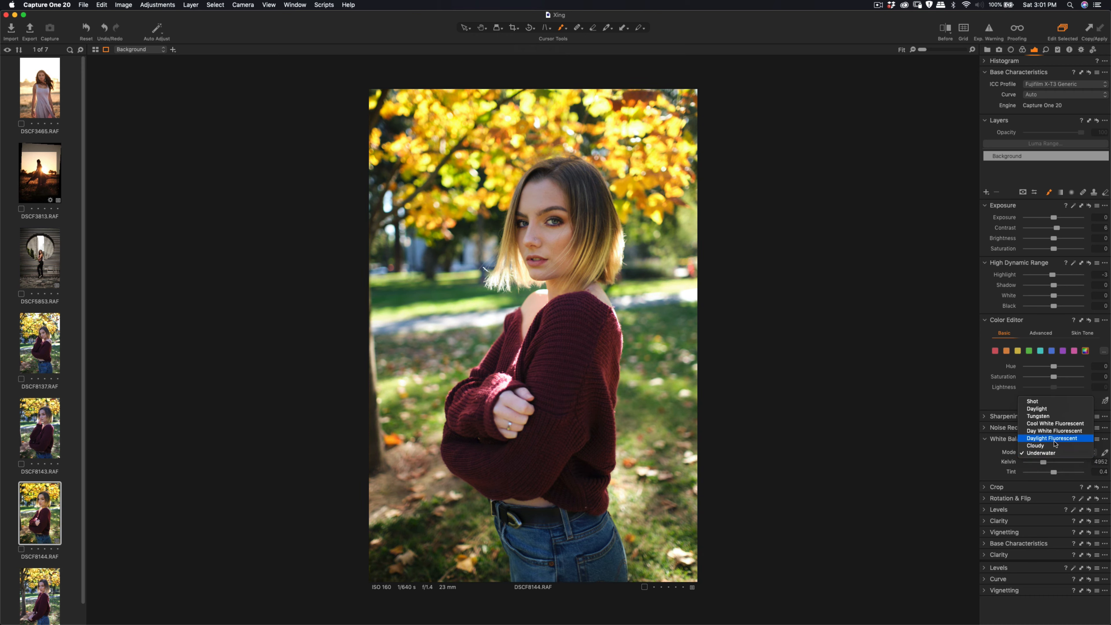
left_click(1056, 438)
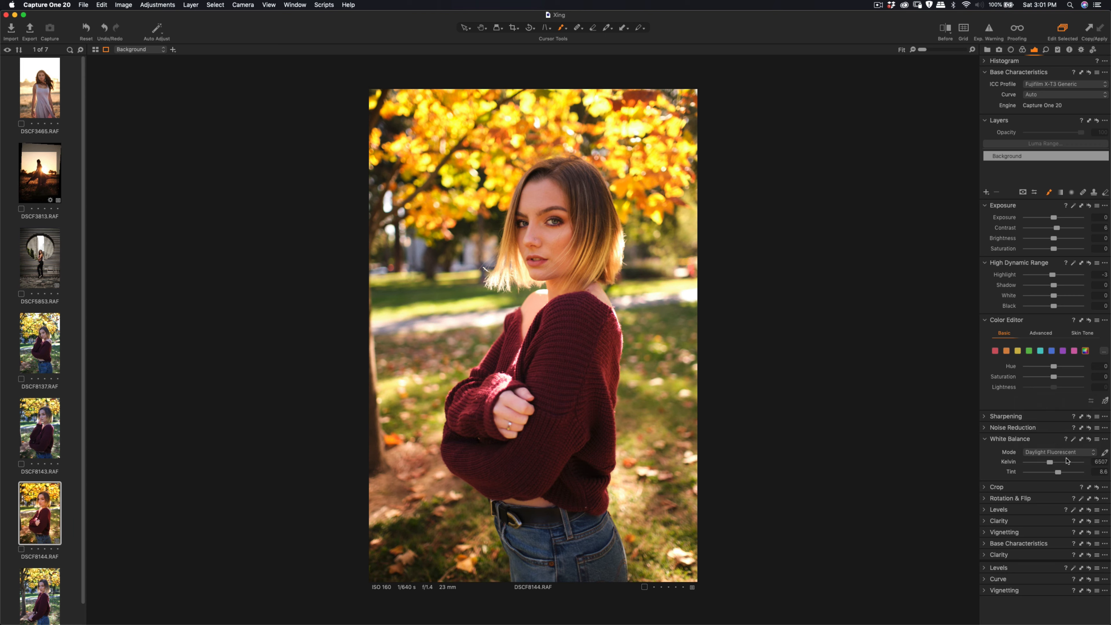
left_click(1057, 451)
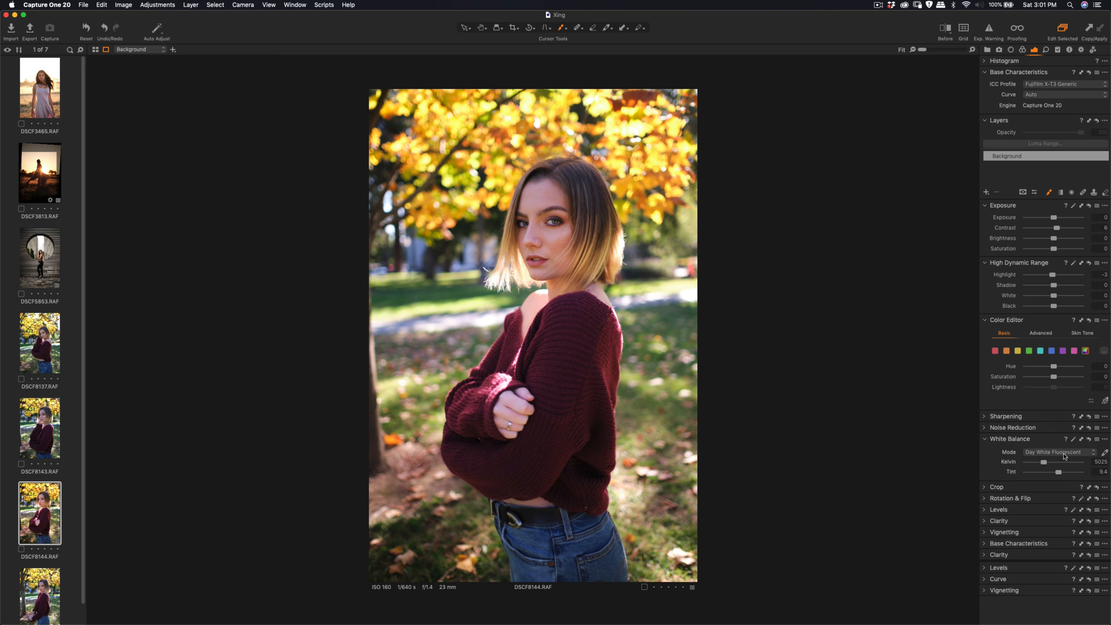
left_click(1056, 452)
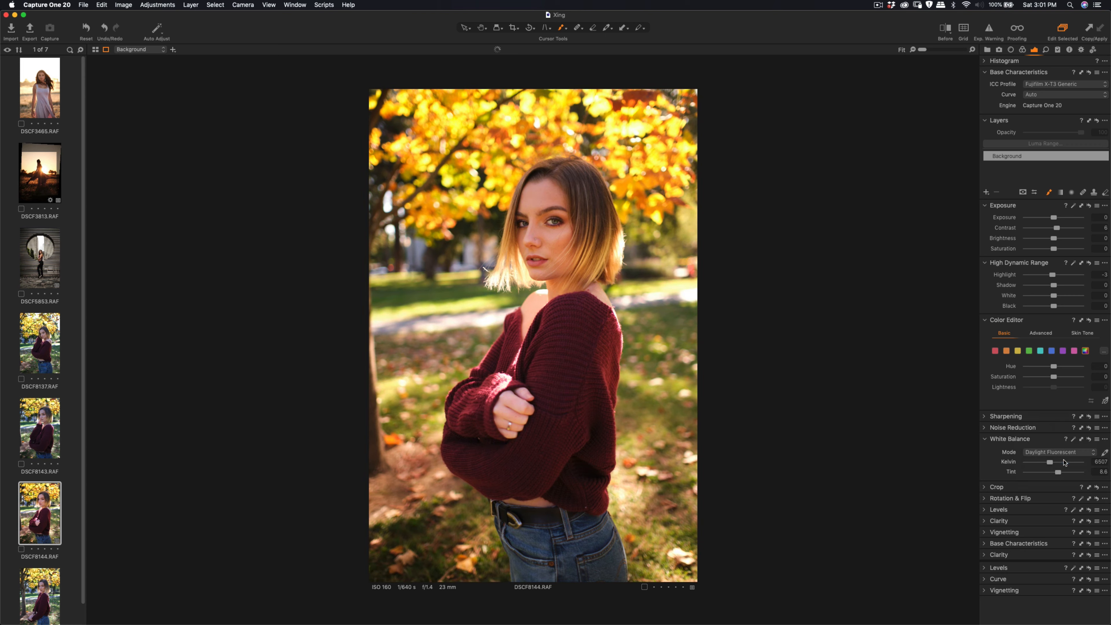
left_click(1057, 452)
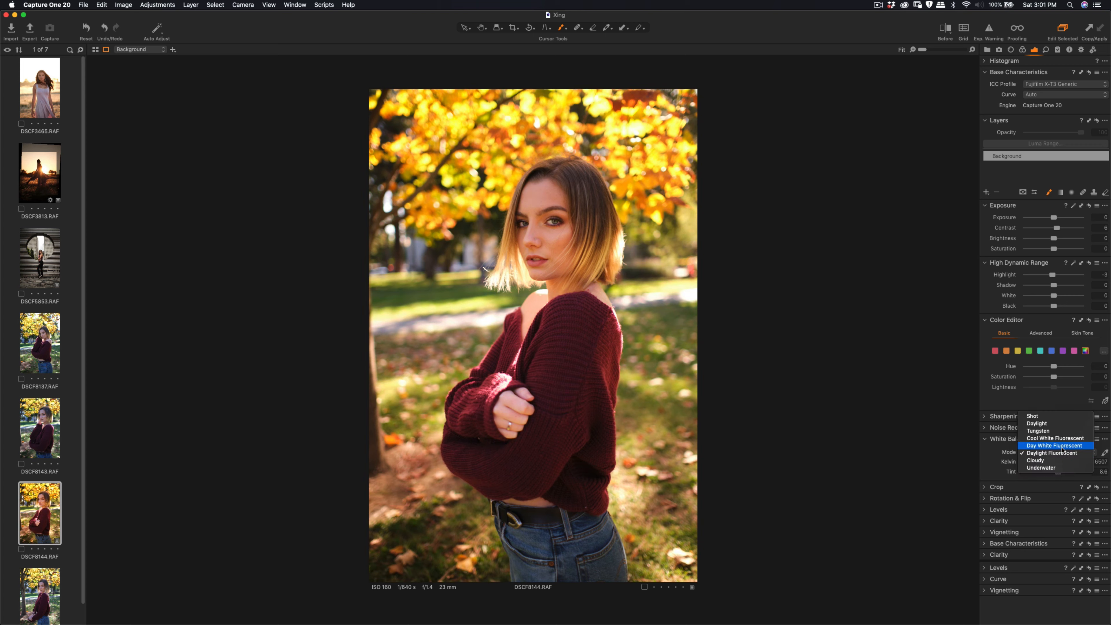
left_click(1054, 452)
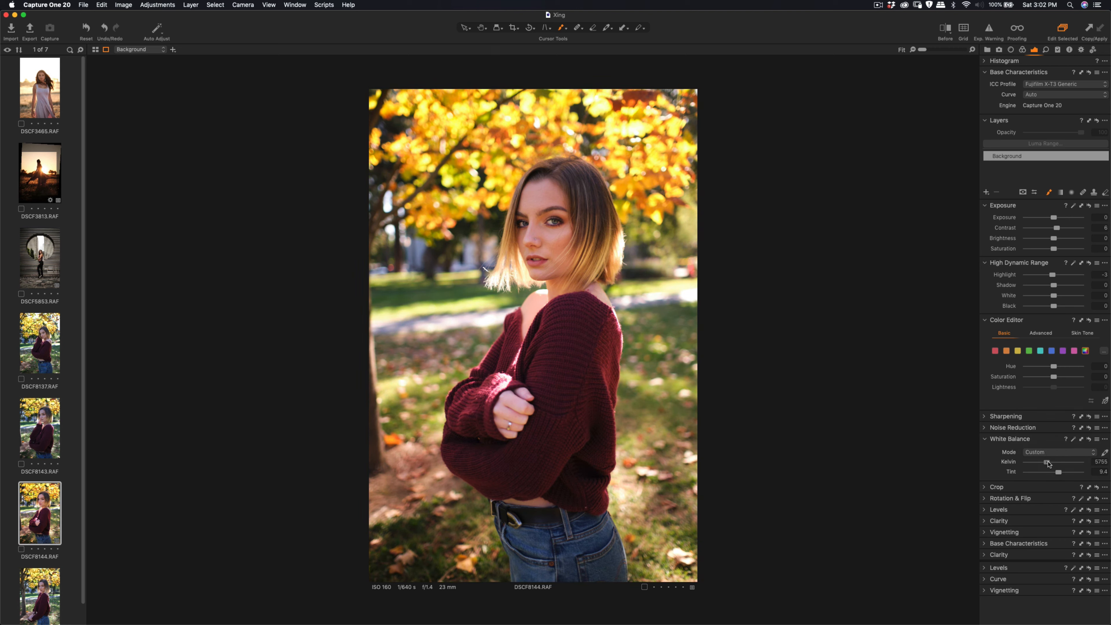
Drag the Kelvin slider to a custom white balance of about 5618 K, tint unchanged.
left_click_drag(1043, 464, 1048, 464)
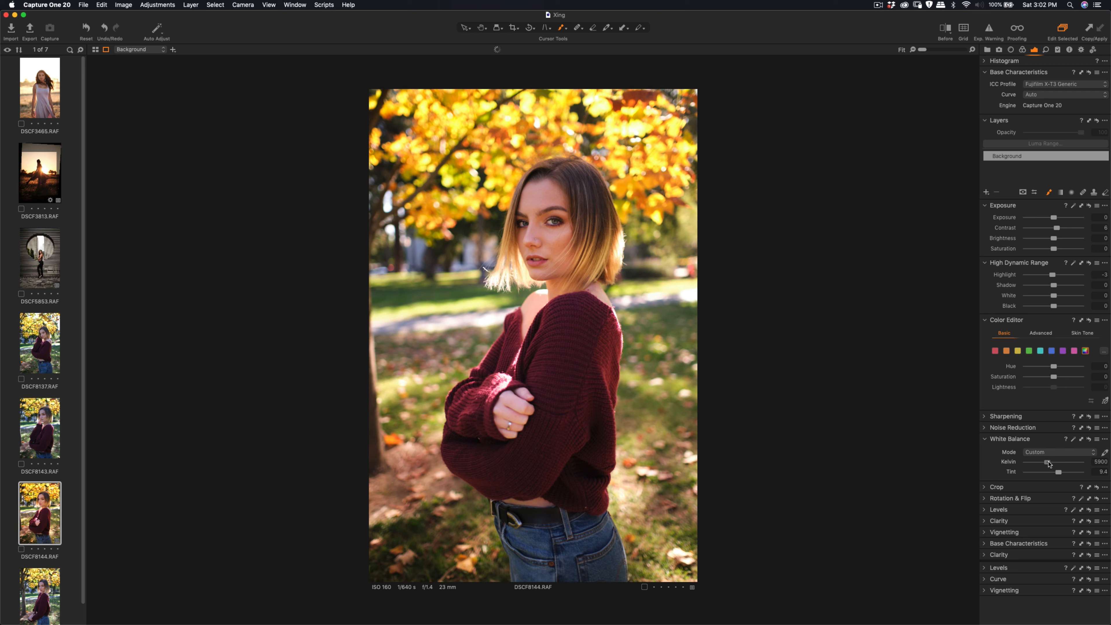
left_click_drag(1049, 462, 1042, 463)
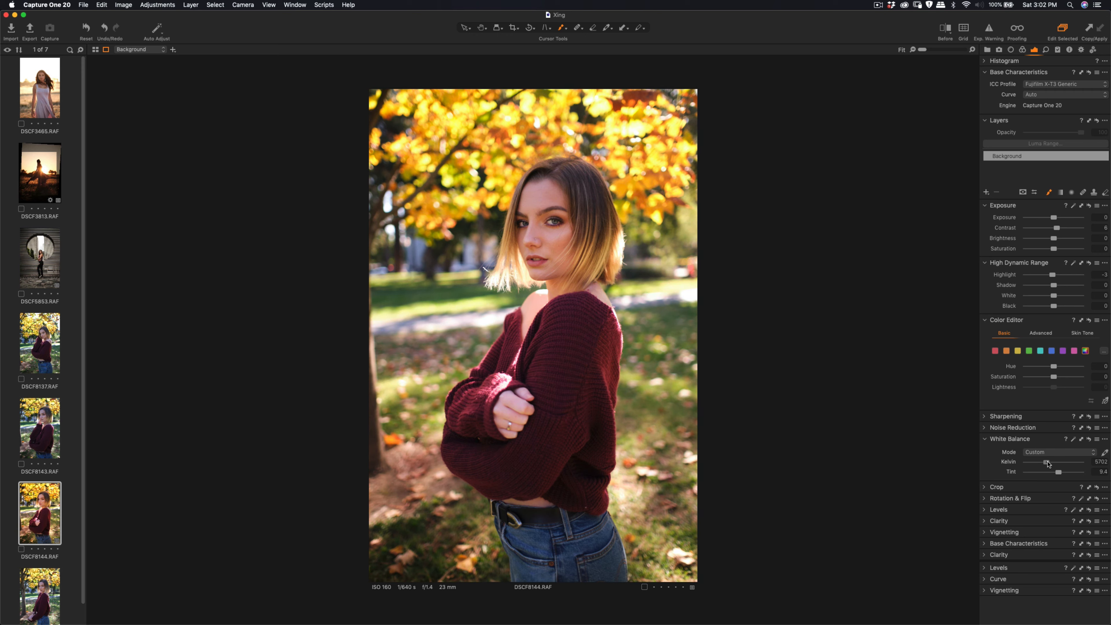
left_click_drag(1058, 461, 1046, 461)
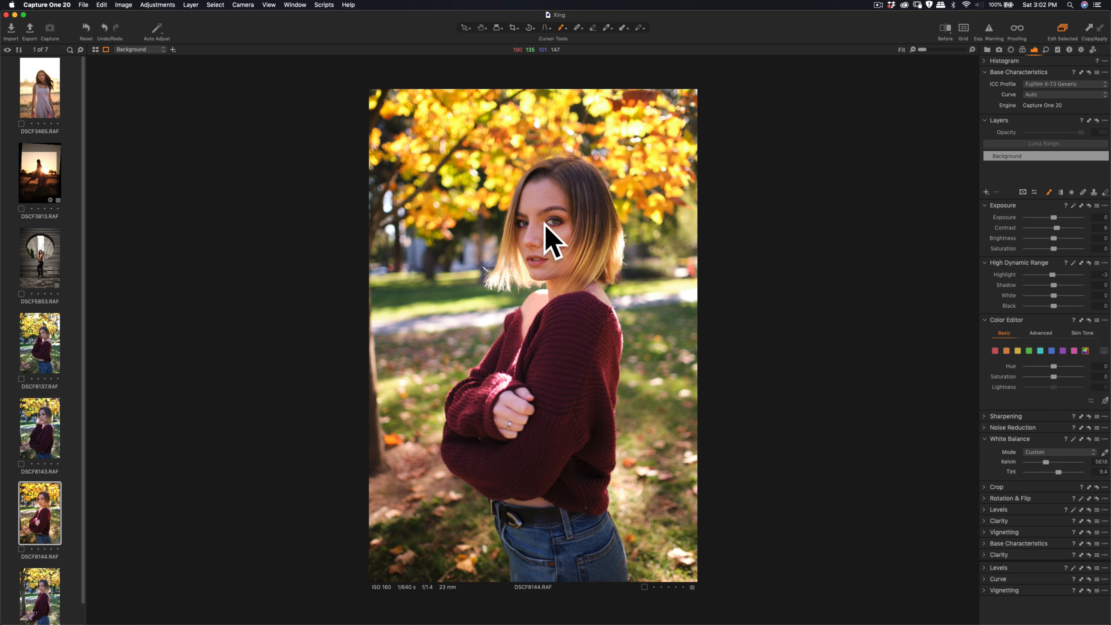
left_click(944, 28)
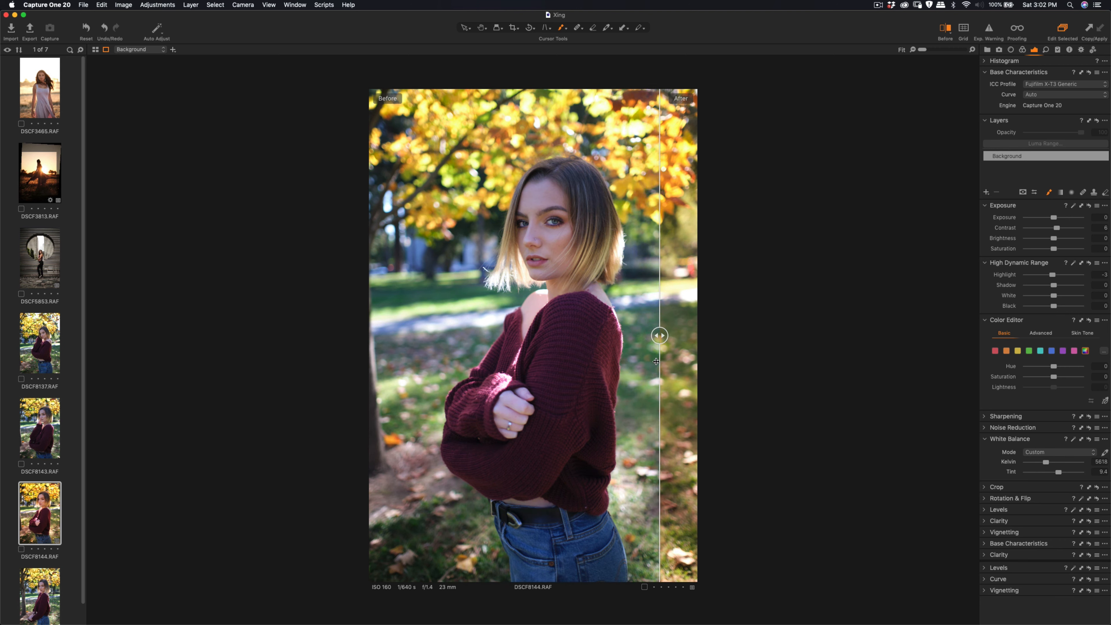
left_click_drag(659, 335, 676, 335)
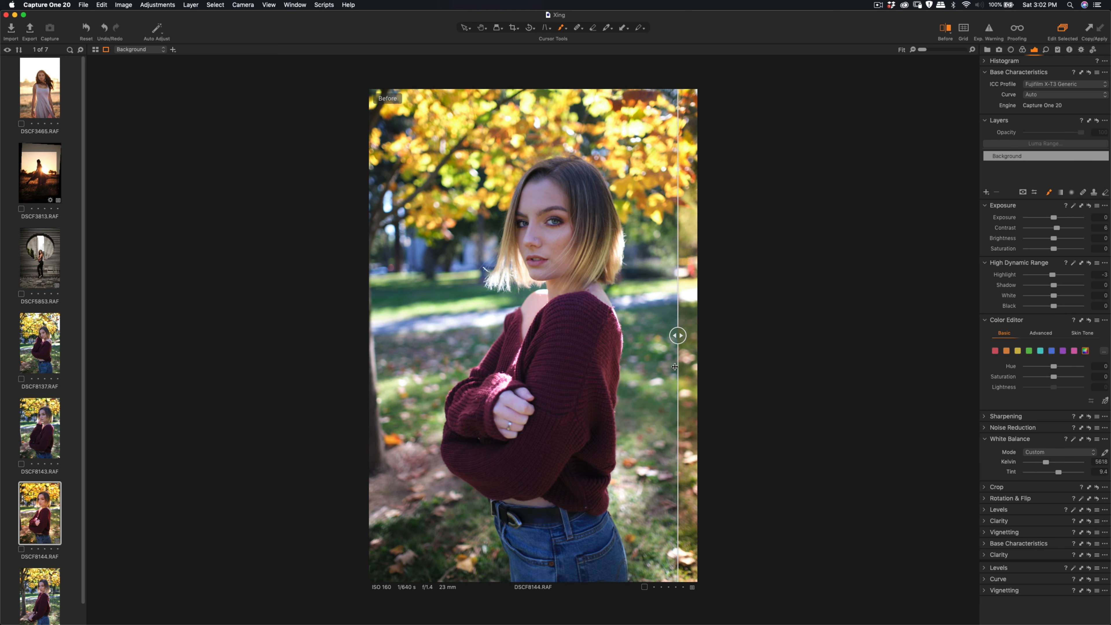
left_click_drag(677, 335, 406, 335)
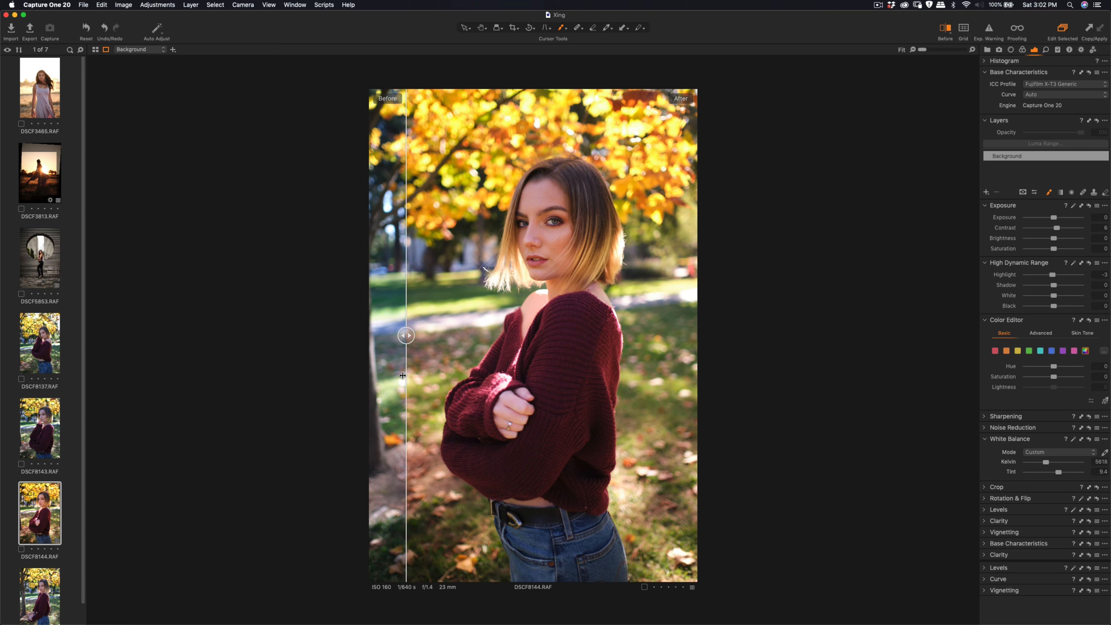
left_click_drag(406, 335, 432, 335)
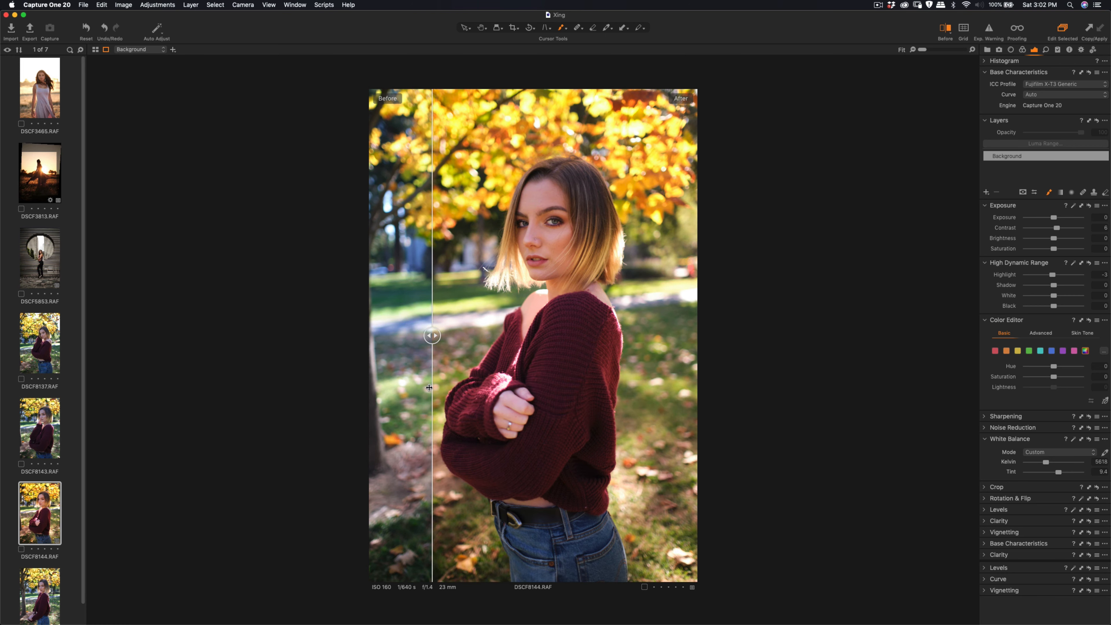
left_click(944, 29)
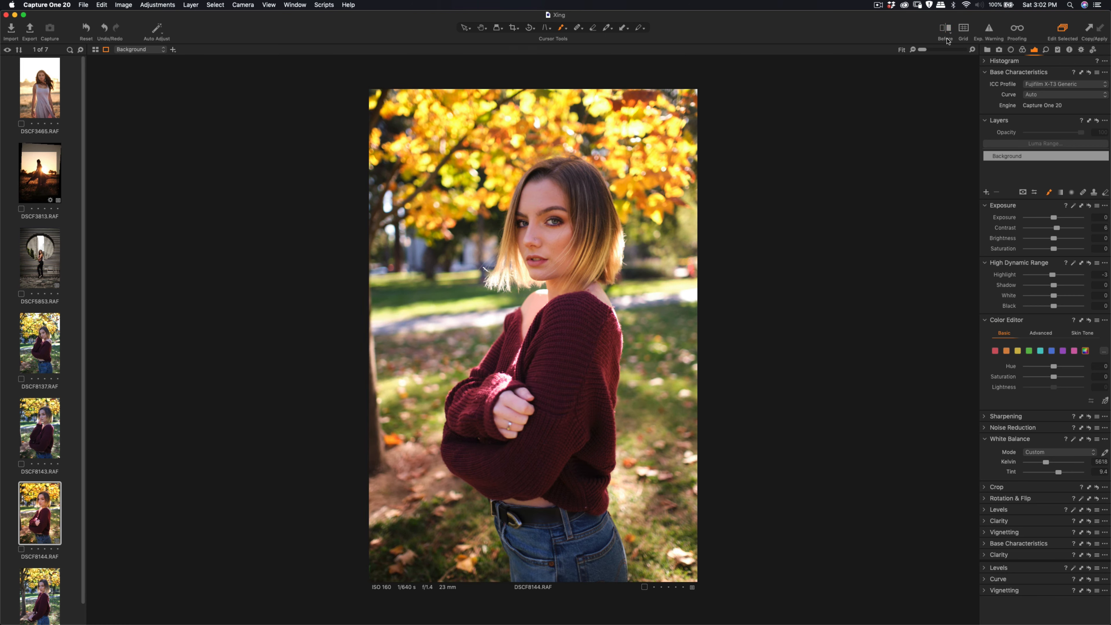
mouse_move(1059, 234)
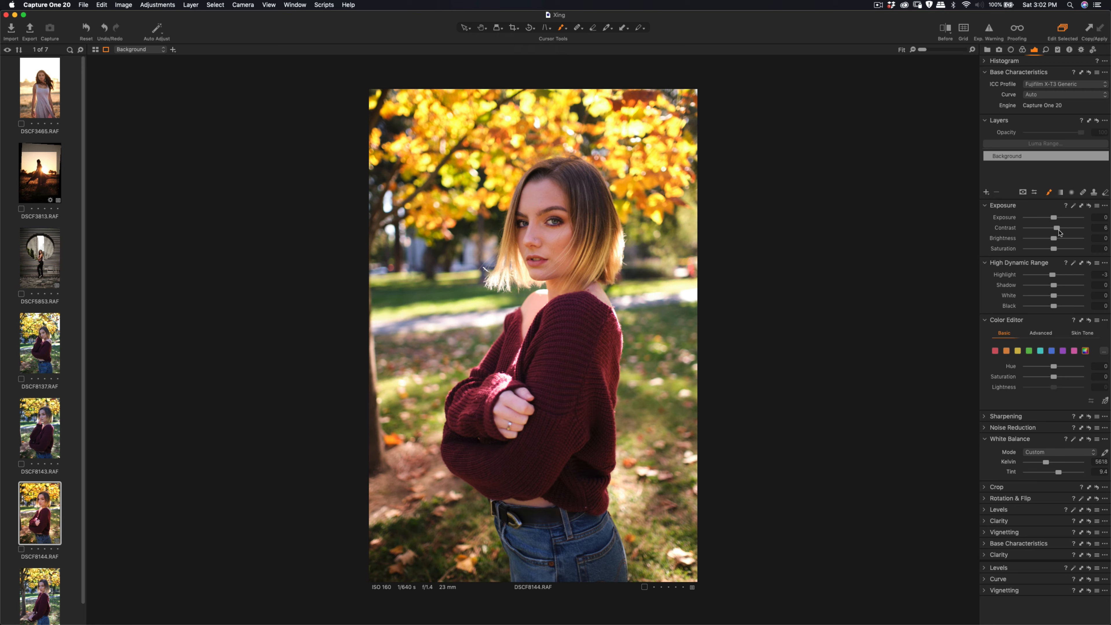
mouse_move(1047, 300)
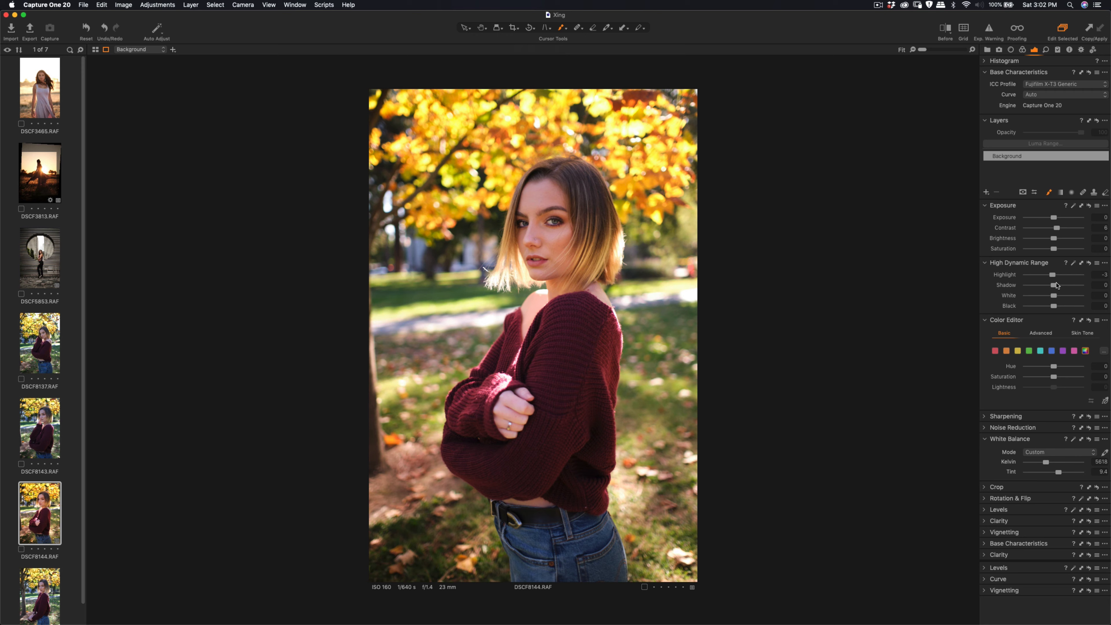
mouse_move(1052, 173)
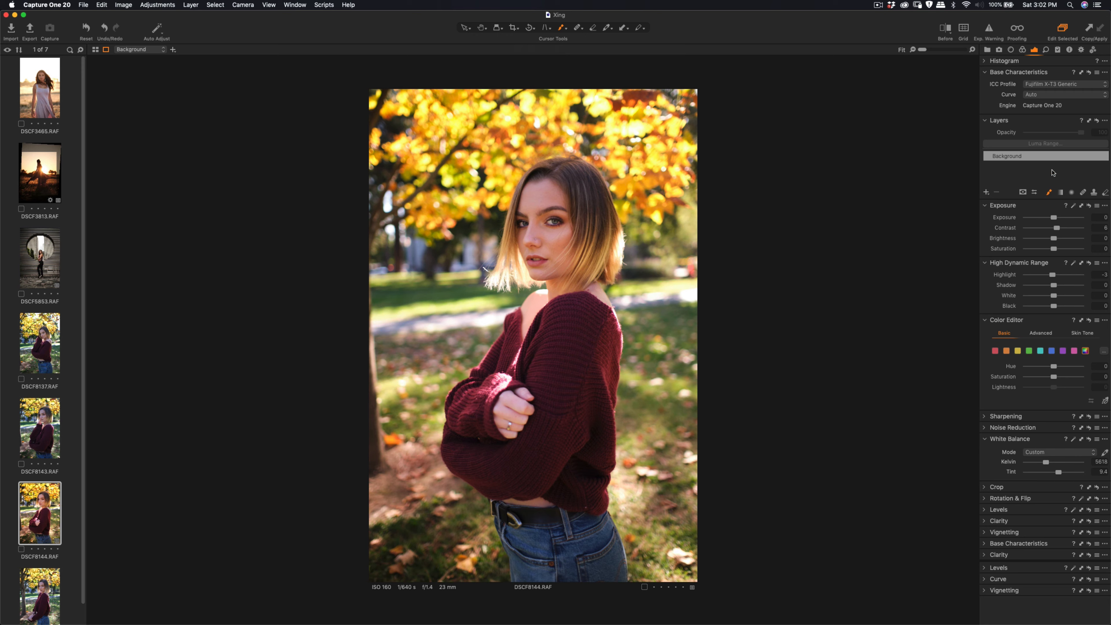
mouse_move(1069, 175)
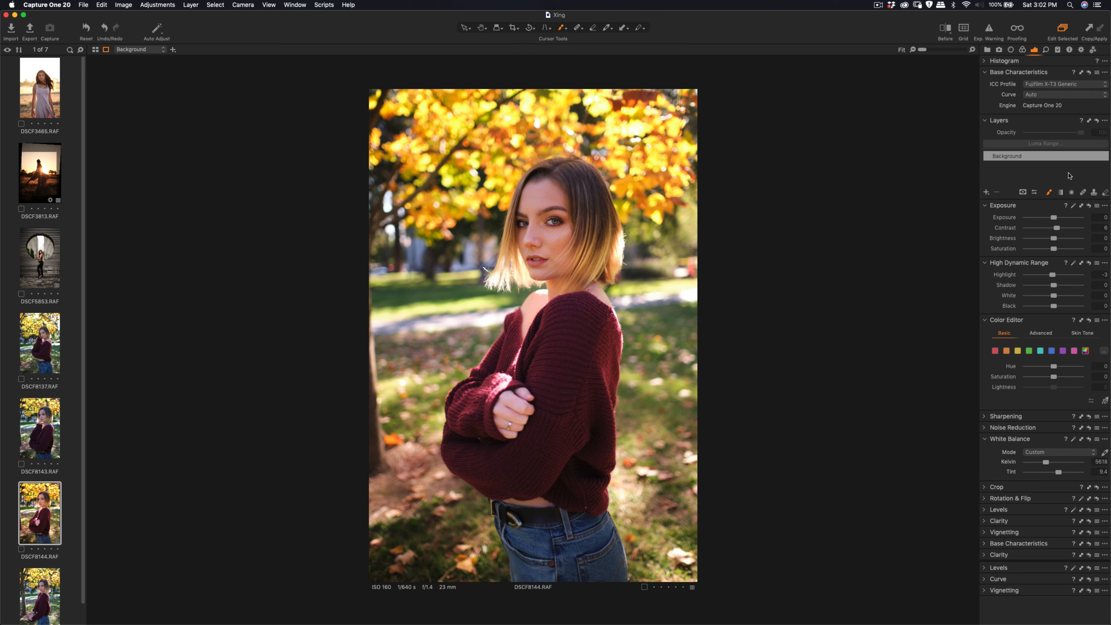
mouse_move(1026, 172)
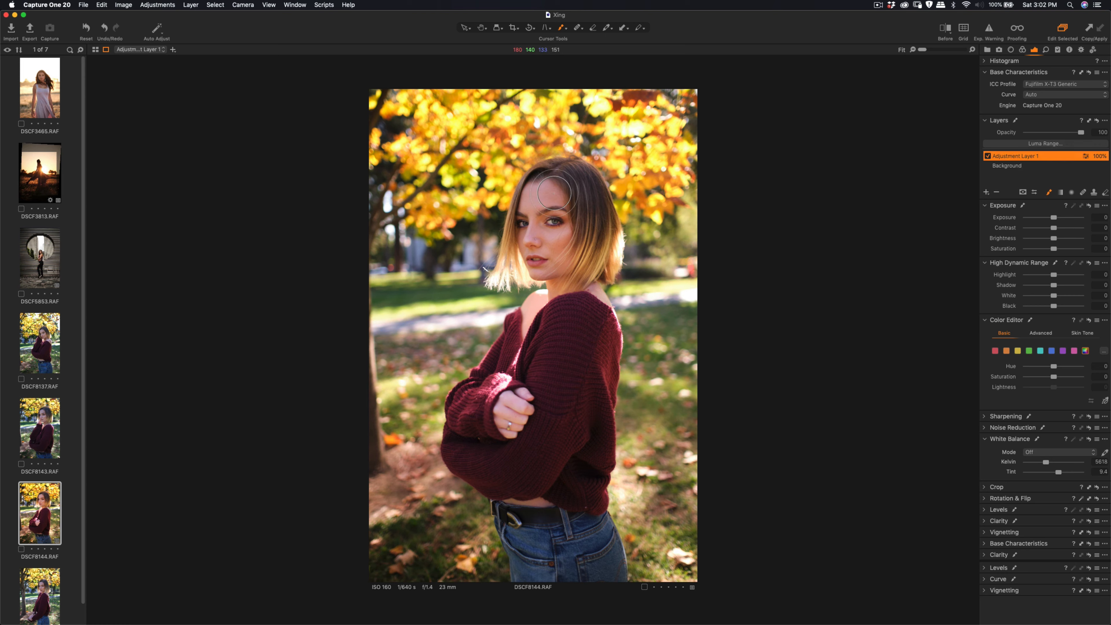
Paint the new layer's mask over the woman's hair, face, sweater and body.
left_click_drag(556, 192, 510, 264)
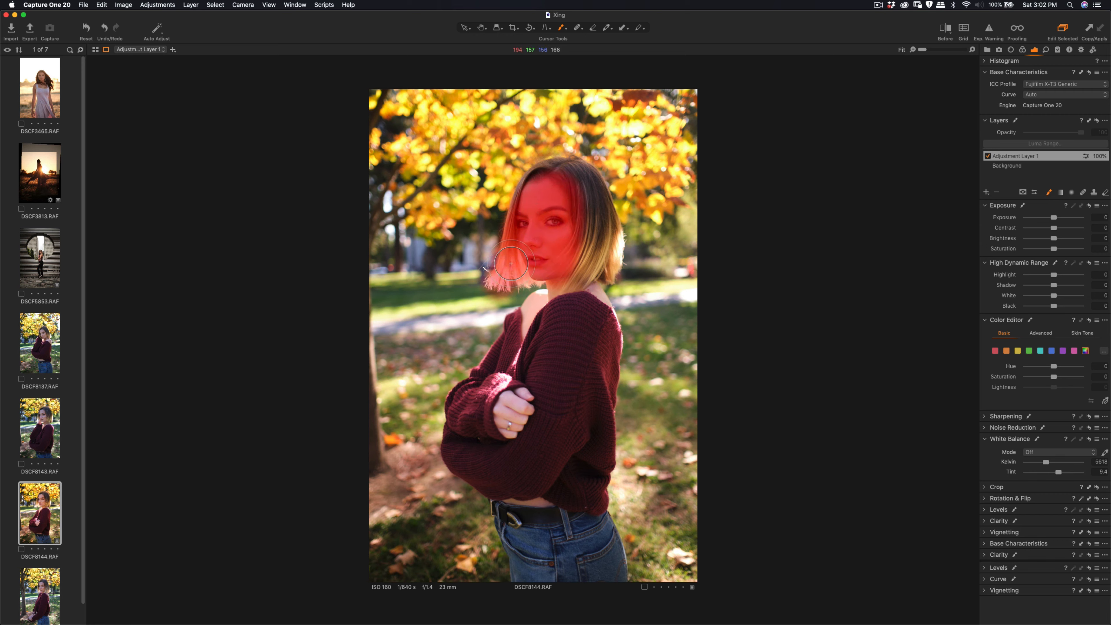
left_click_drag(510, 262, 587, 214)
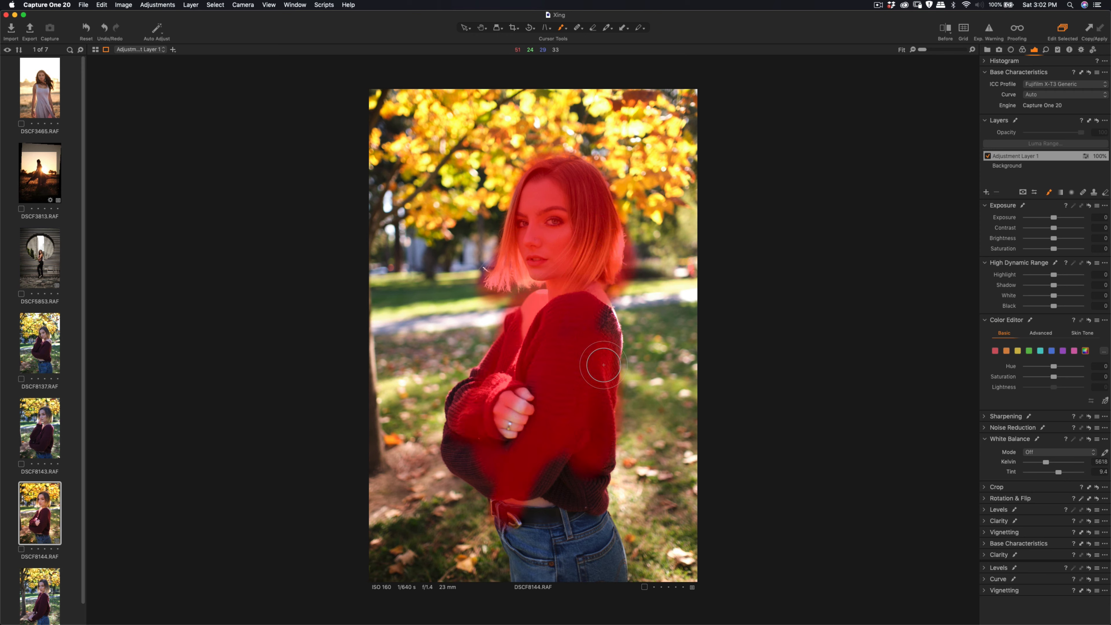
left_click_drag(602, 365, 602, 559)
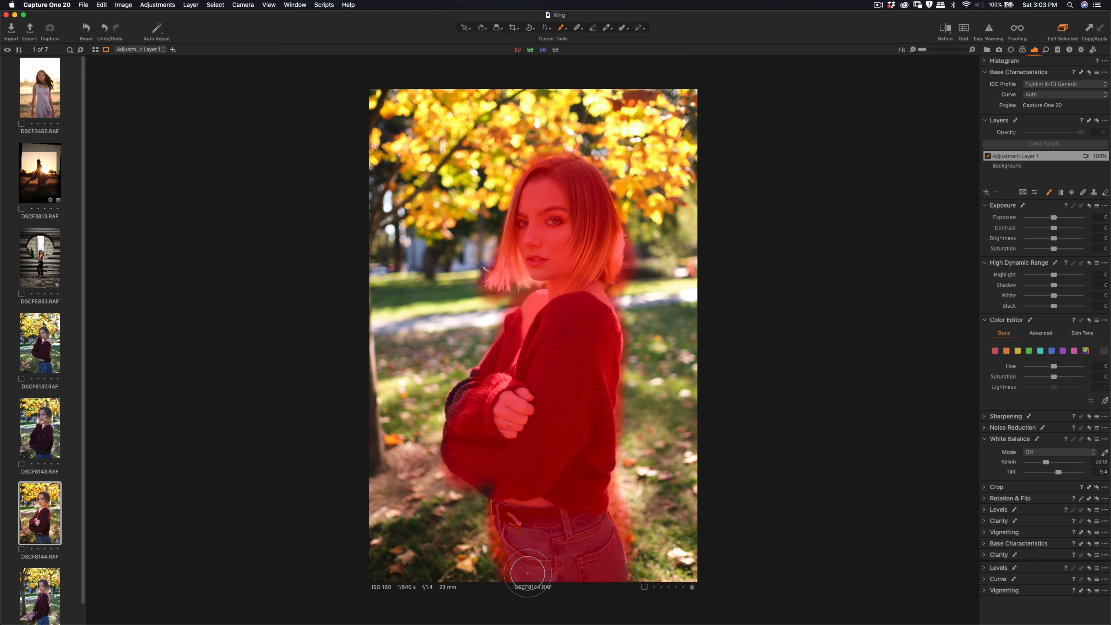
mouse_move(512, 261)
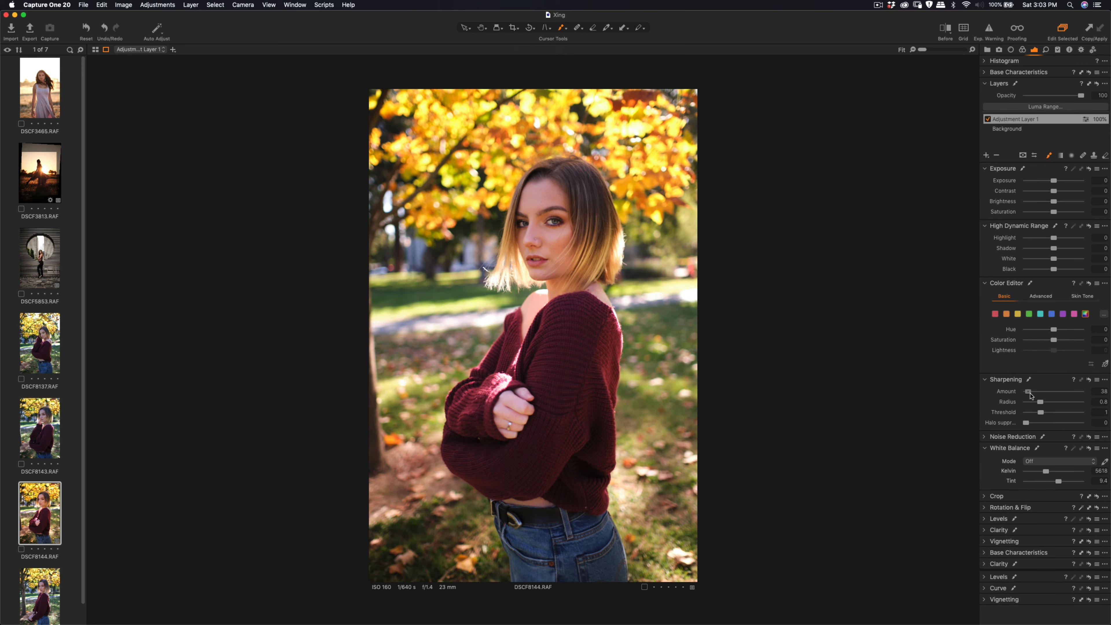
Raise the layer's sharpening amount to about 267, checking the face with the Before/After split.
left_click_drag(1061, 390, 1069, 390)
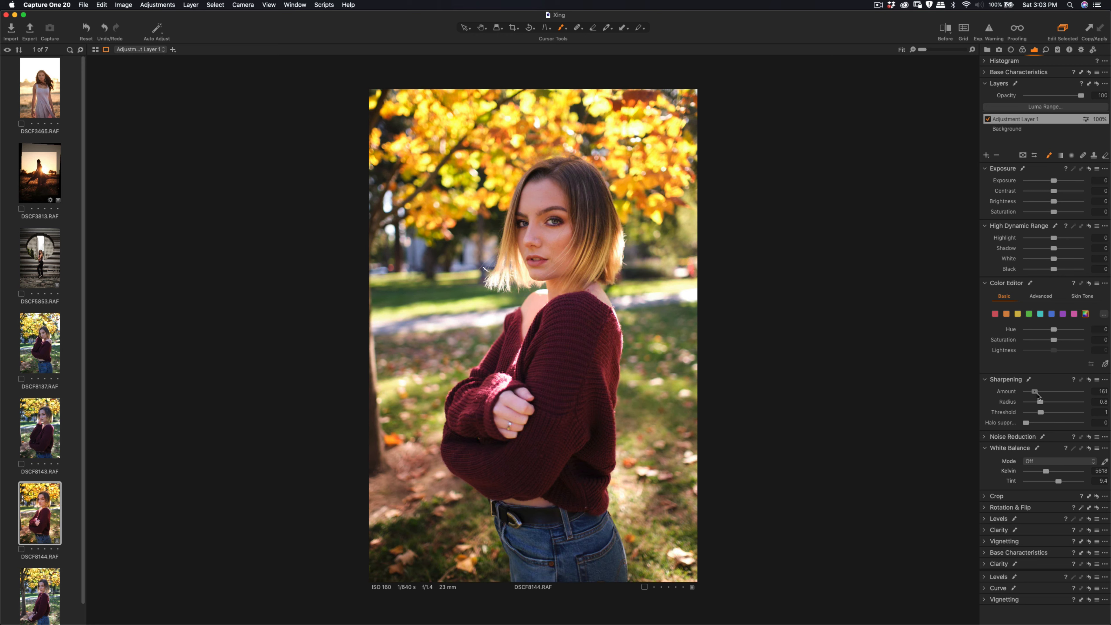
left_click_drag(1041, 391, 1047, 391)
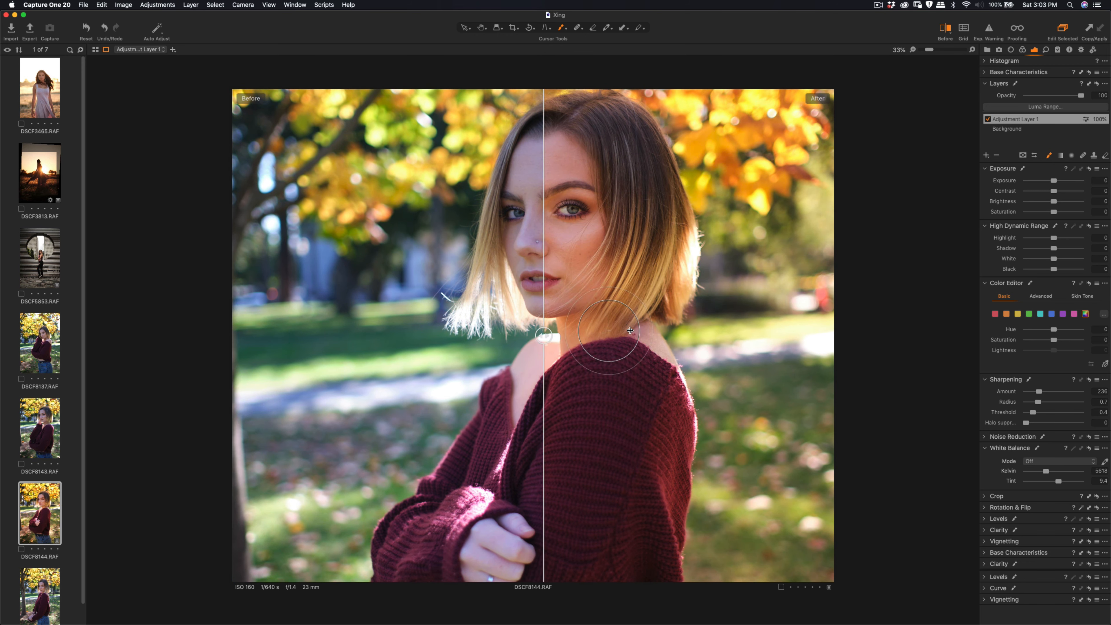
left_click_drag(544, 334, 473, 335)
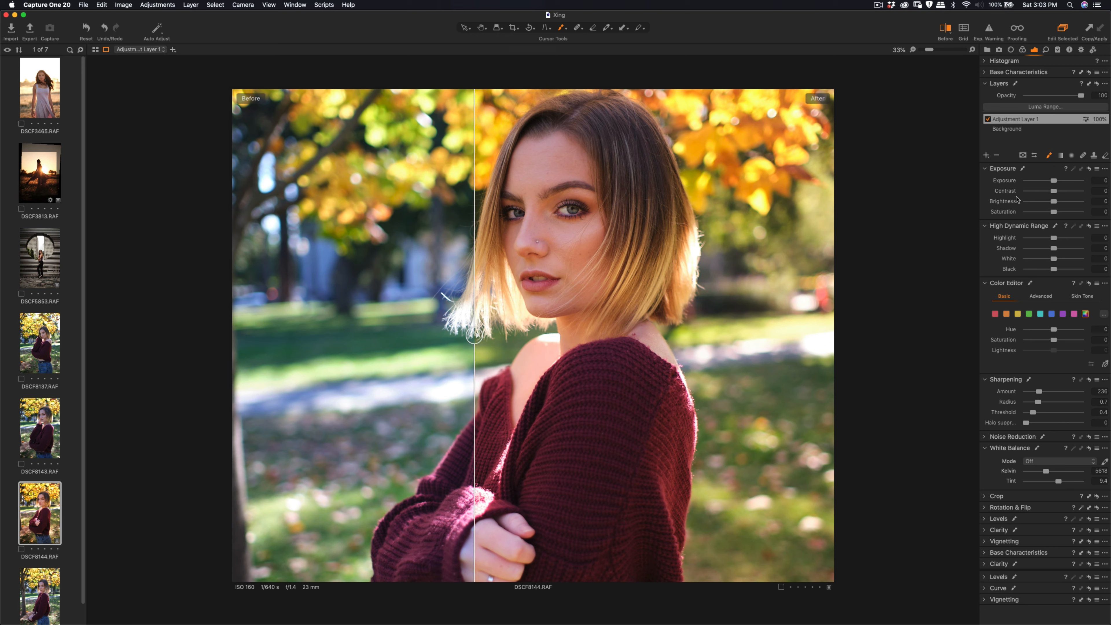
left_click_drag(1037, 391, 1041, 391)
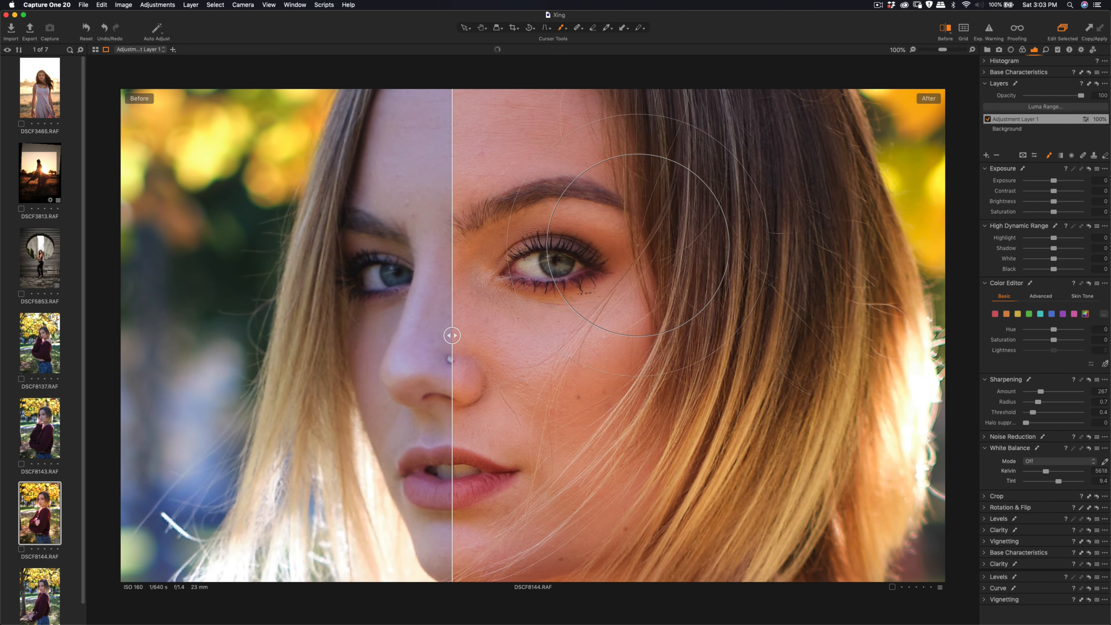
left_click_drag(452, 335, 643, 335)
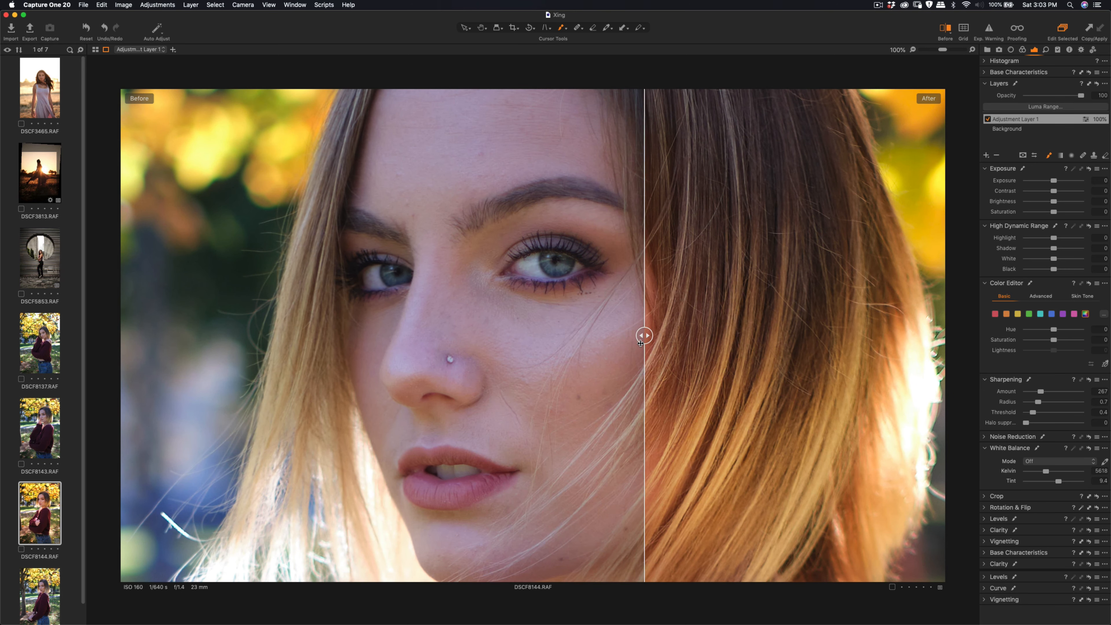
left_click_drag(643, 335, 625, 335)
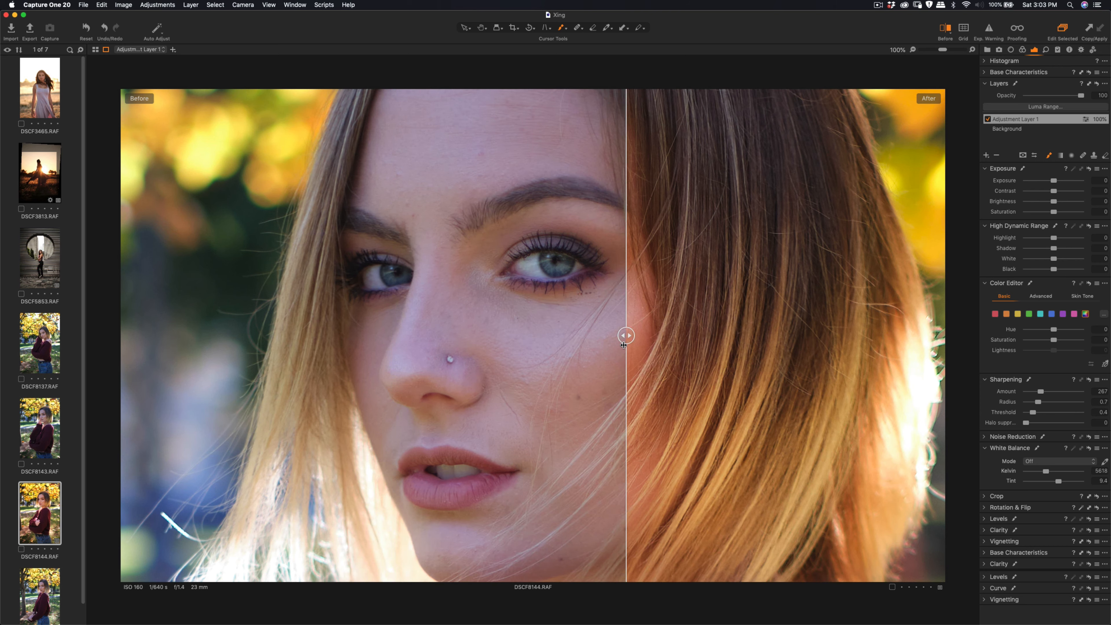
left_click_drag(626, 335, 423, 334)
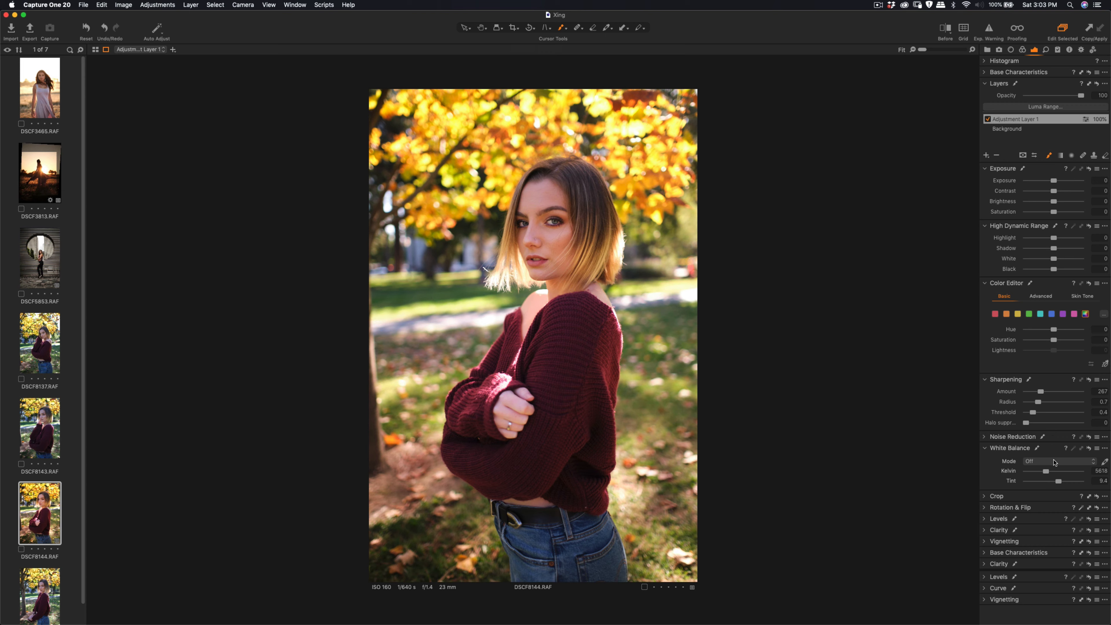
mouse_move(1077, 470)
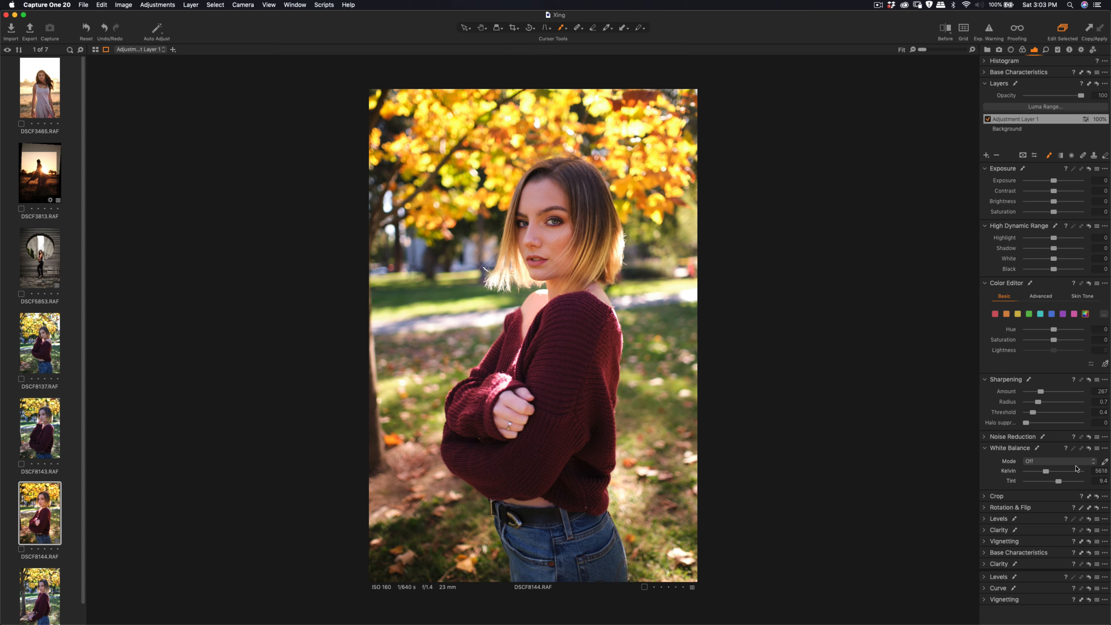
Check the Background layer's white balance mode, then bring up portrait DSCF8137.
left_click(1059, 461)
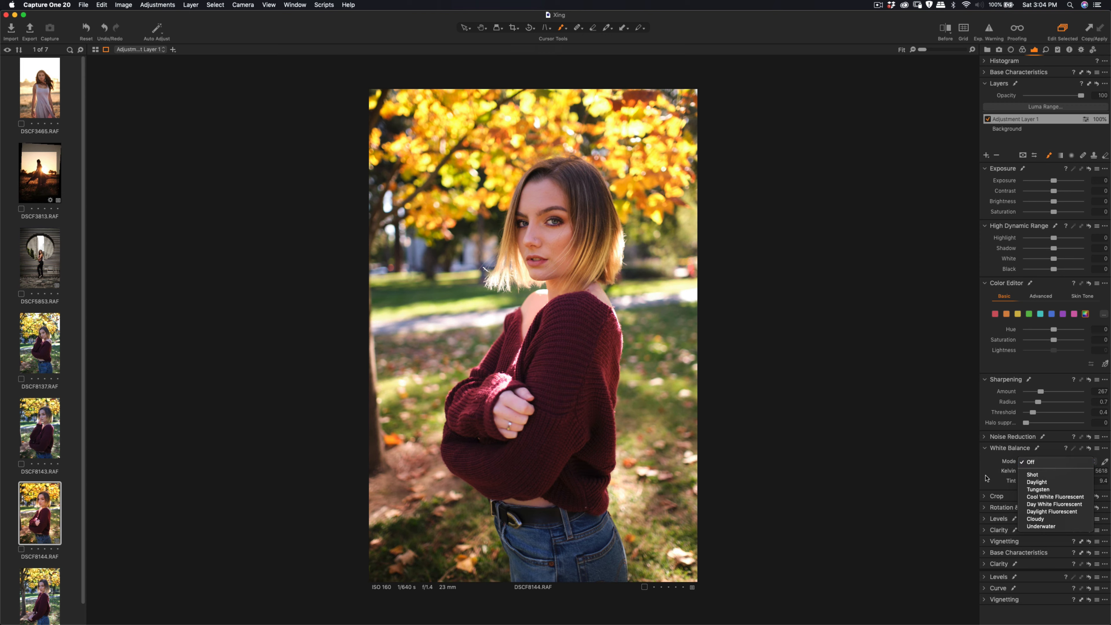
left_click(1029, 461)
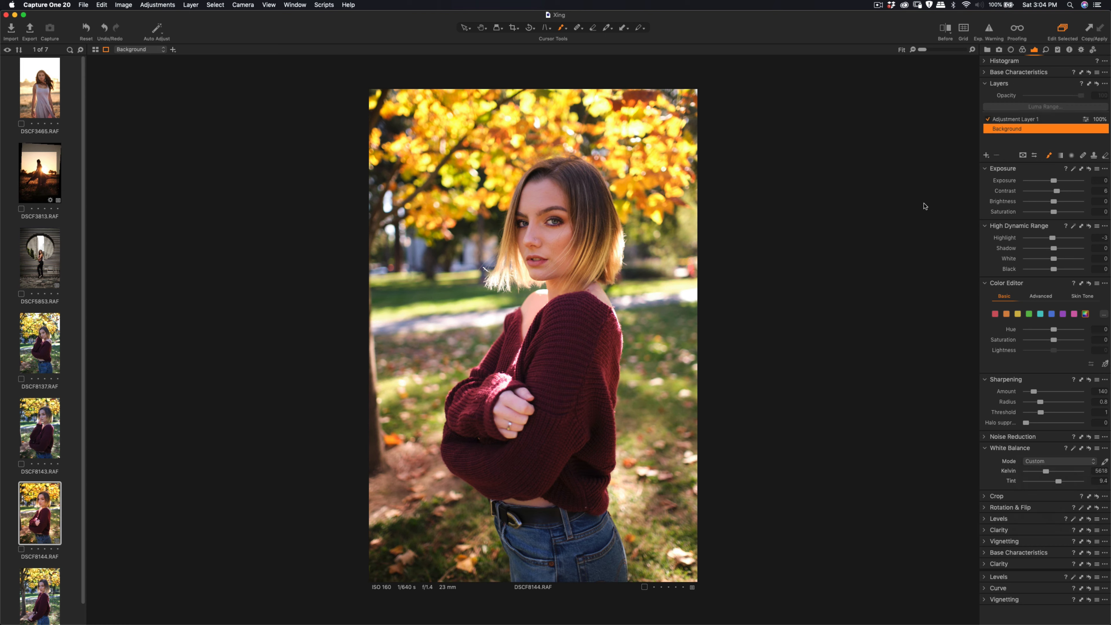
mouse_move(840, 259)
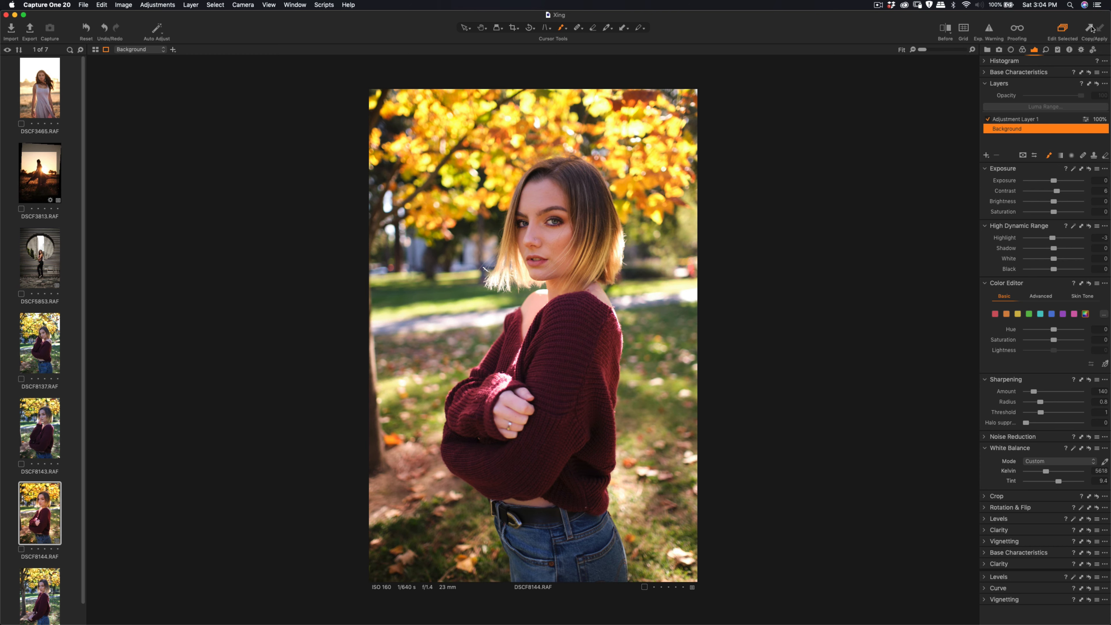
mouse_move(140, 273)
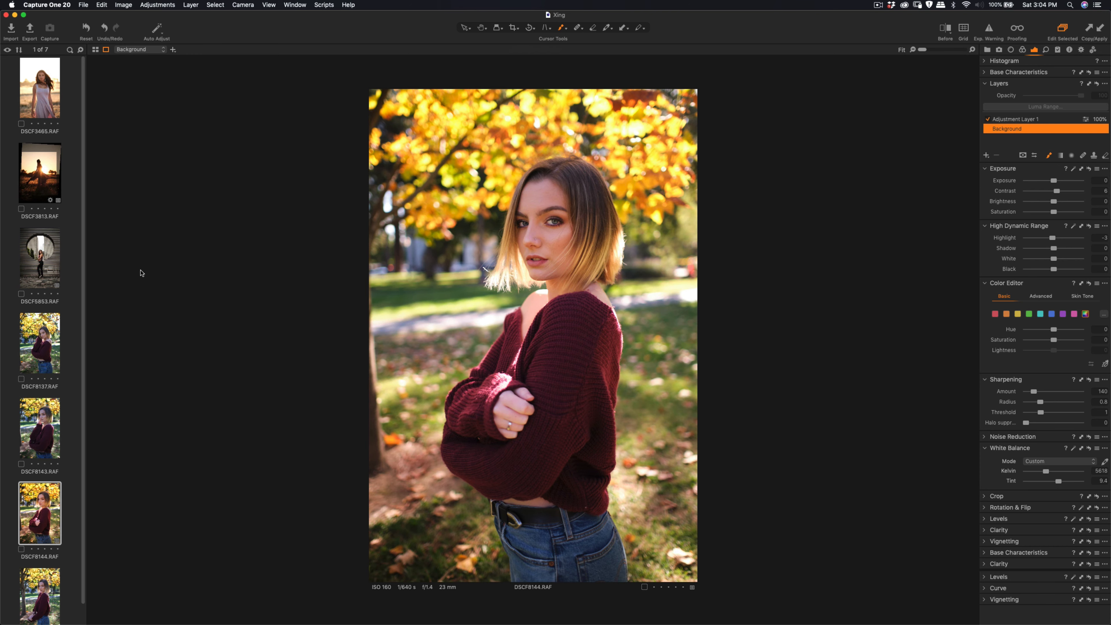
left_click(39, 342)
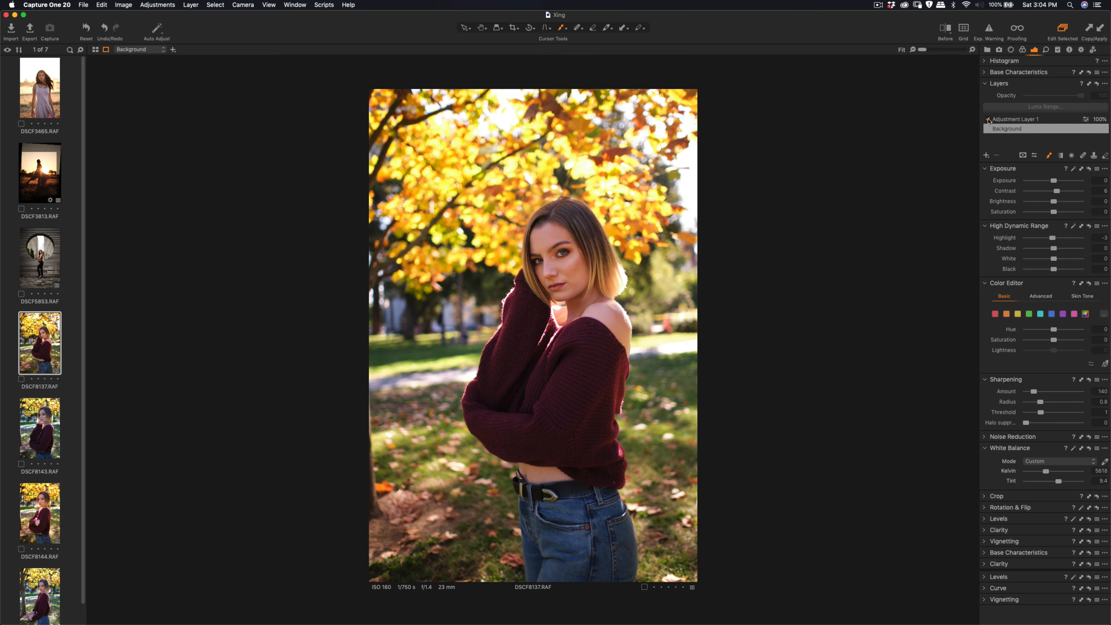
Add Adjustment Layer 2 and paint its mask over the woman's face and sweater.
left_click(1006, 129)
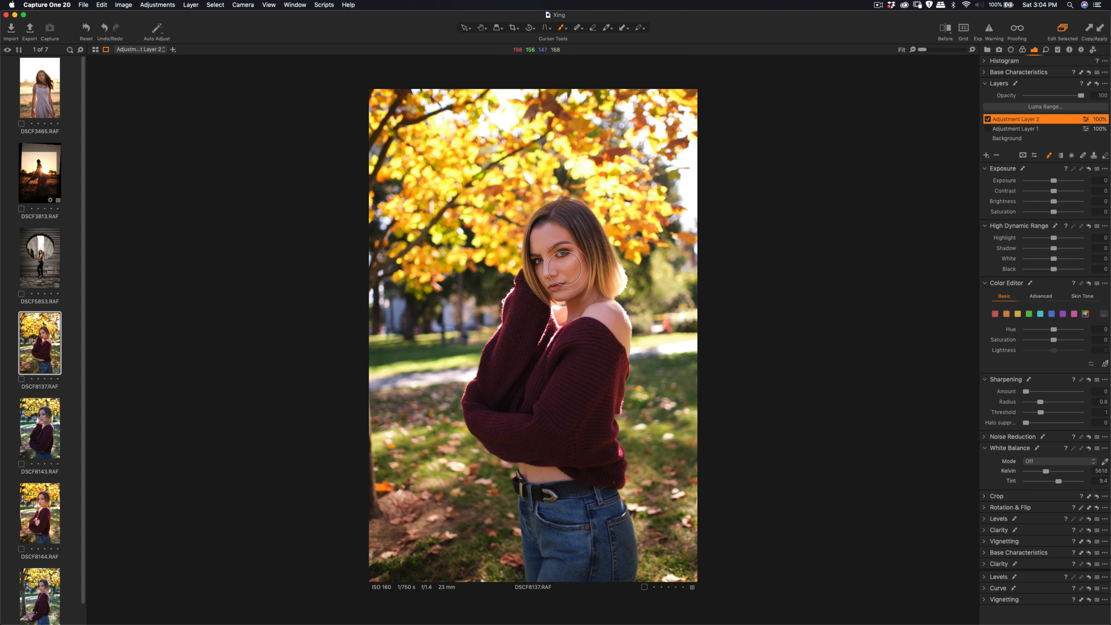
left_click_drag(559, 255, 574, 277)
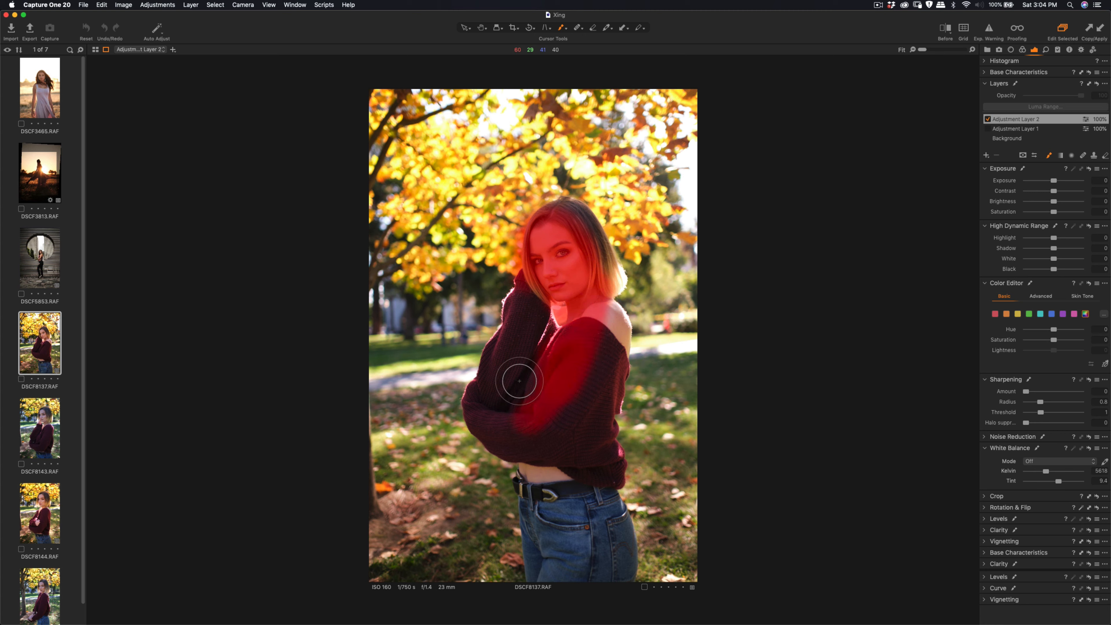
left_click_drag(518, 382, 560, 259)
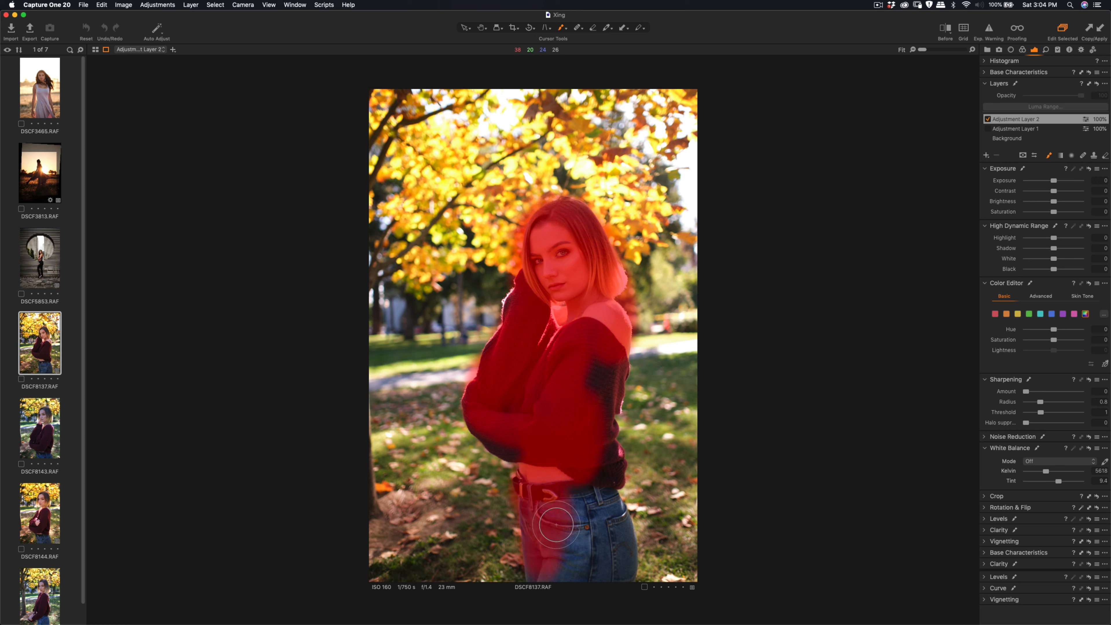
Extend the mask down over the jeans and sweater sleeve to cover the whole woman.
left_click_drag(555, 526, 560, 575)
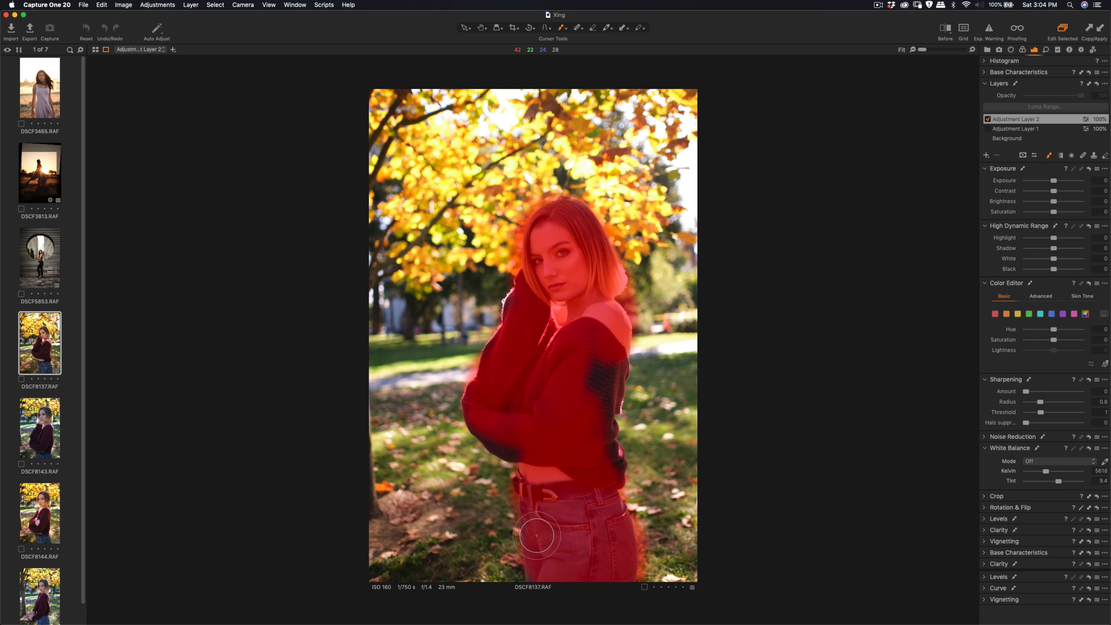
left_click_drag(536, 535, 491, 433)
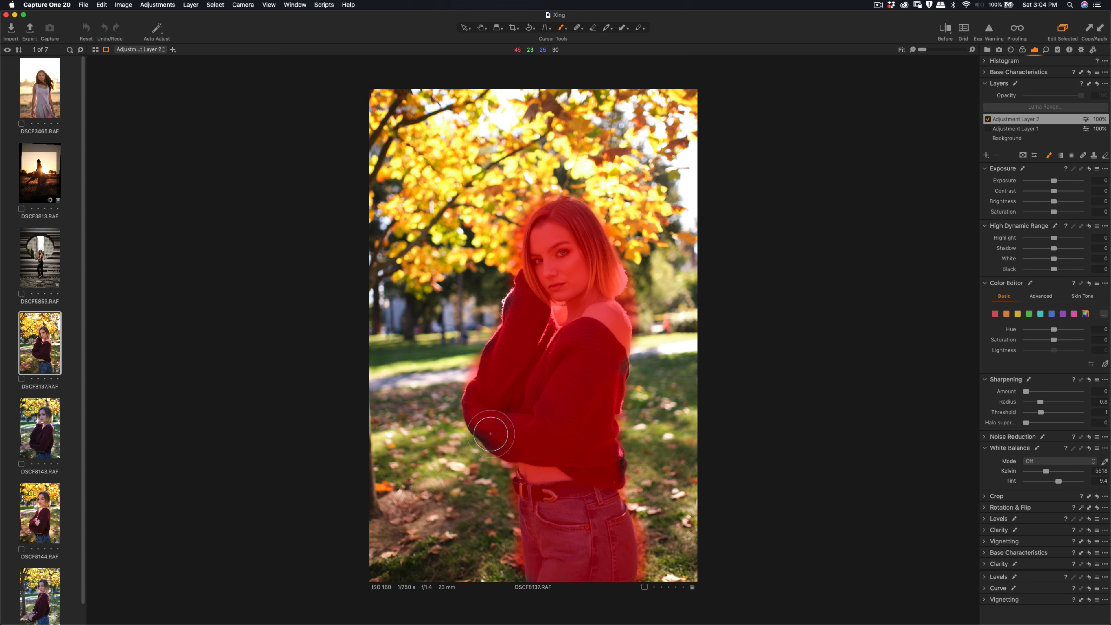
left_click_drag(491, 435, 590, 292)
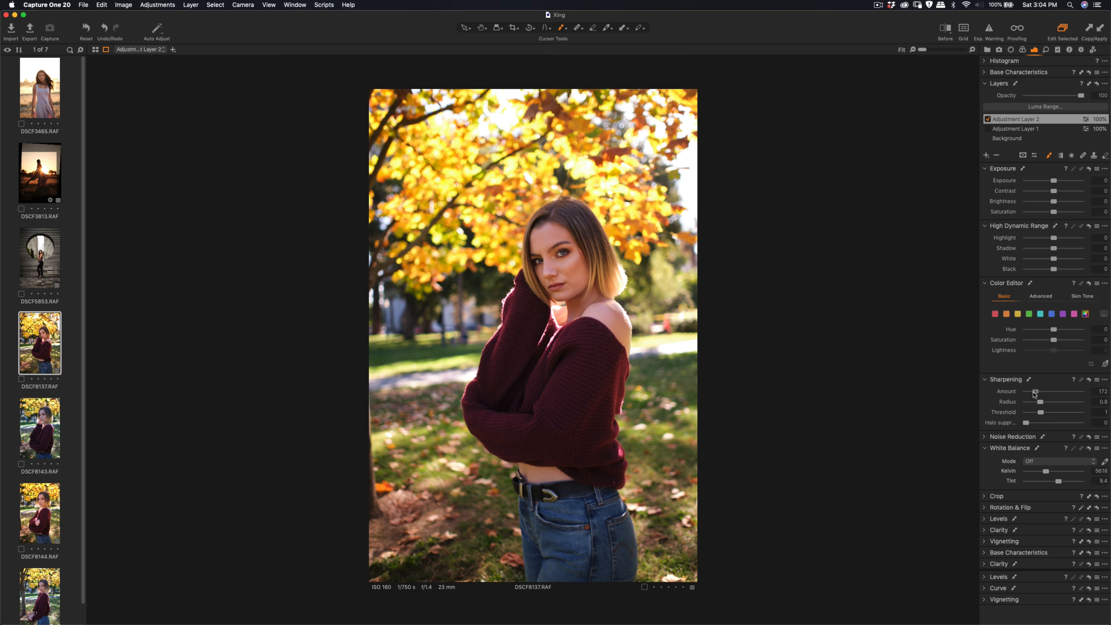
Set layer sharpening to amount 244 with radius and threshold 0.6, checking Before/After.
left_click_drag(1055, 391, 1037, 391)
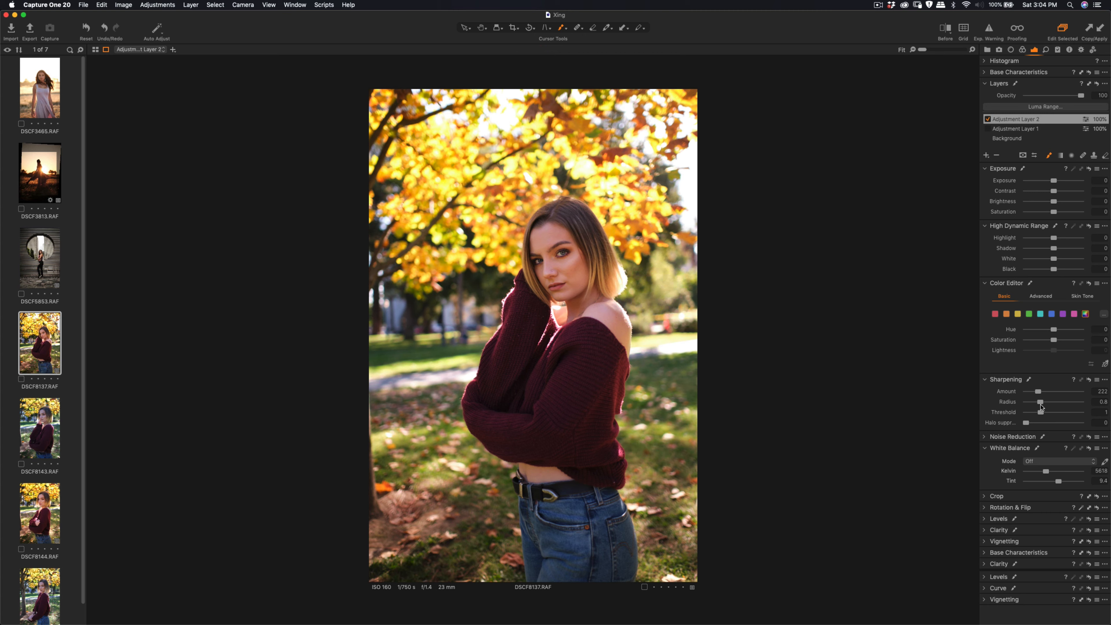
left_click_drag(1056, 401, 1035, 401)
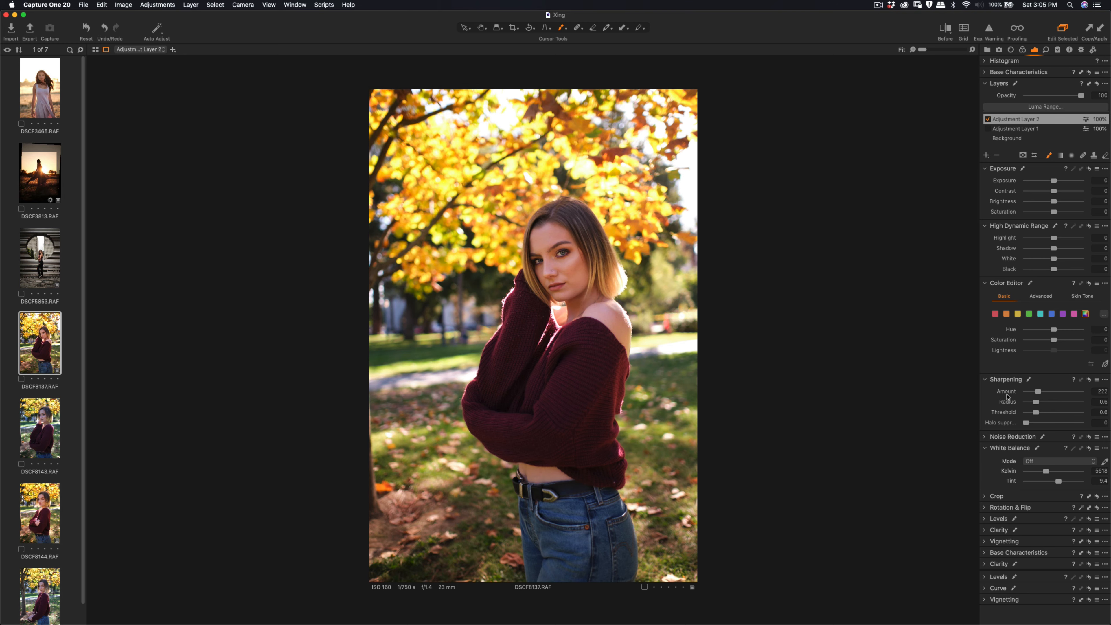
left_click_drag(1036, 391, 1042, 391)
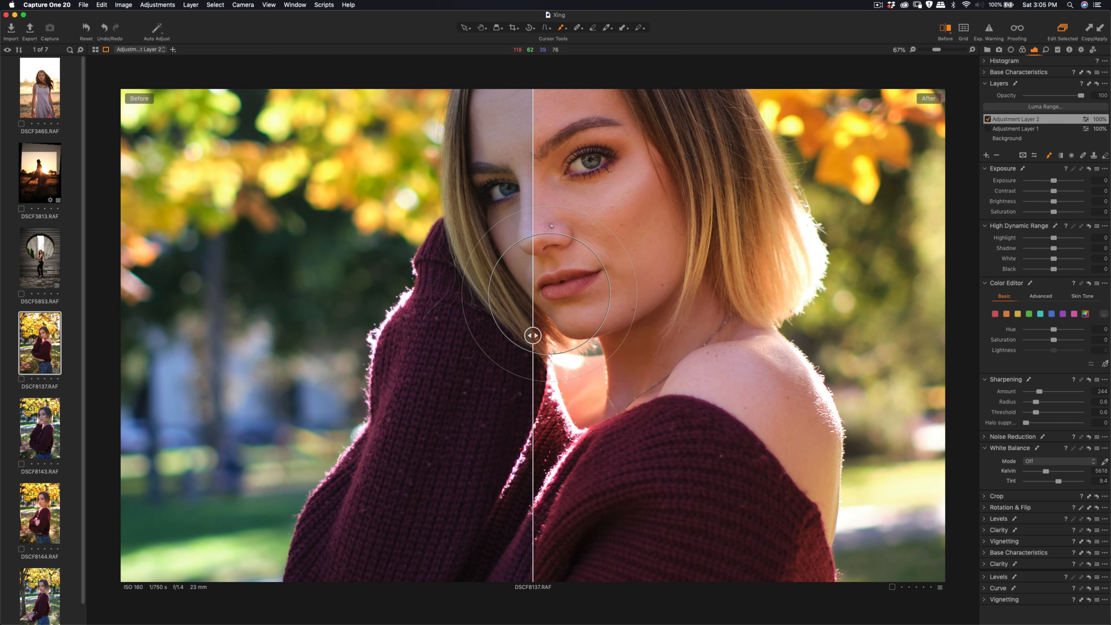
left_click_drag(532, 335, 674, 335)
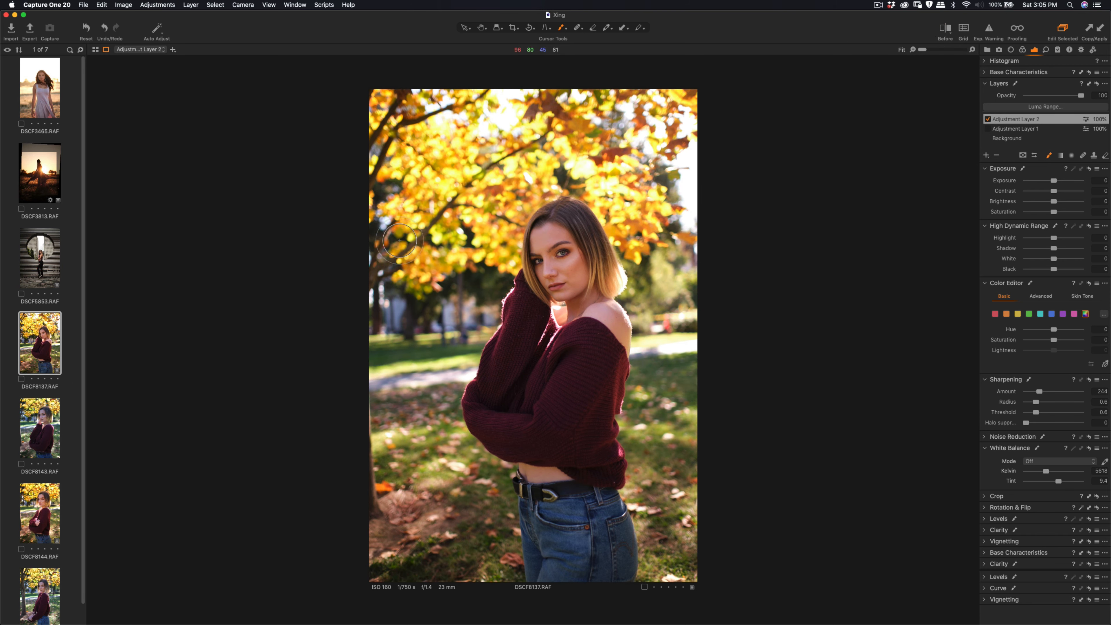
mouse_move(451, 275)
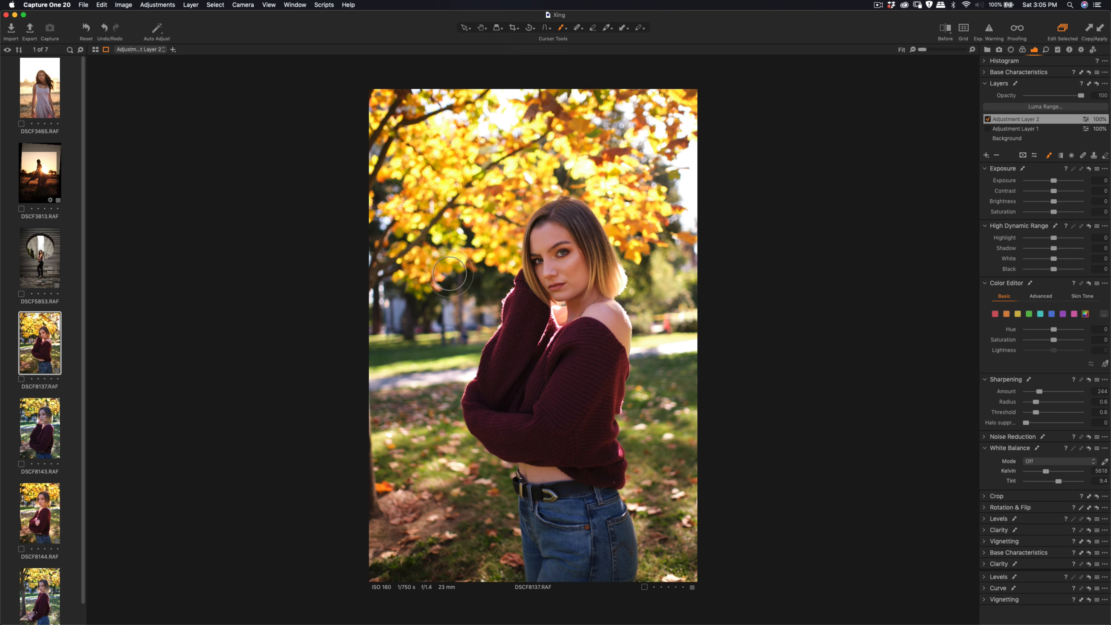
Apply the copied white balance and adjustment layers to DSCF8143 and DSCF8145.
left_click(40, 429)
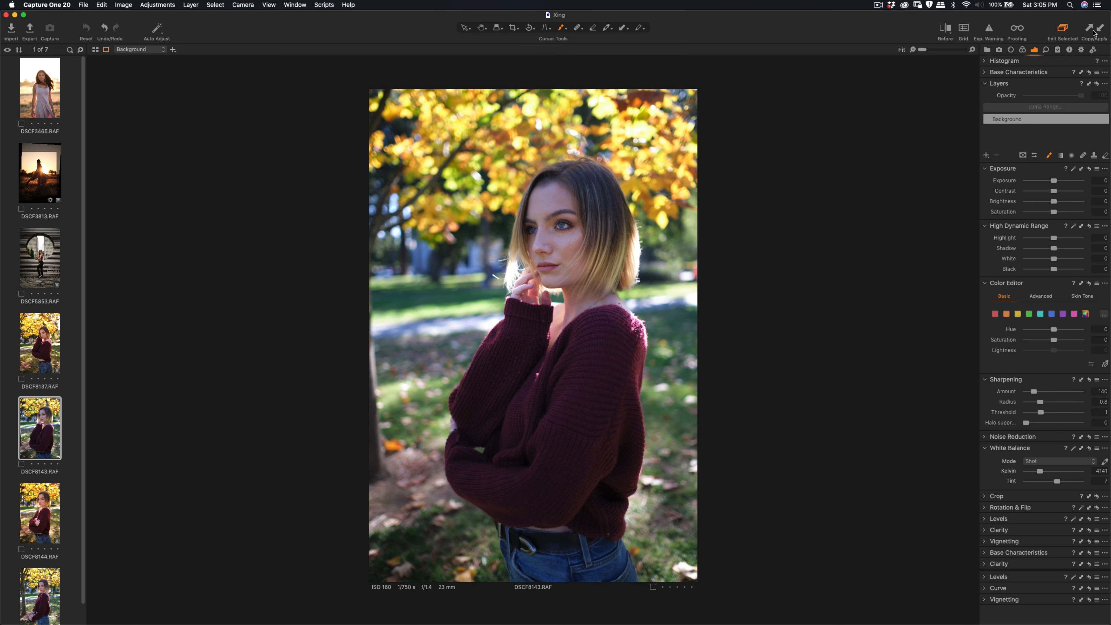
left_click(1007, 138)
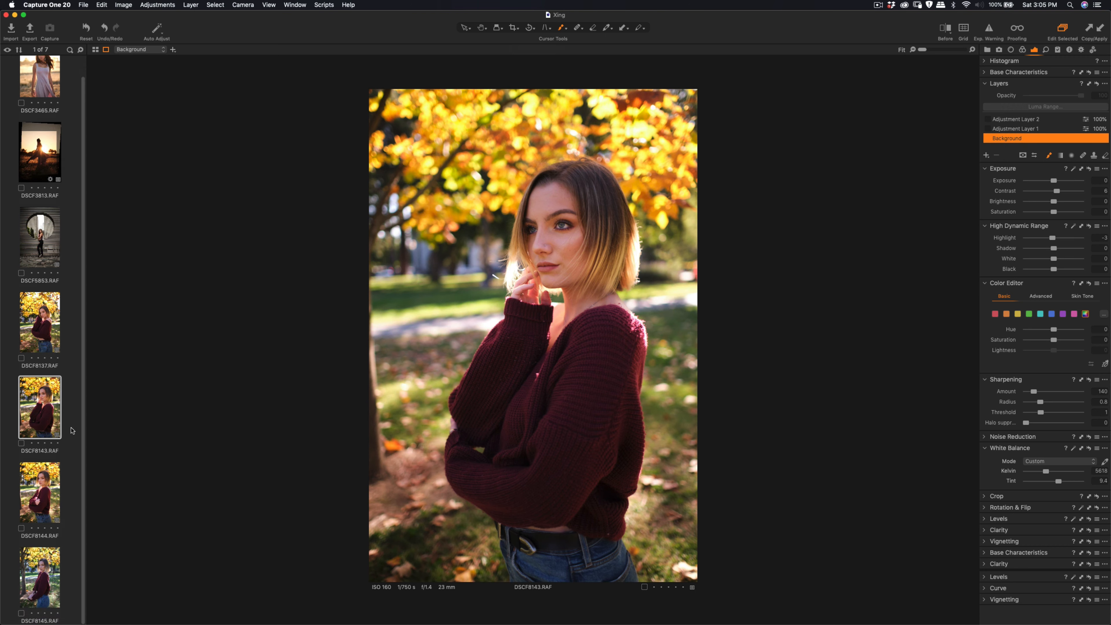
left_click(40, 577)
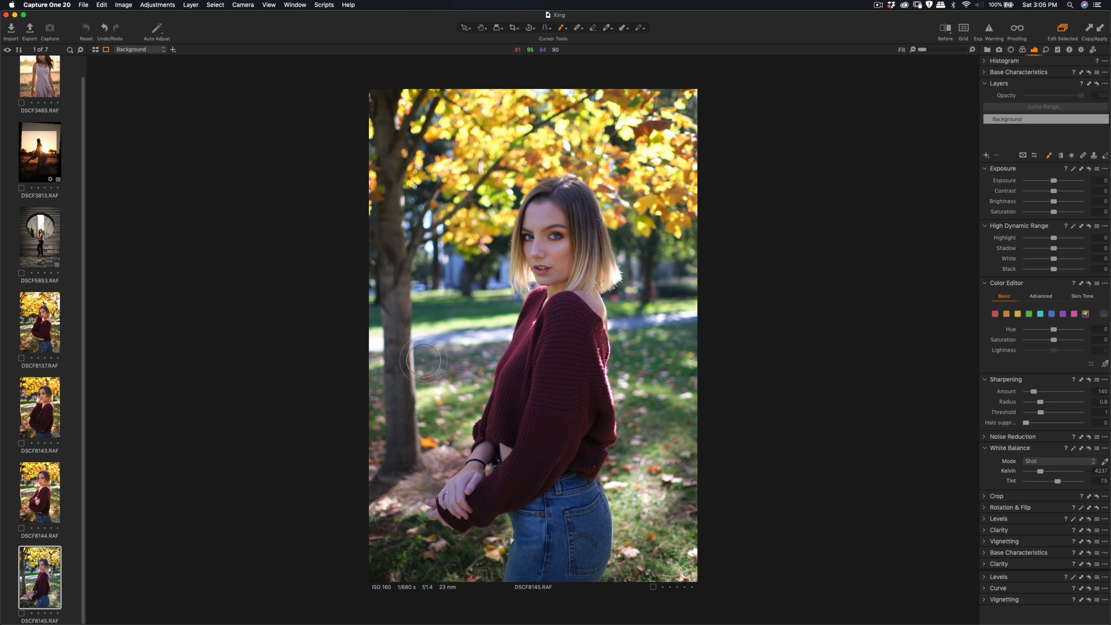
mouse_move(431, 345)
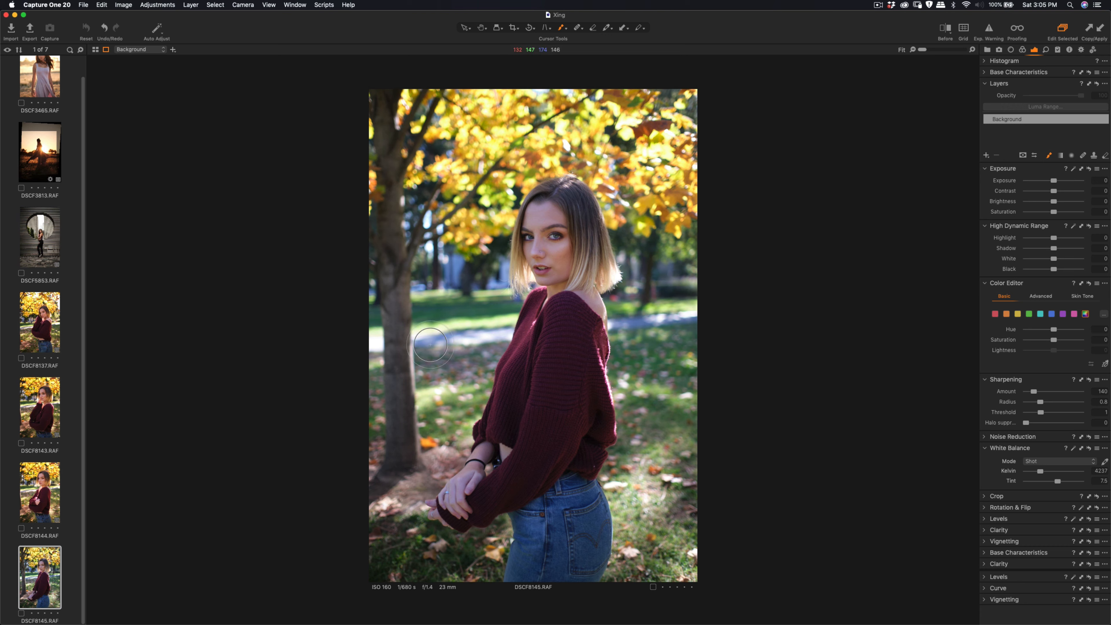
mouse_move(443, 345)
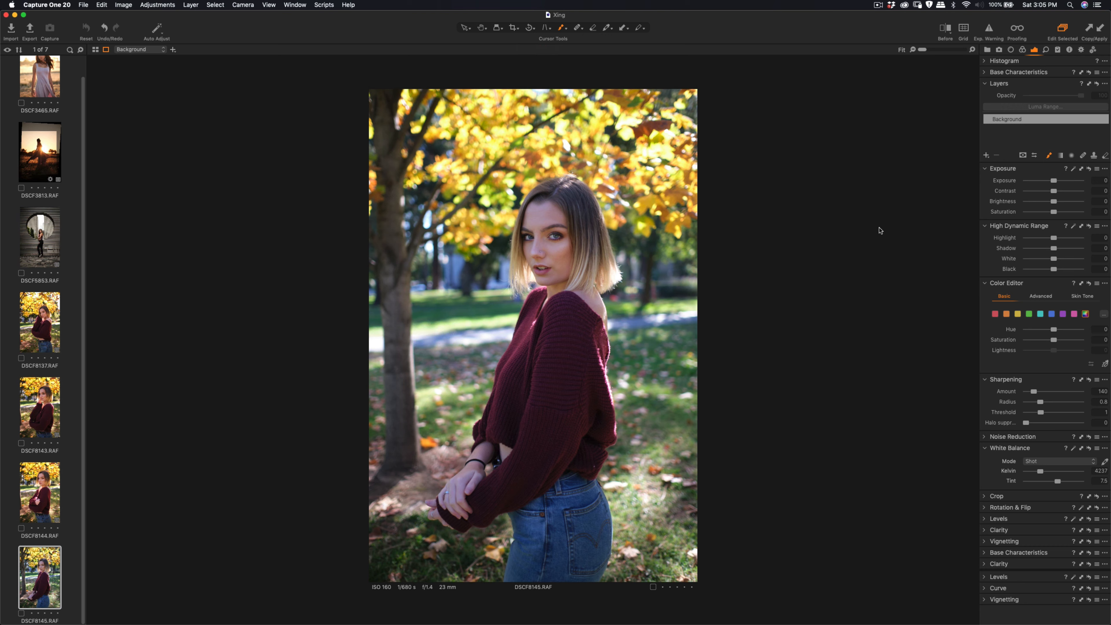
mouse_move(1069, 113)
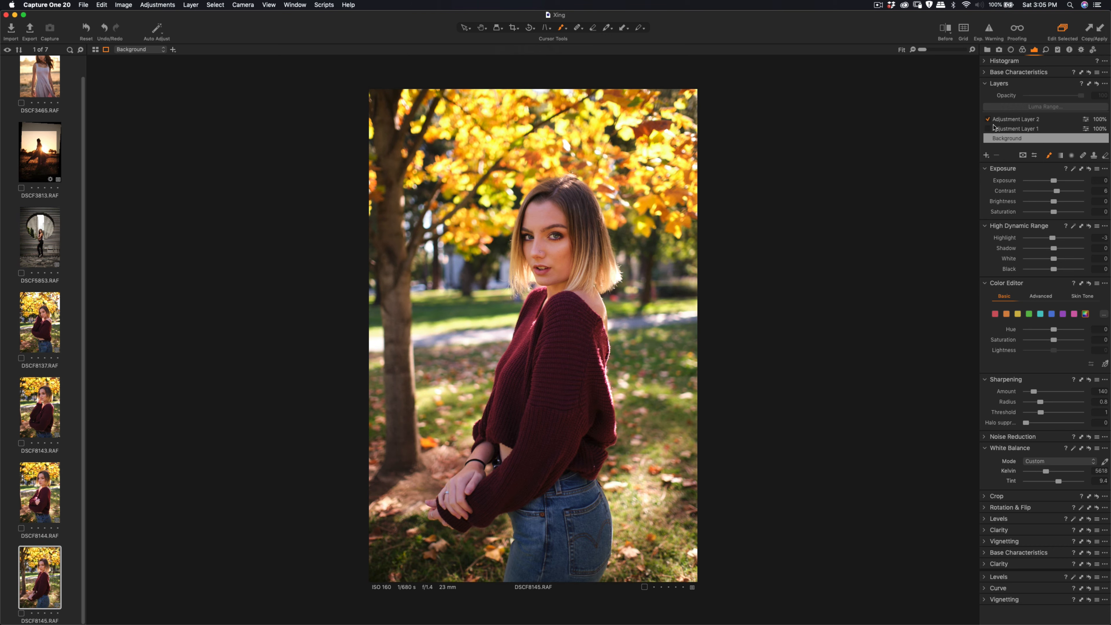
left_click(1028, 138)
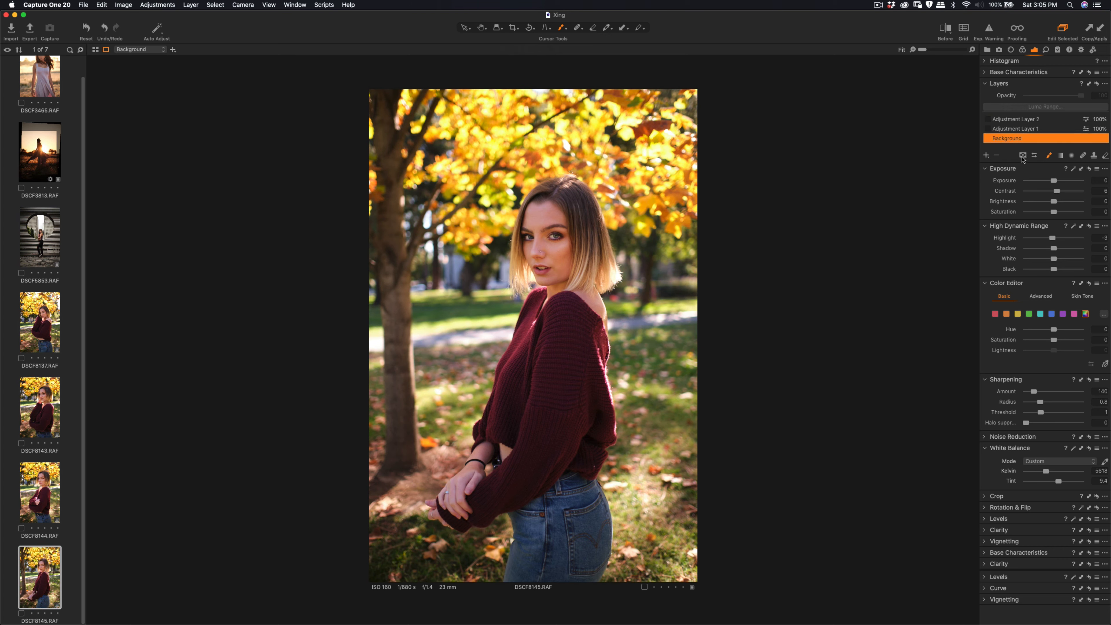